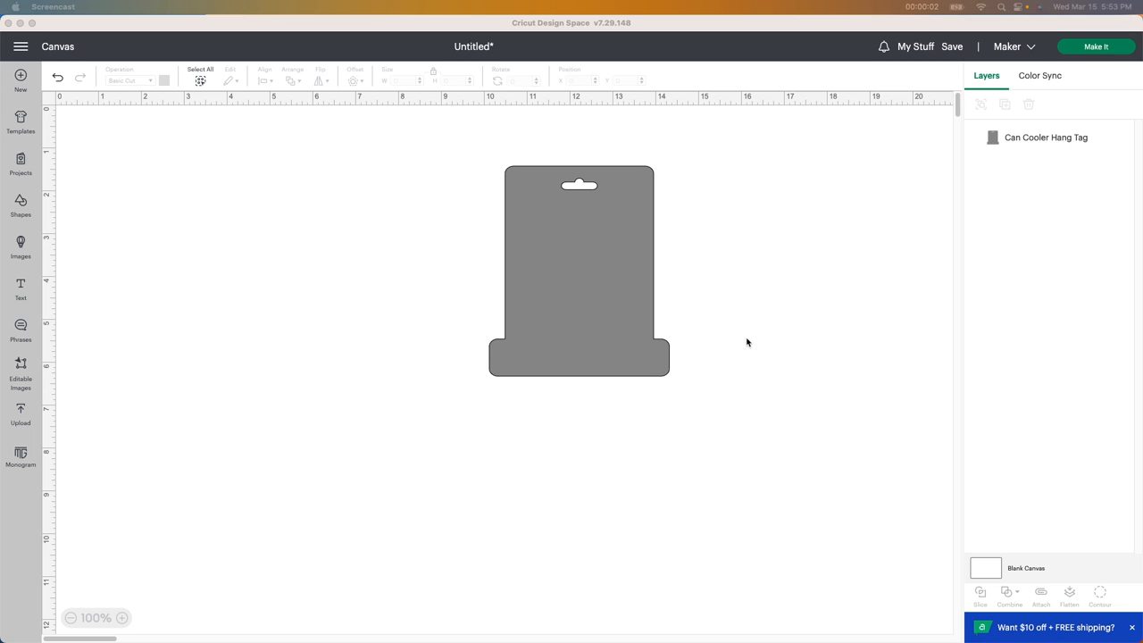
pyautogui.moveTo(525, 263)
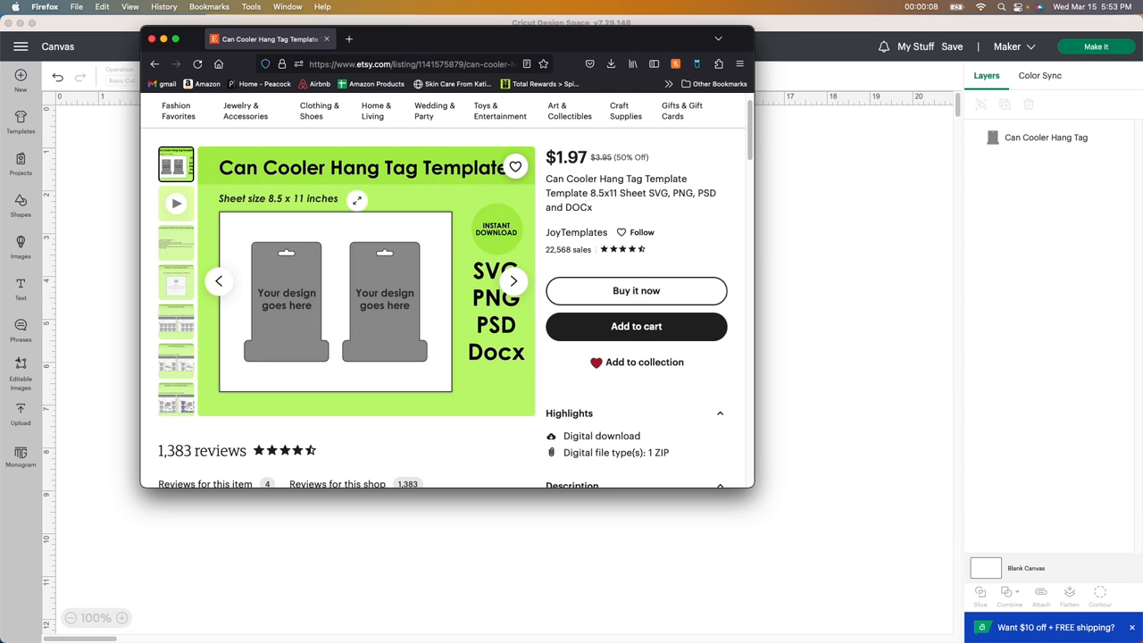
pyautogui.moveTo(357, 200)
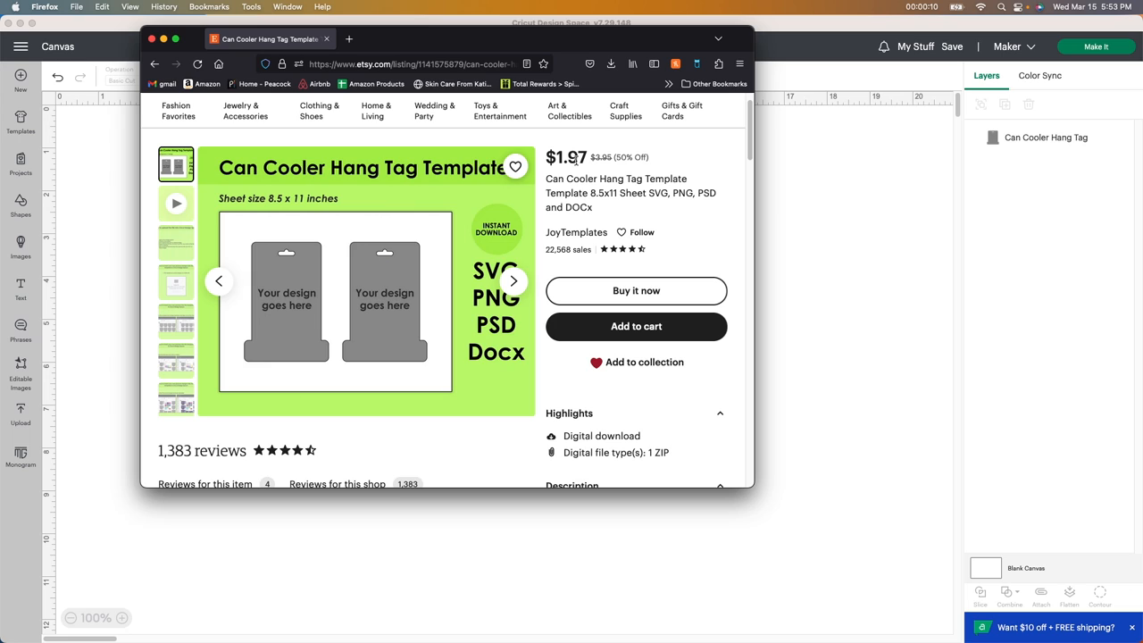
pyautogui.moveTo(425, 295)
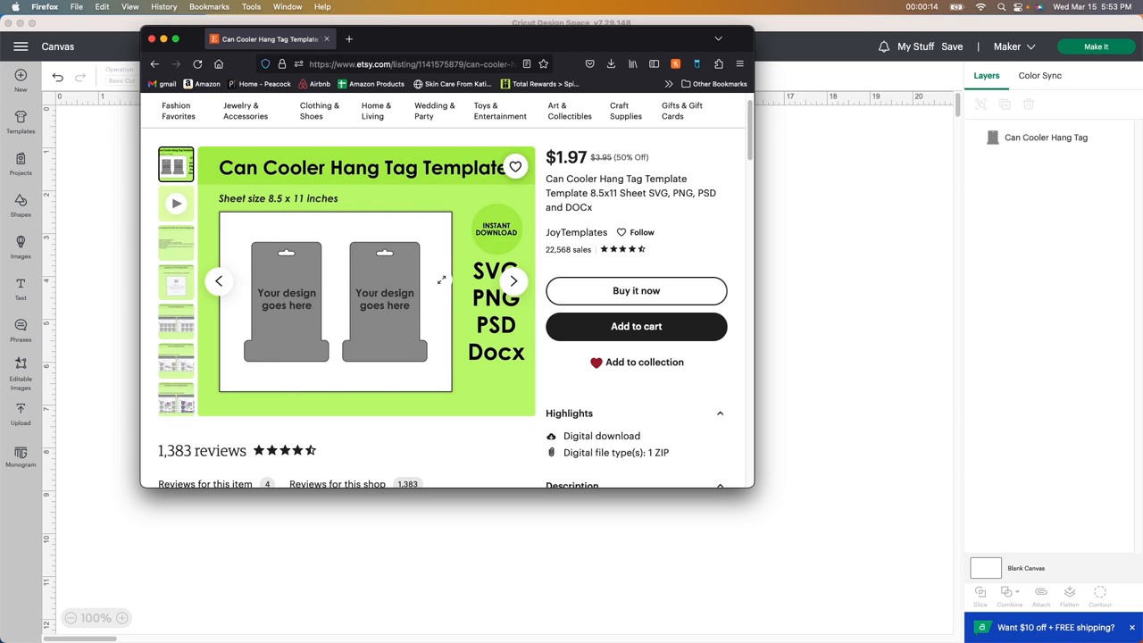
pyautogui.moveTo(330, 303)
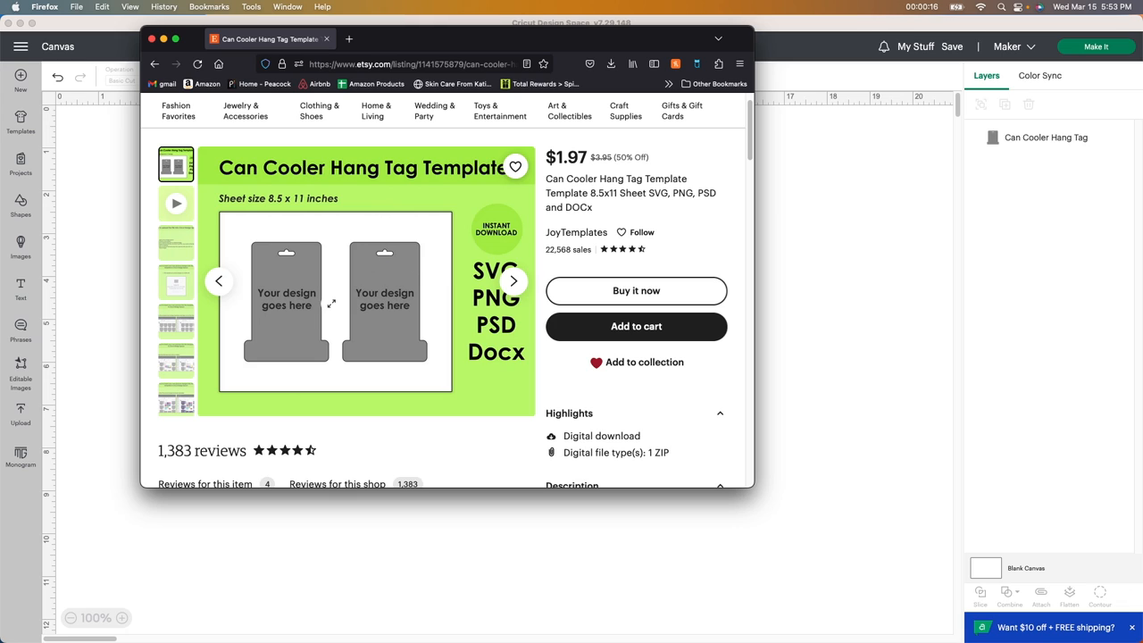
pyautogui.moveTo(288, 306)
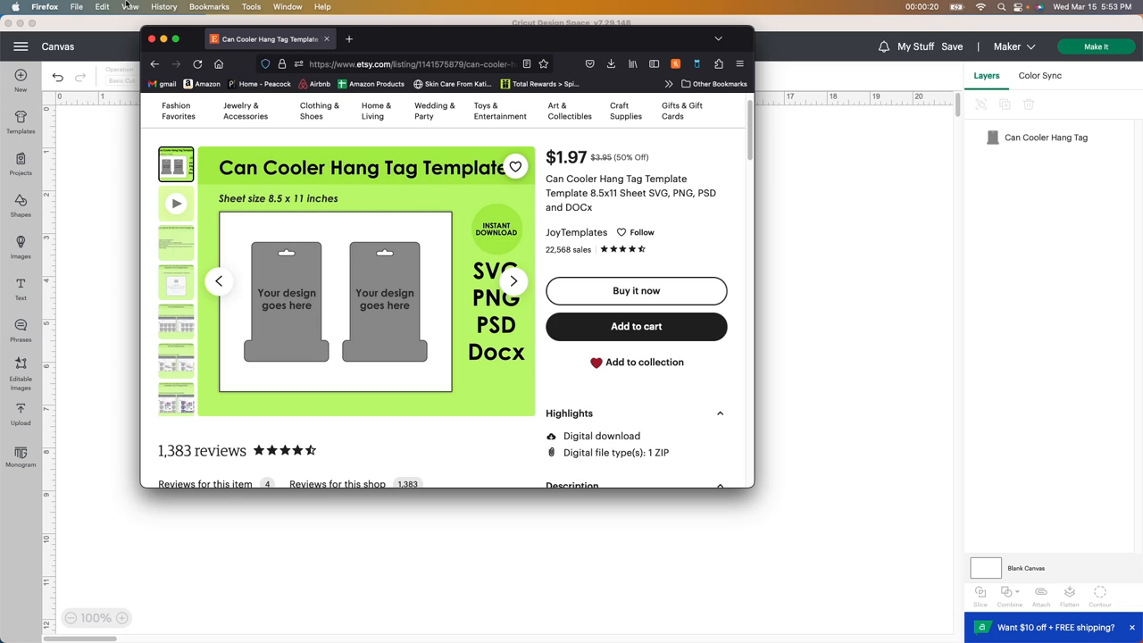
pyautogui.moveTo(450, 168)
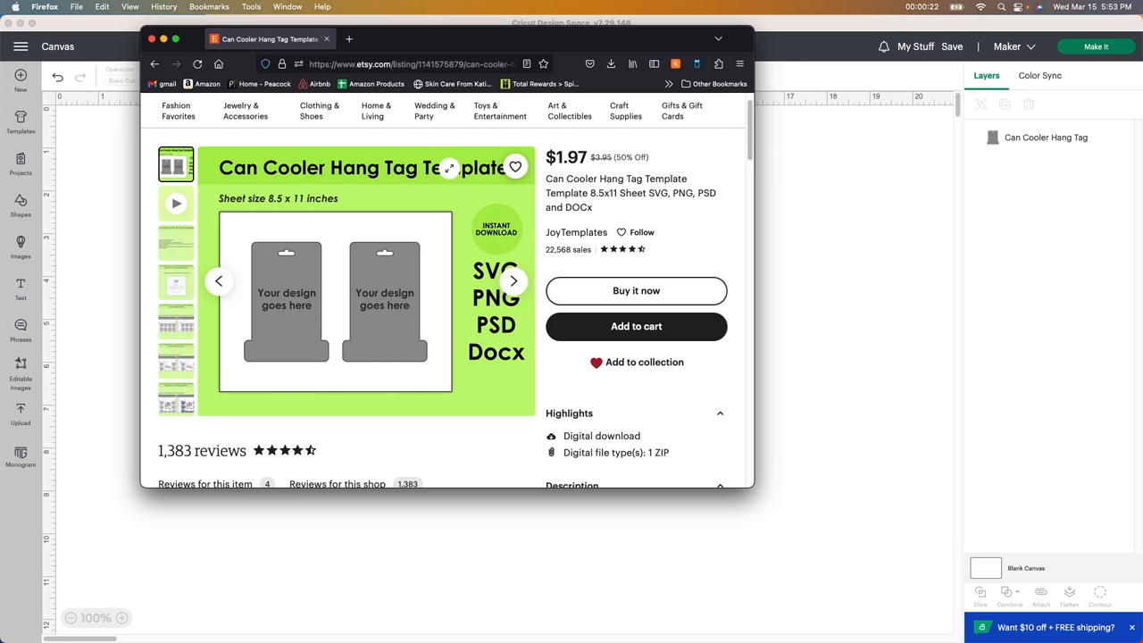
pyautogui.moveTo(348, 293)
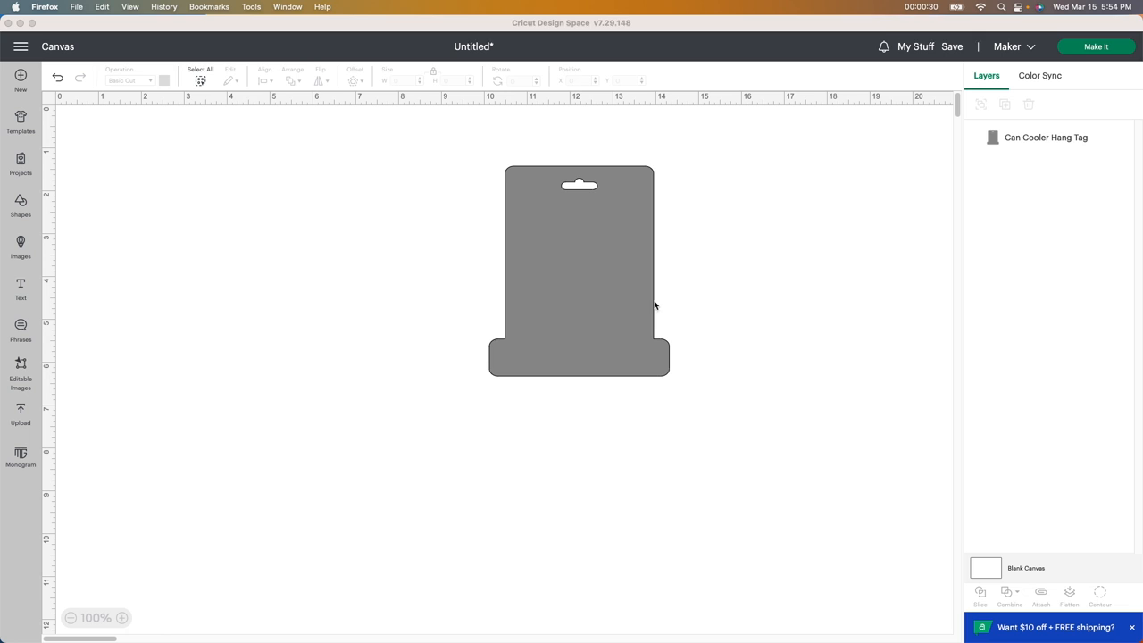
# Step: Drag the 4.2 x 4.9 in gray hang tag to position X 9.458, Y 0.833
pyautogui.click(578, 268)
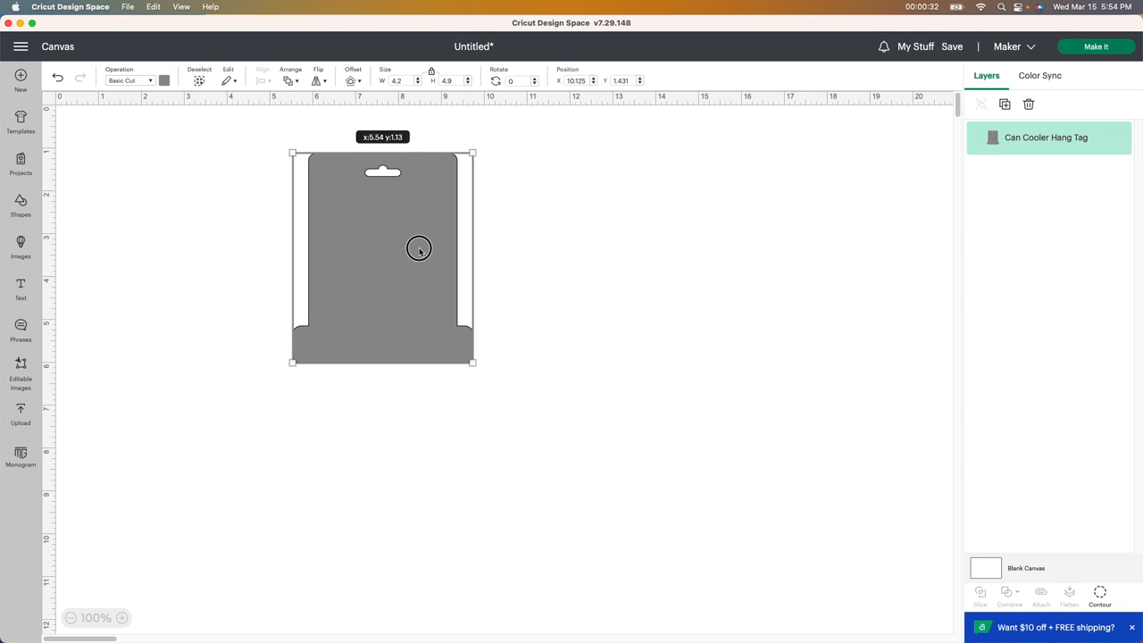
pyautogui.moveTo(419, 248); pyautogui.dragTo(374, 257)
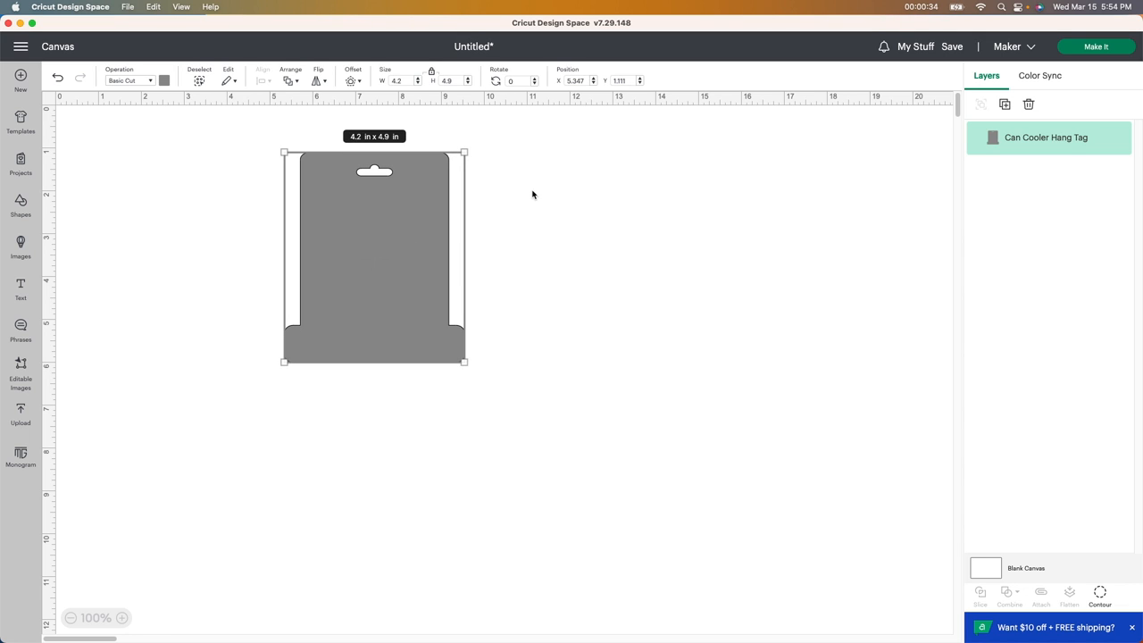
pyautogui.moveTo(530, 200)
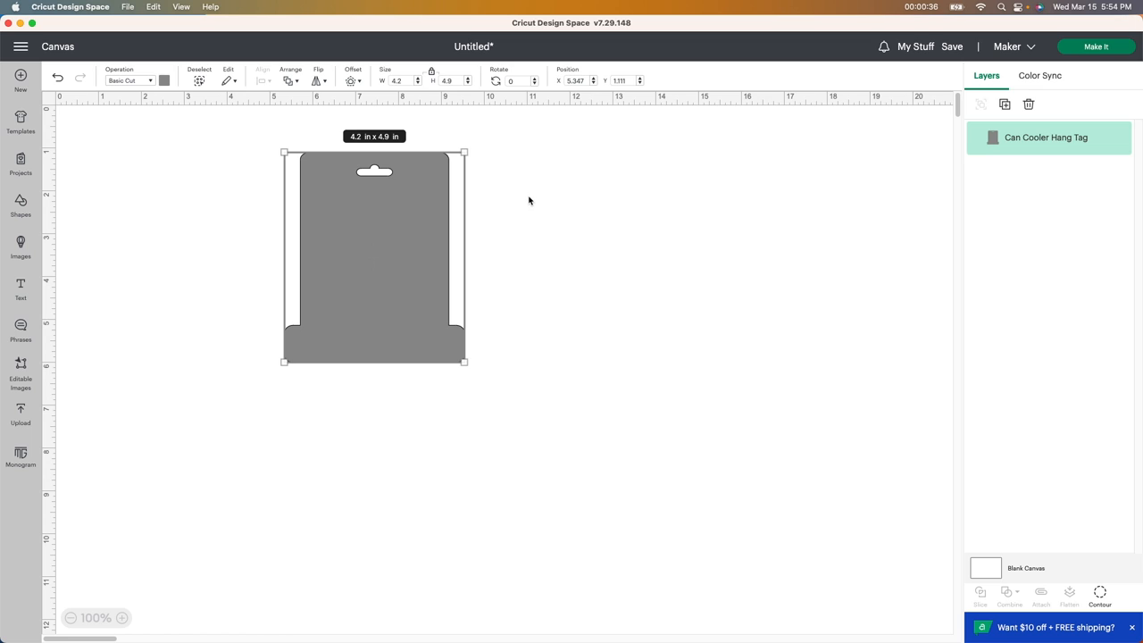
pyautogui.moveTo(696, 205)
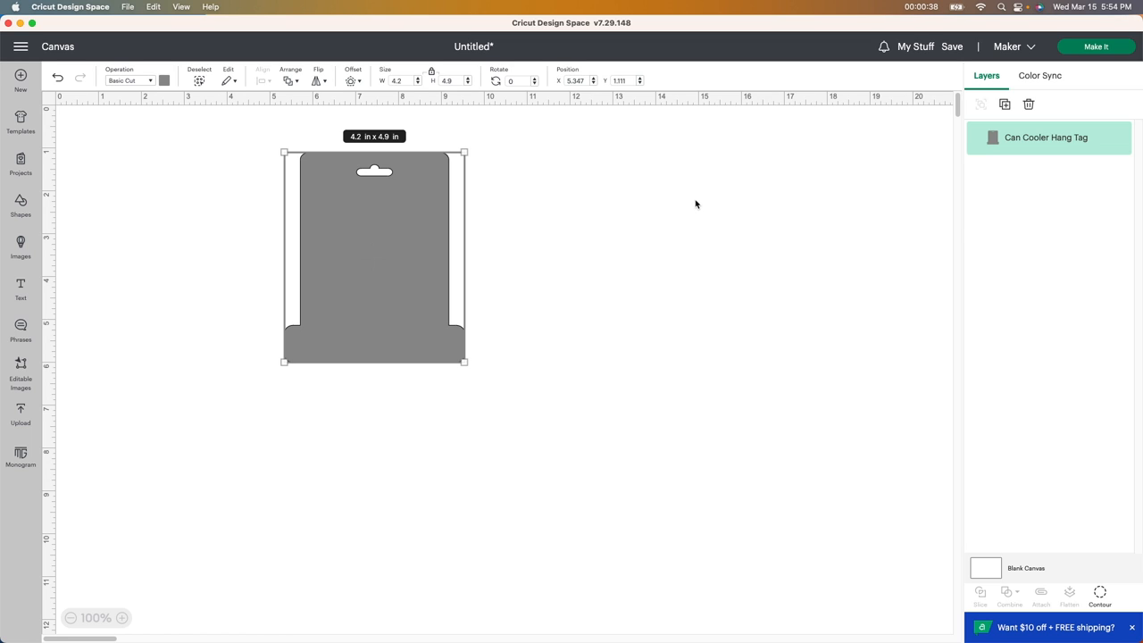
pyautogui.moveTo(689, 202)
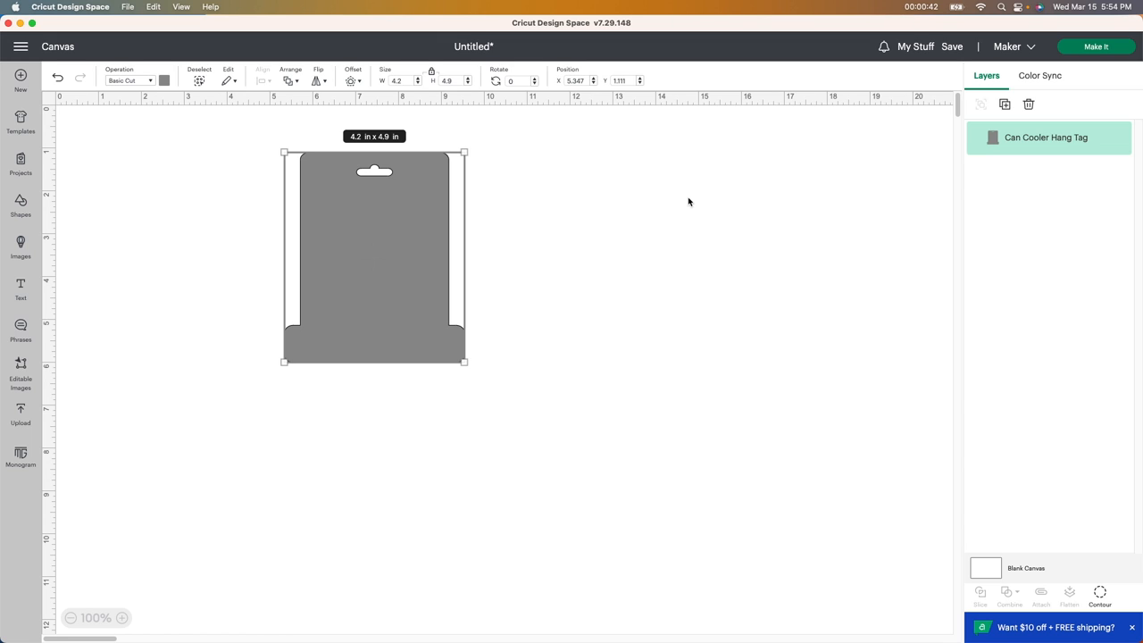
pyautogui.moveTo(679, 201)
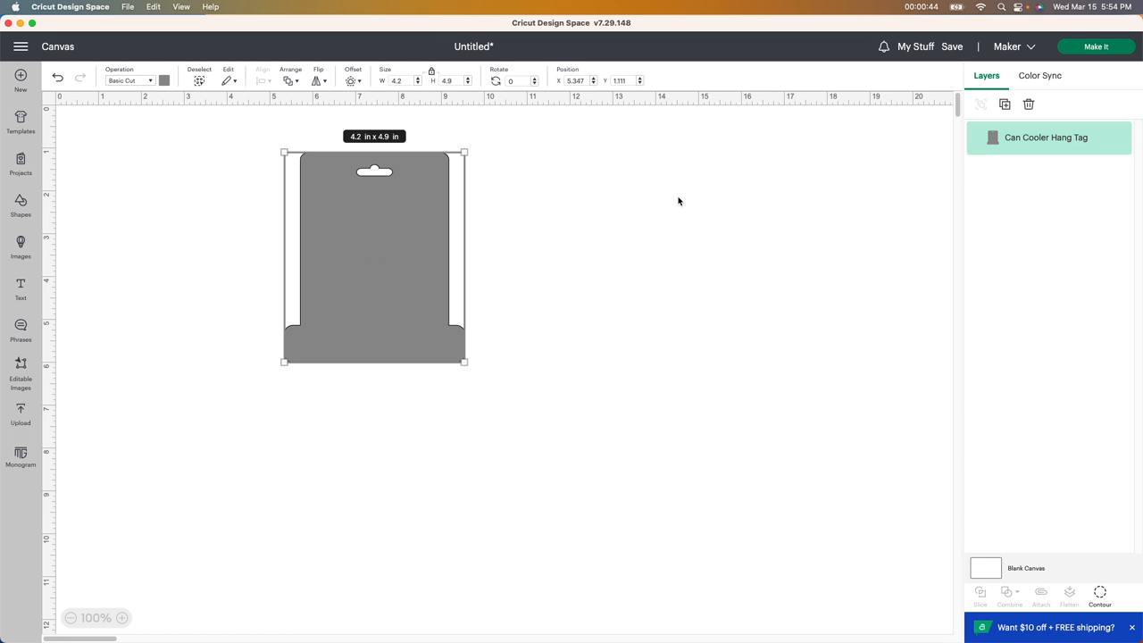
pyautogui.moveTo(404, 155)
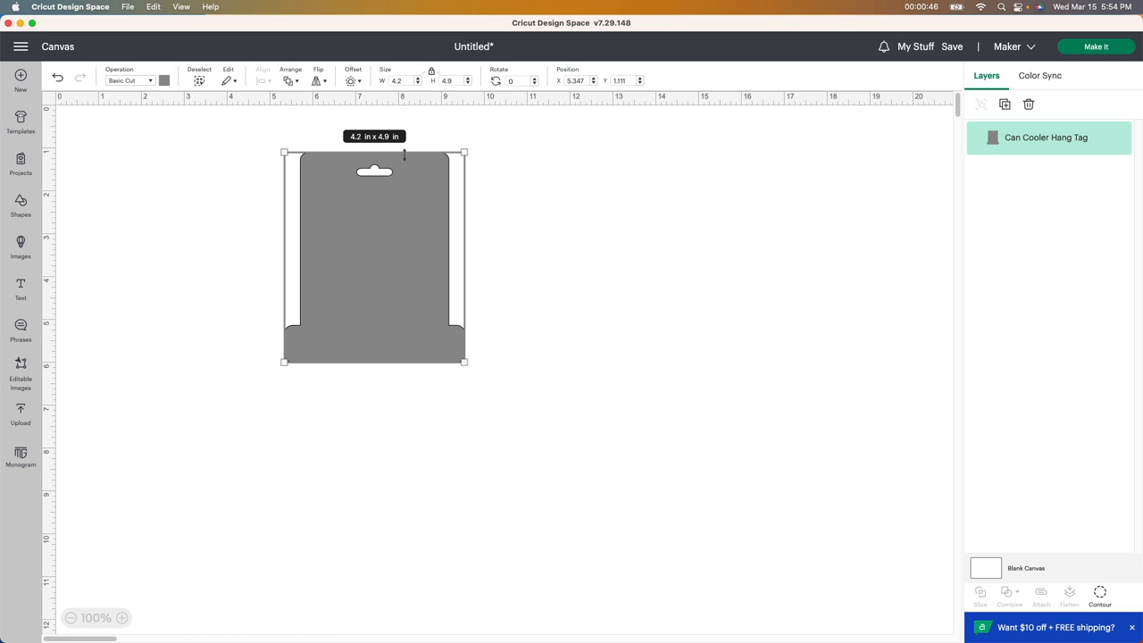
pyautogui.moveTo(395, 222)
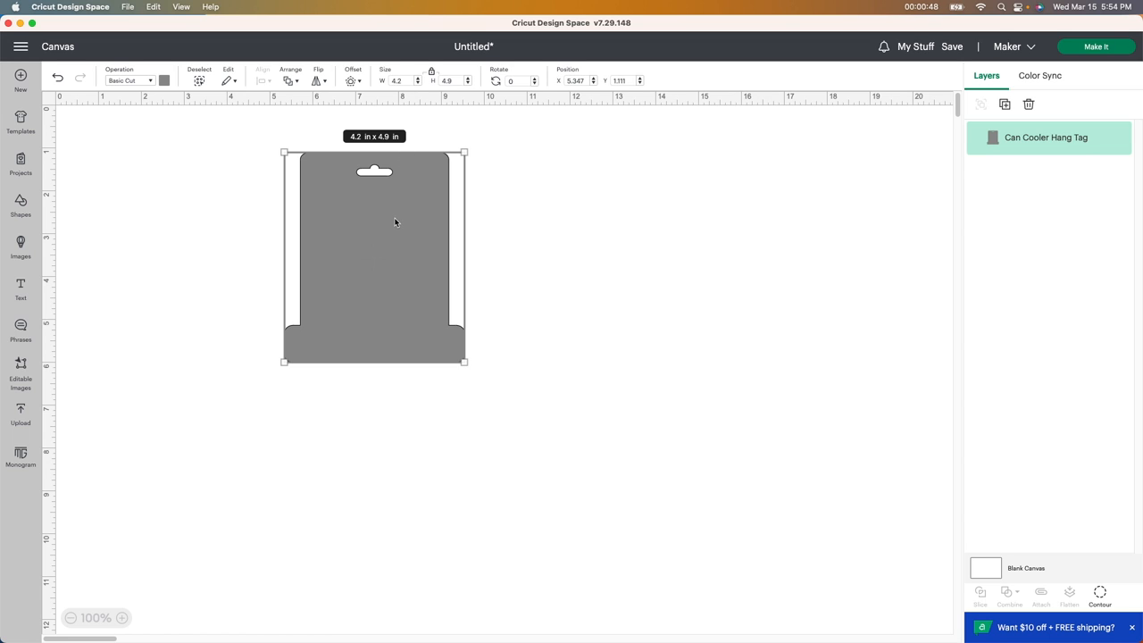
pyautogui.moveTo(433, 238)
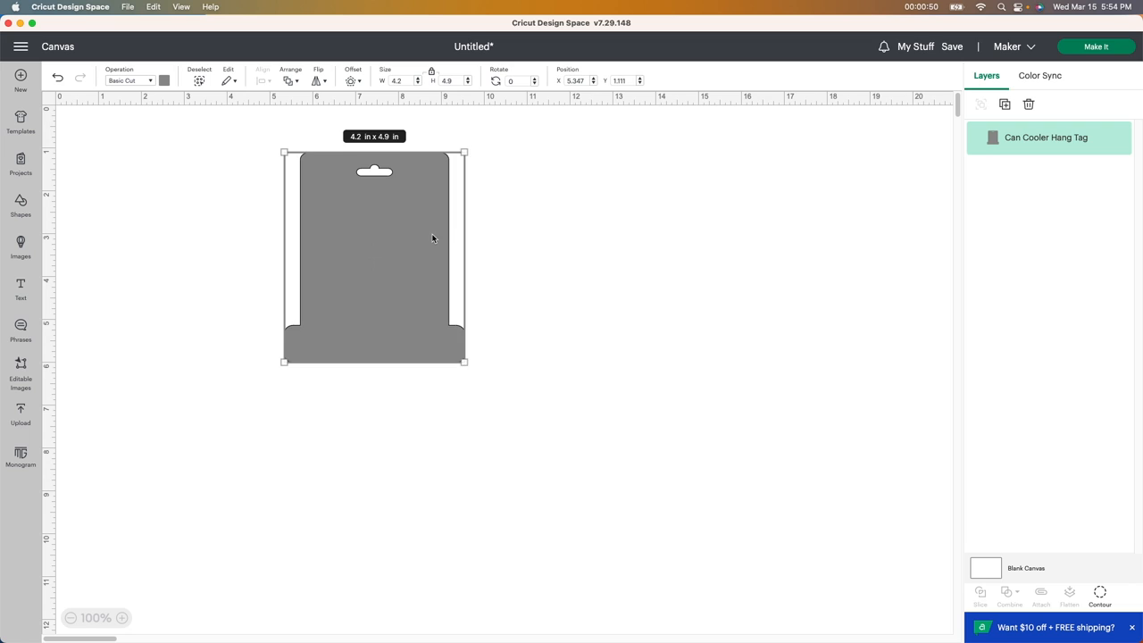
pyautogui.moveTo(374, 257); pyautogui.dragTo(551, 245)
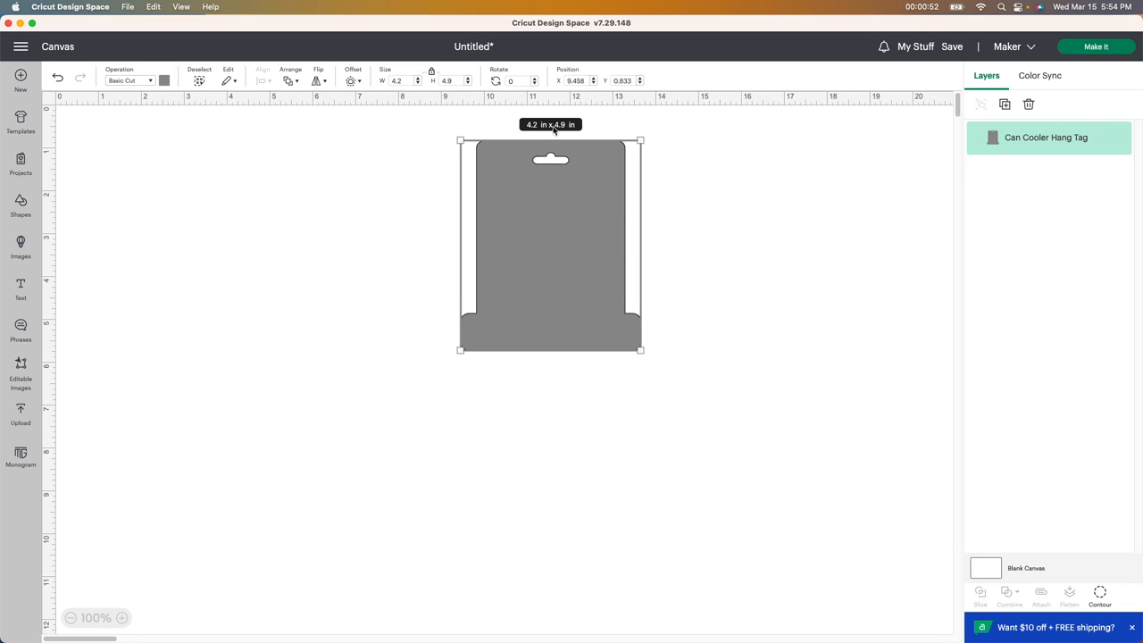
pyautogui.moveTo(359, 107)
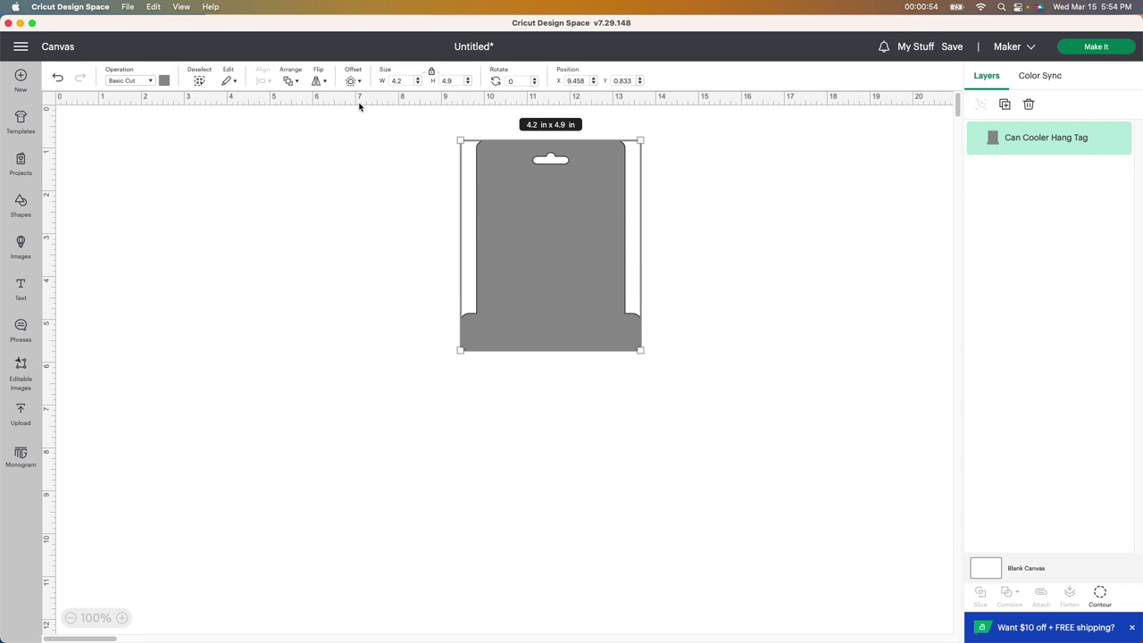
pyautogui.moveTo(308, 105)
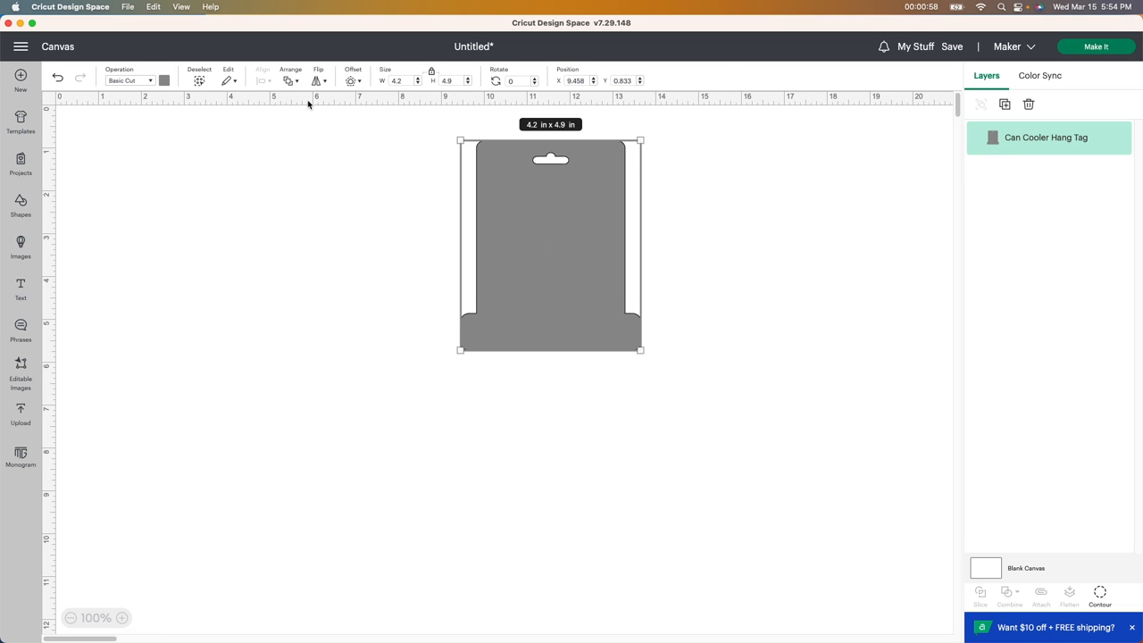
pyautogui.moveTo(310, 186)
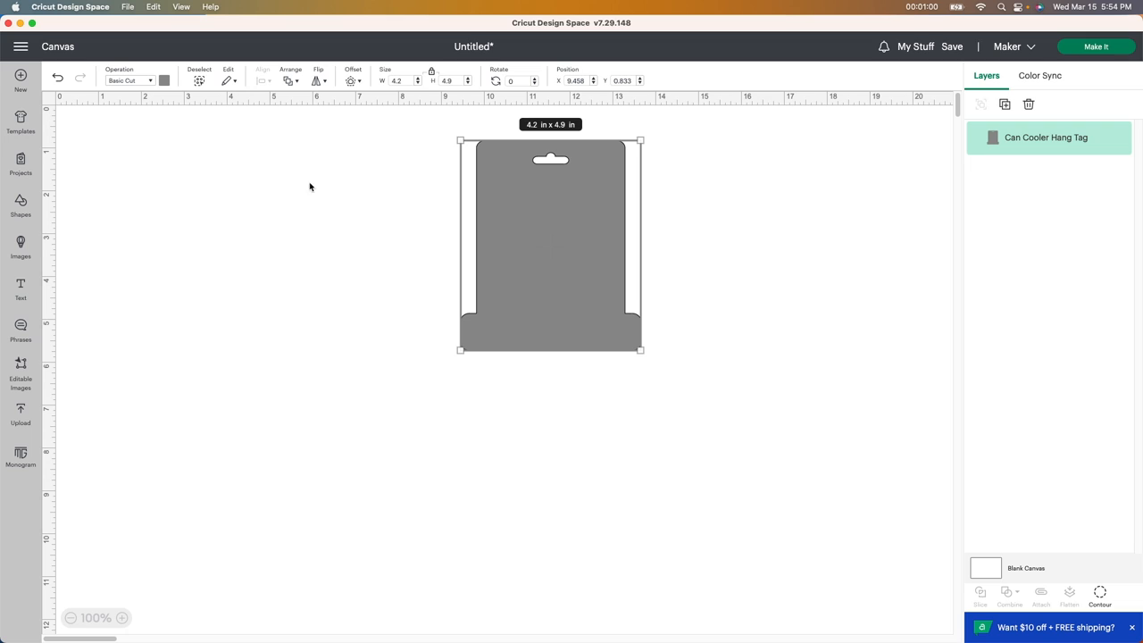
pyautogui.moveTo(348, 183)
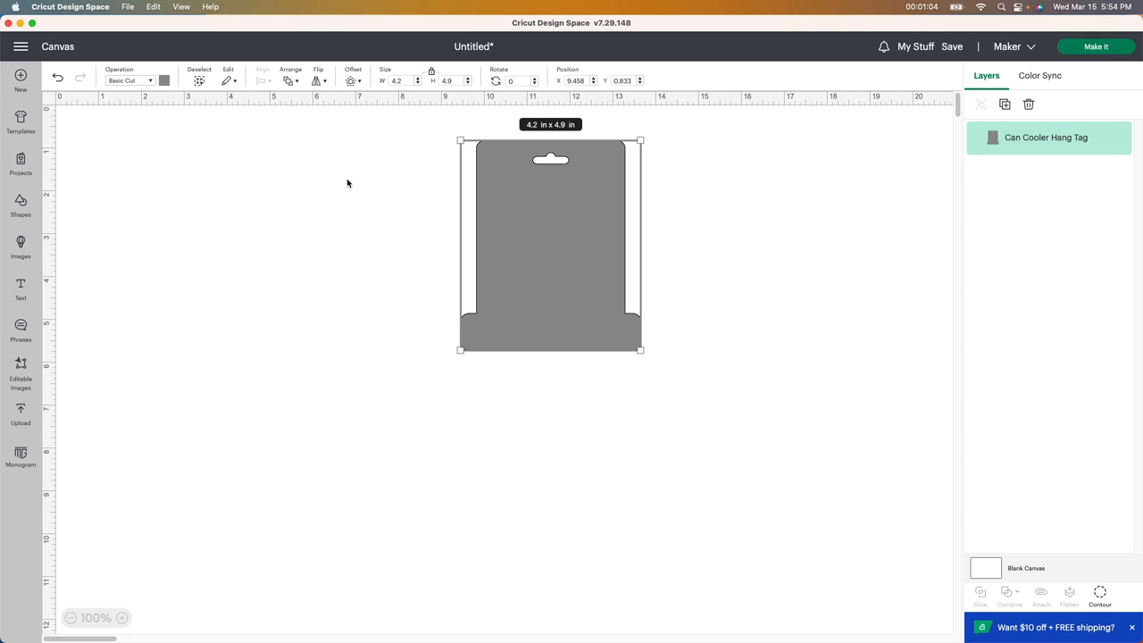
pyautogui.moveTo(352, 188)
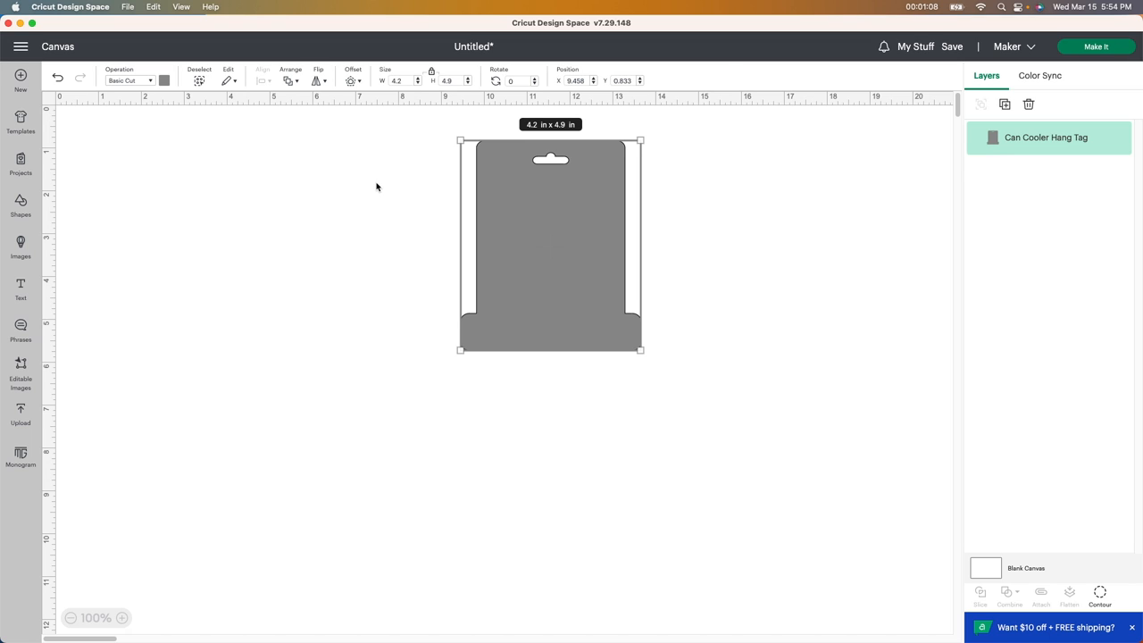
pyautogui.moveTo(531, 159)
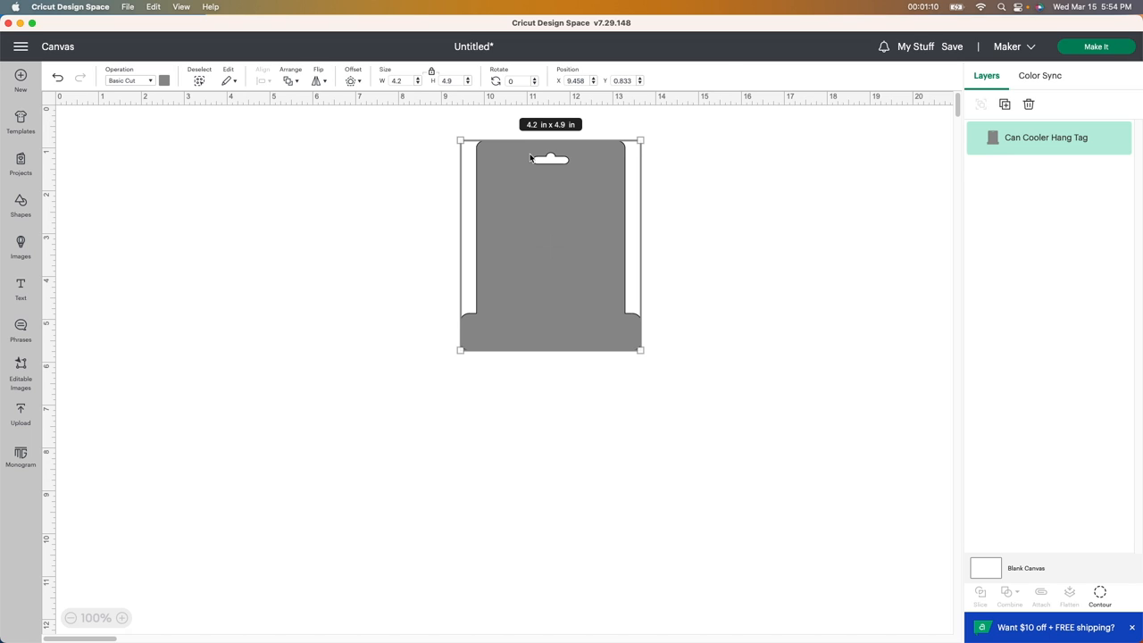
pyautogui.moveTo(558, 290)
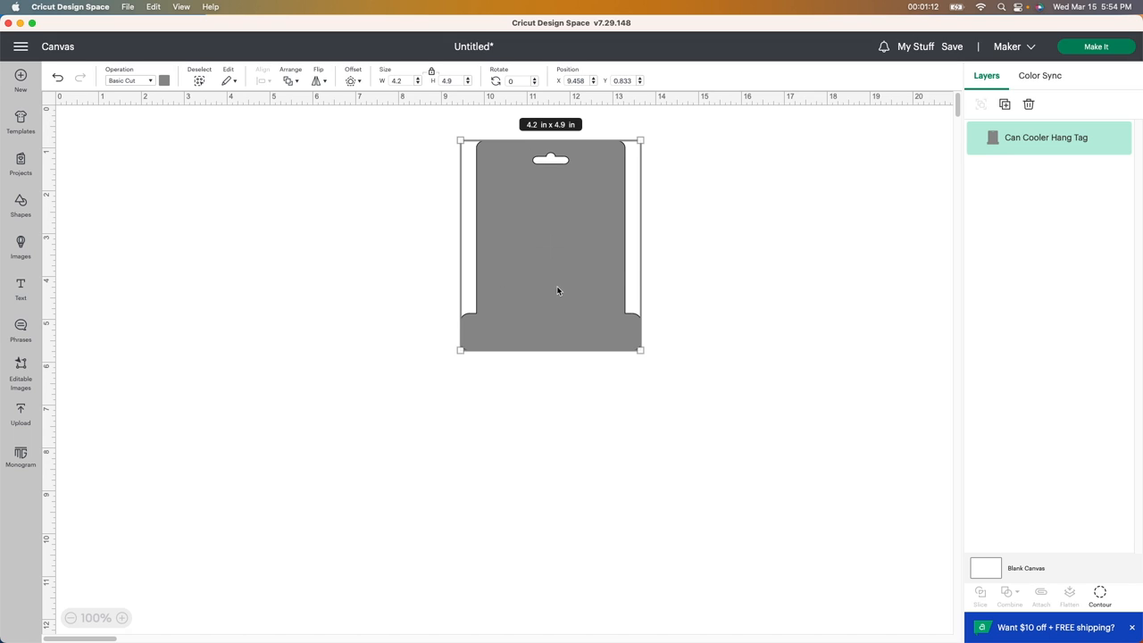
pyautogui.moveTo(599, 247)
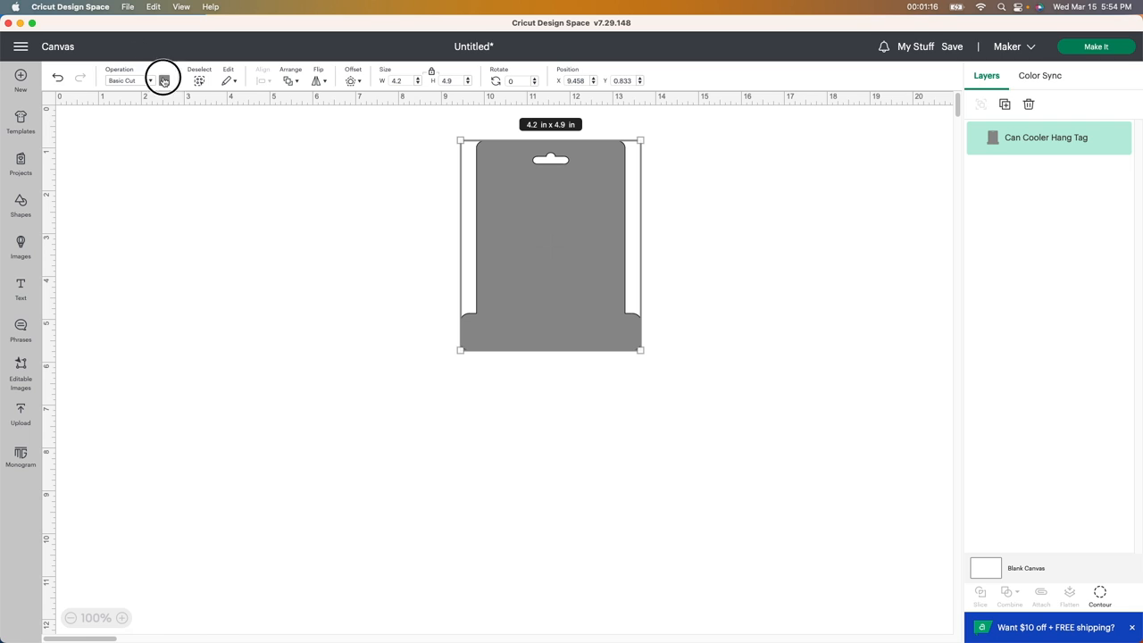
# Step: Make the first hang tag navy and move it further right, spacing the tags apart
pyautogui.click(165, 80)
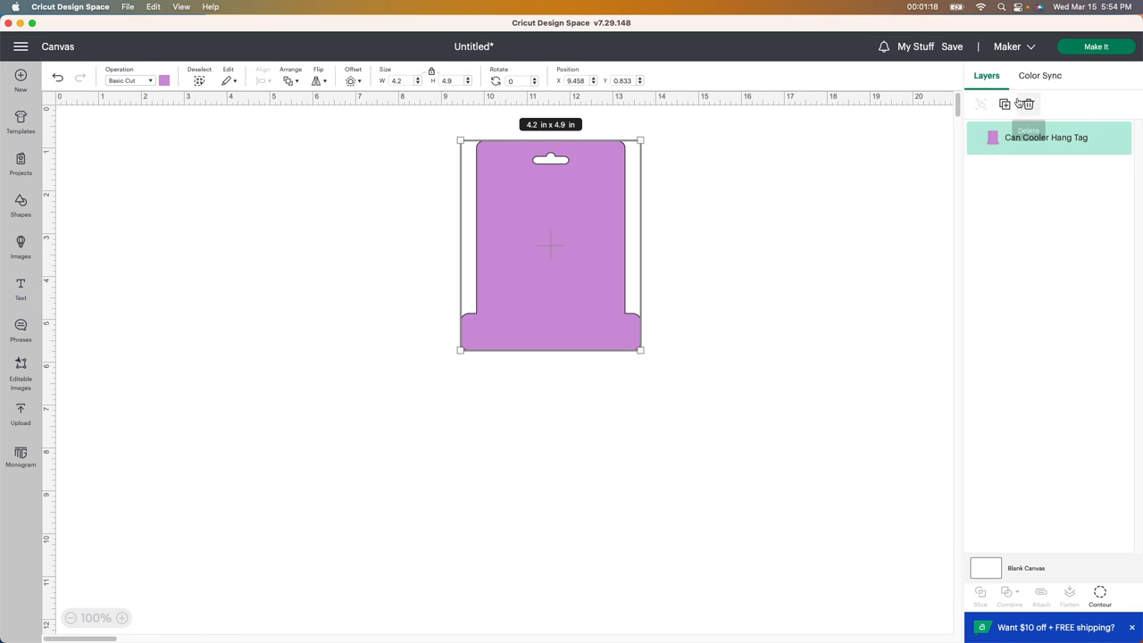
pyautogui.click(1004, 104)
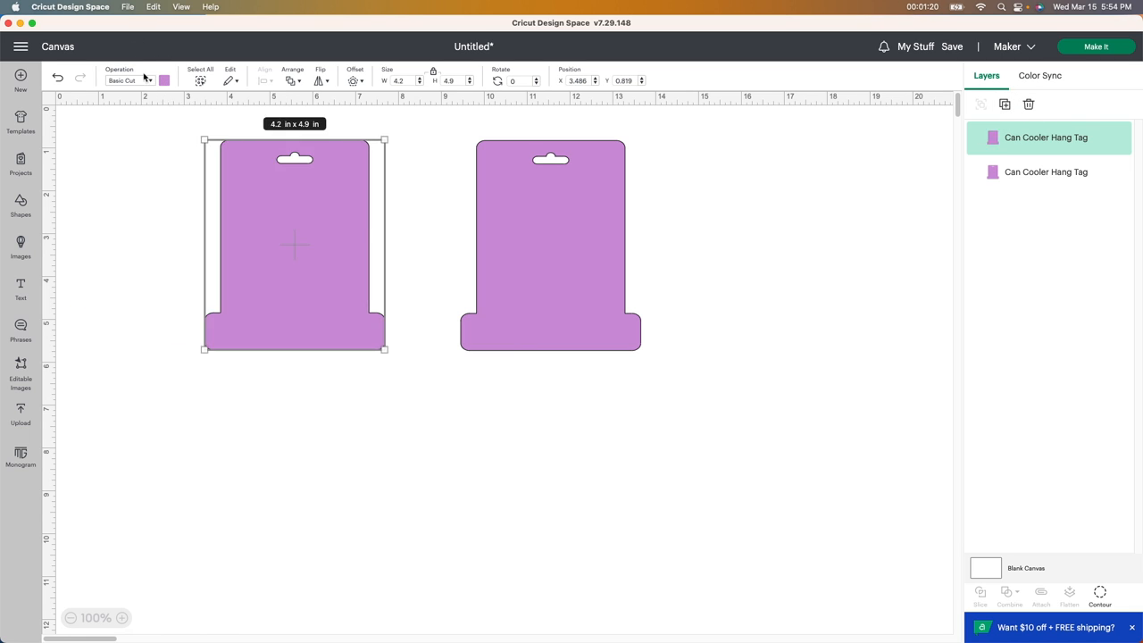
pyautogui.click(164, 80)
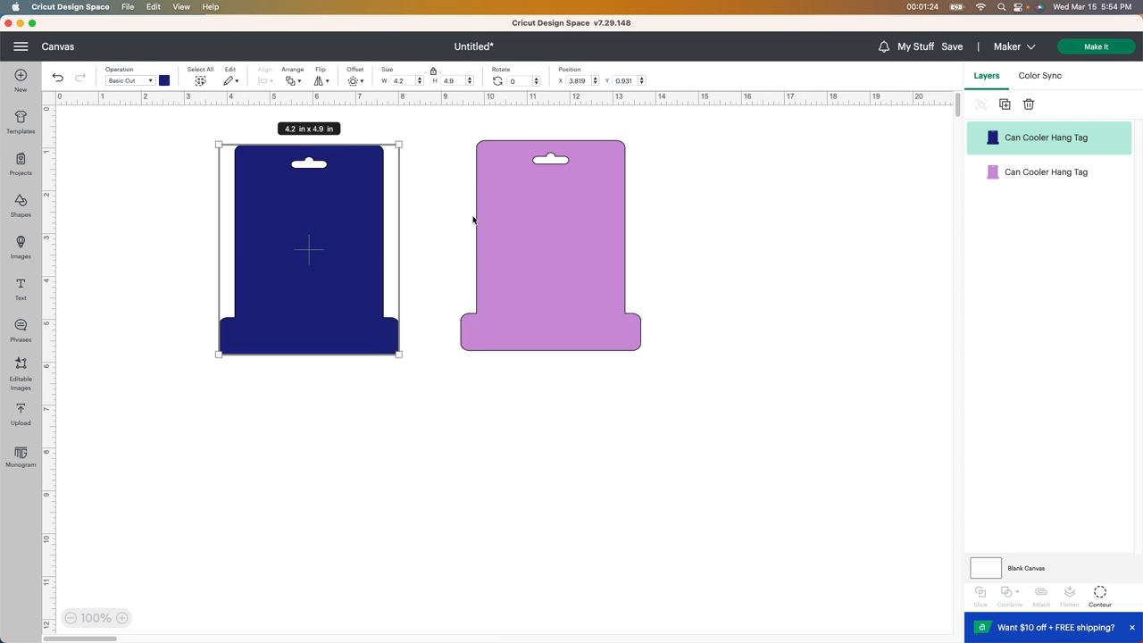
pyautogui.moveTo(500, 246)
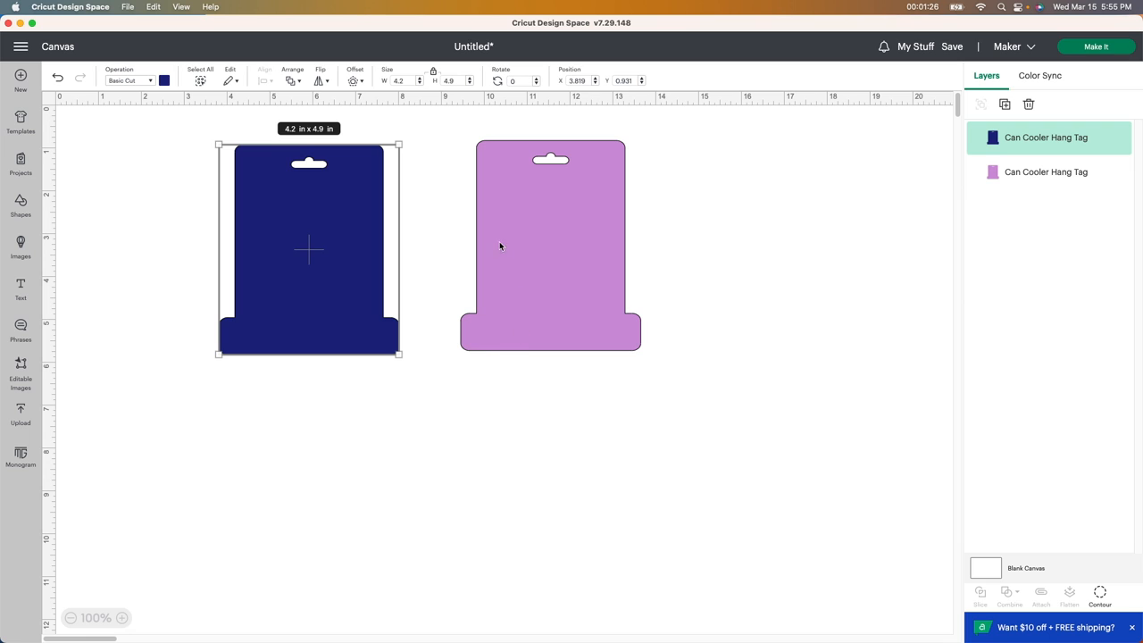
pyautogui.moveTo(387, 234)
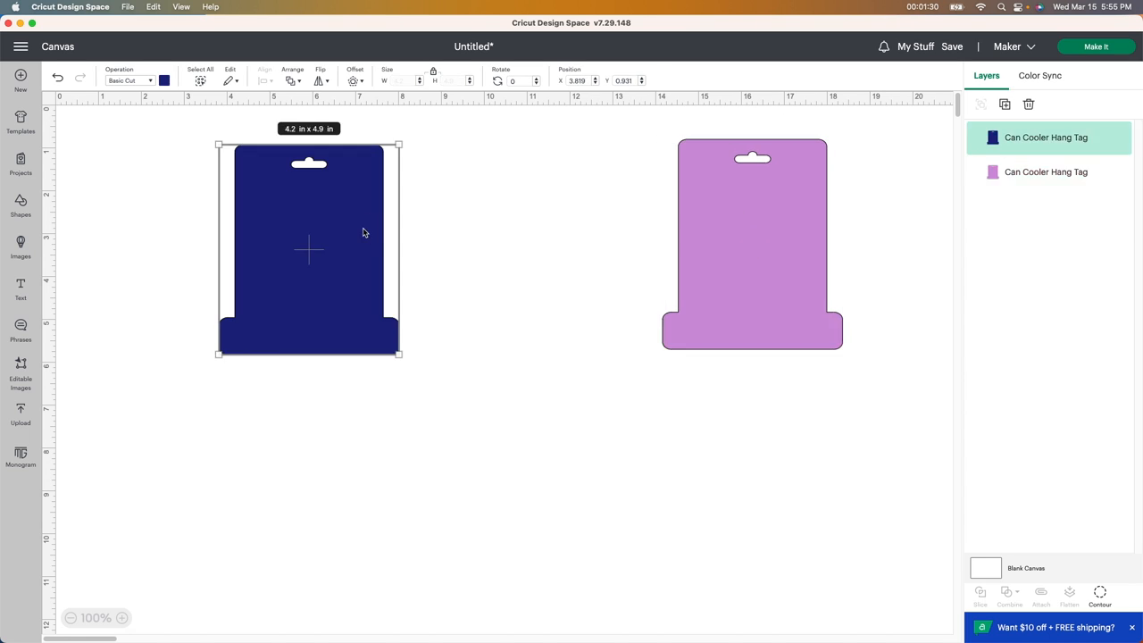
pyautogui.moveTo(308, 250); pyautogui.dragTo(426, 250)
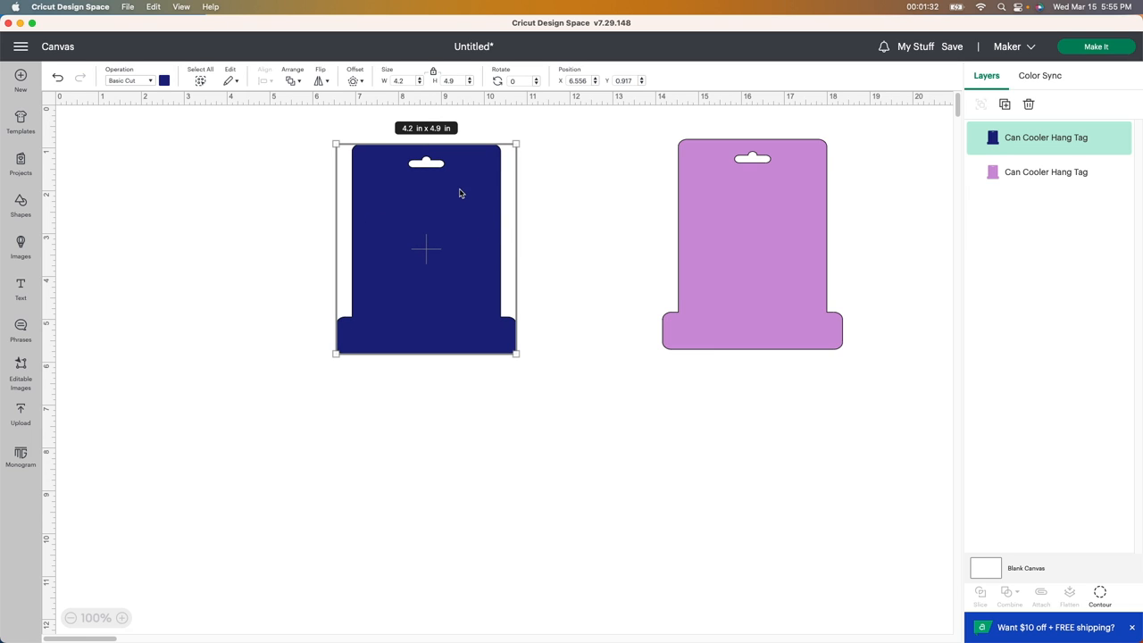
pyautogui.moveTo(574, 230)
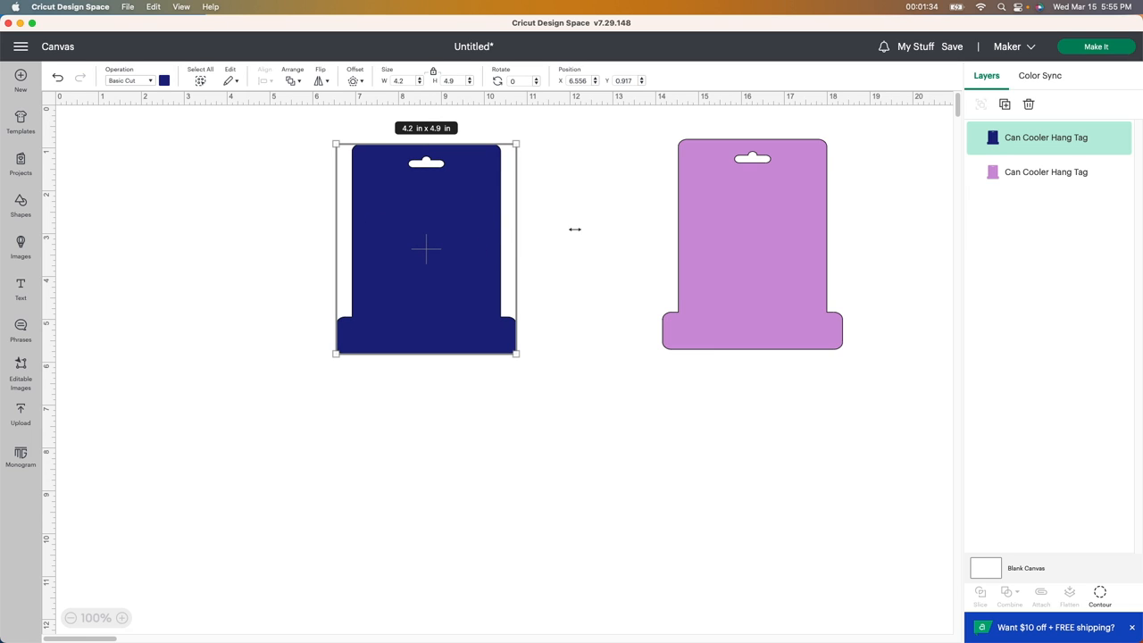
pyautogui.moveTo(425, 273)
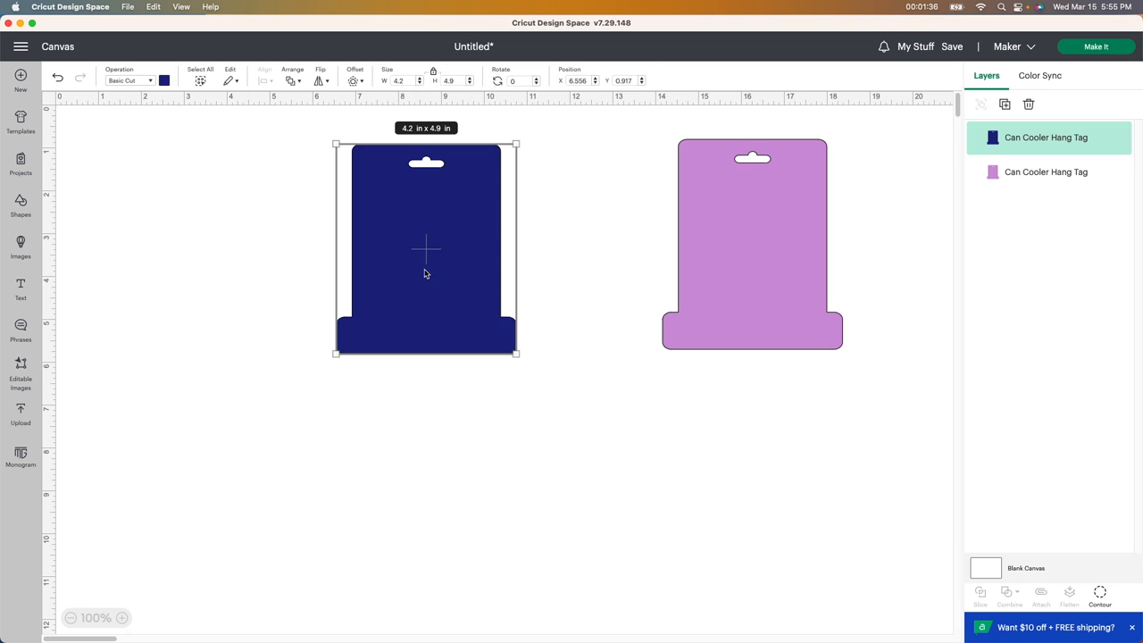
pyautogui.moveTo(480, 257)
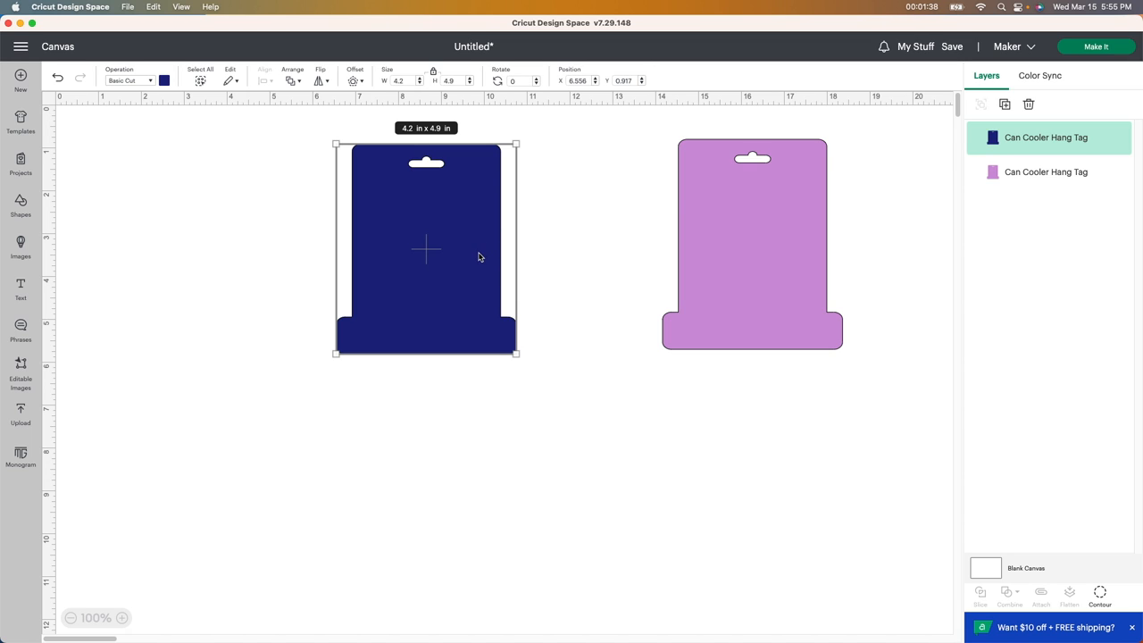
pyautogui.moveTo(414, 177)
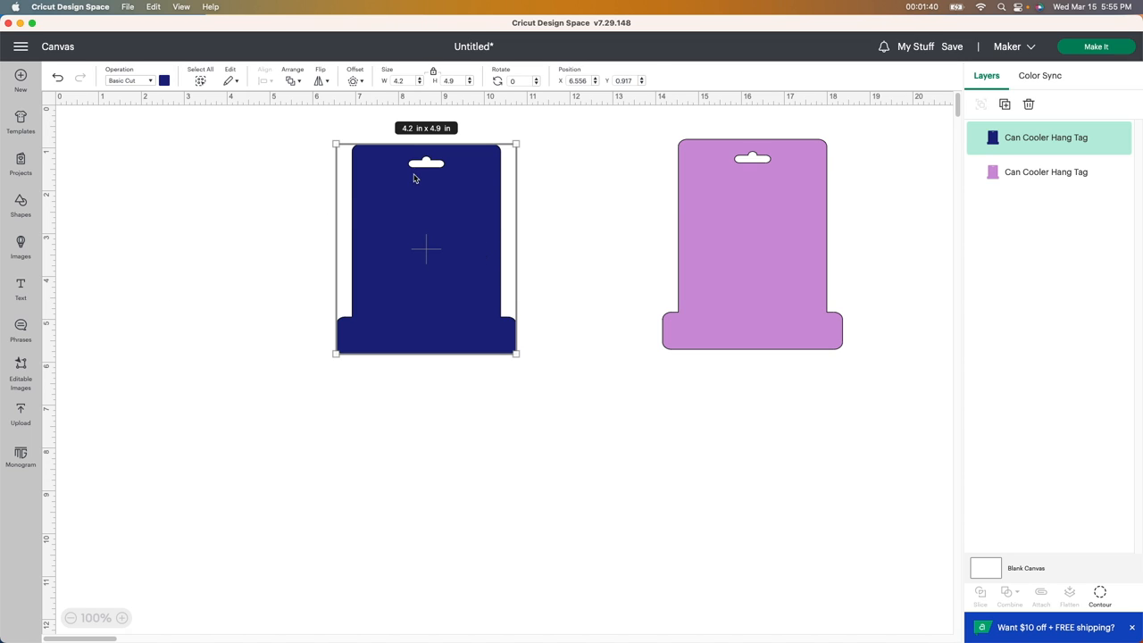
pyautogui.moveTo(378, 228)
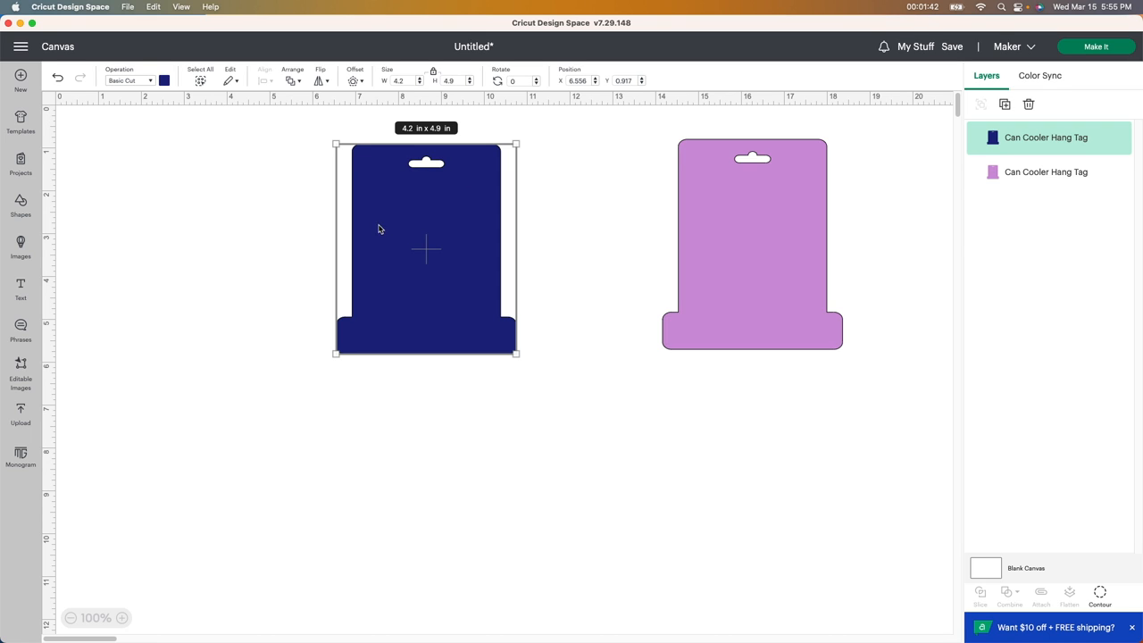
# Step: Add an 'I Create Crafts' text layer and shrink it to about 3.39 in wide
pyautogui.click(20, 287)
pyautogui.write('I Create Cr')
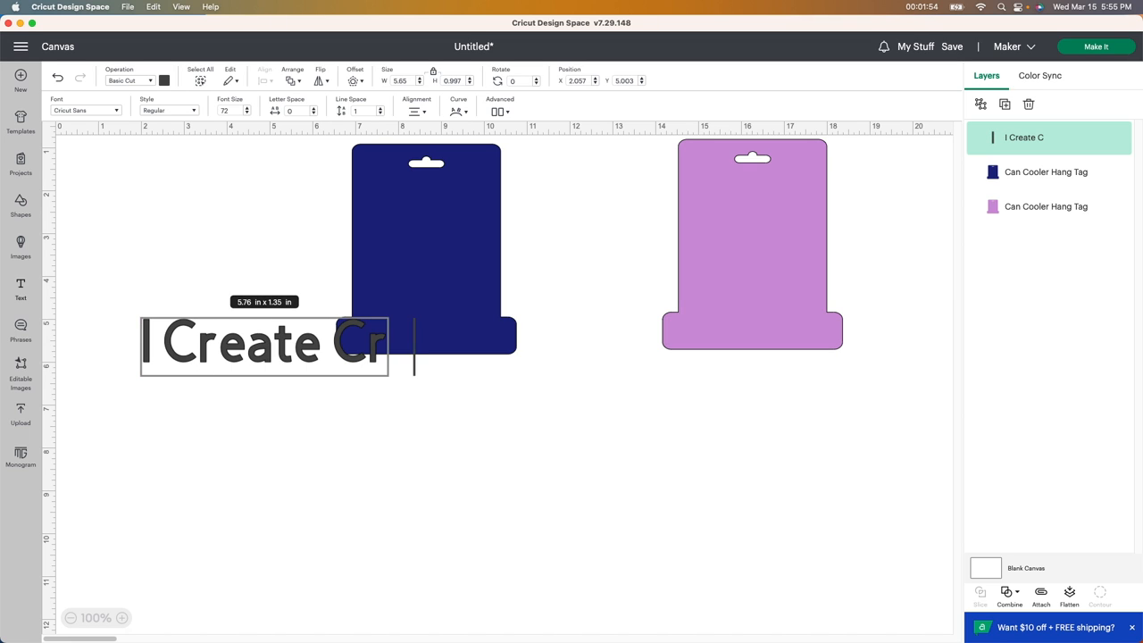
pyautogui.write('afts')
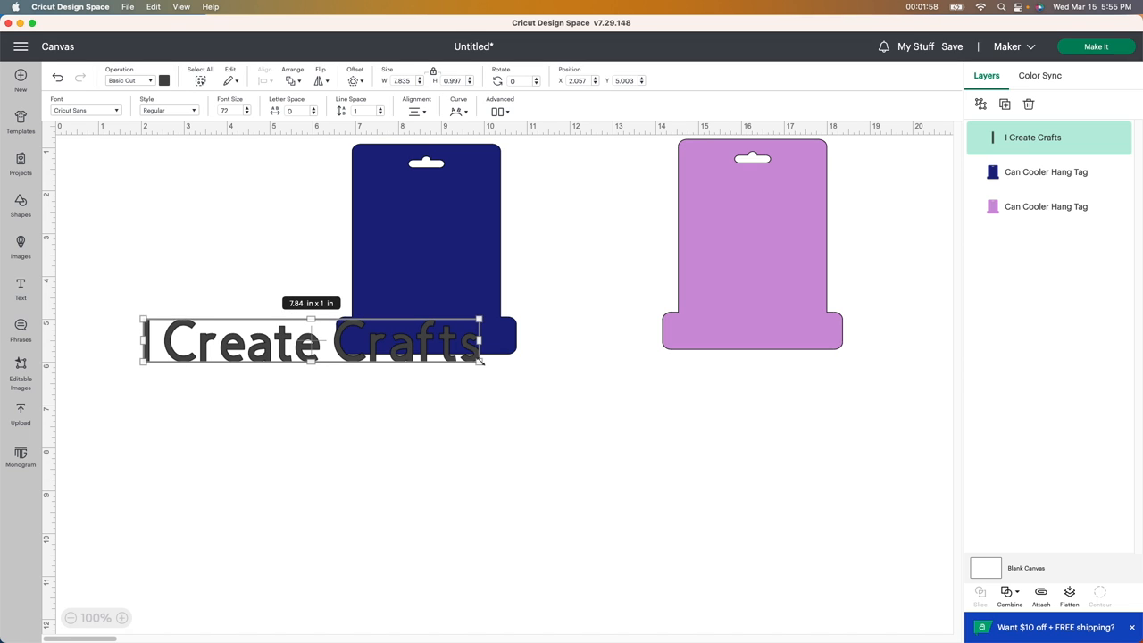
pyautogui.moveTo(482, 361); pyautogui.dragTo(290, 338)
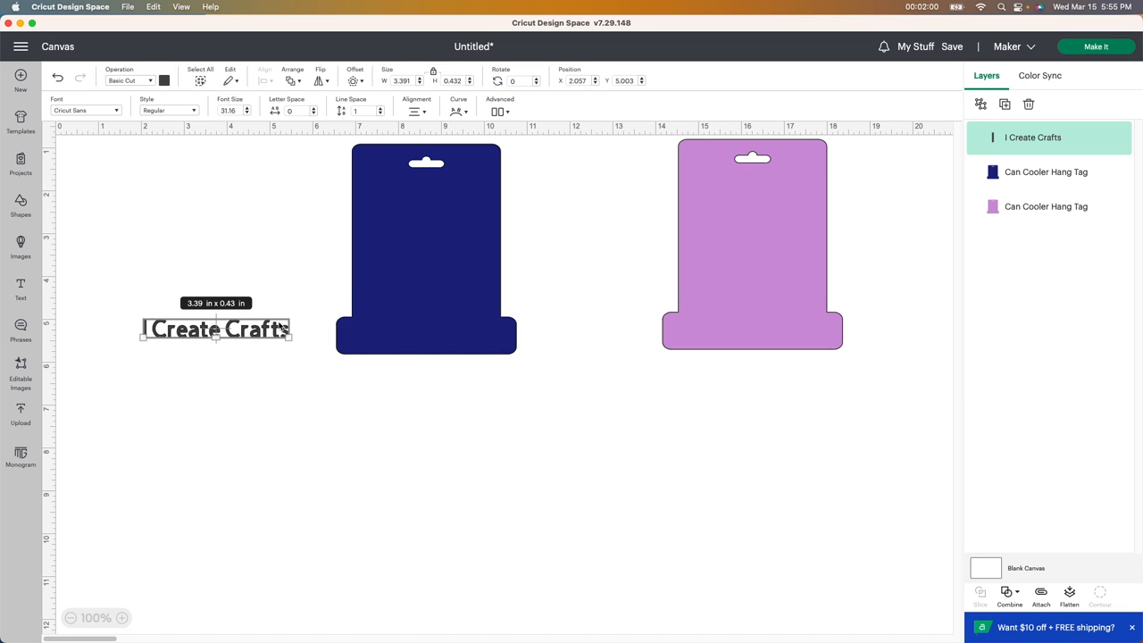
pyautogui.click(85, 109)
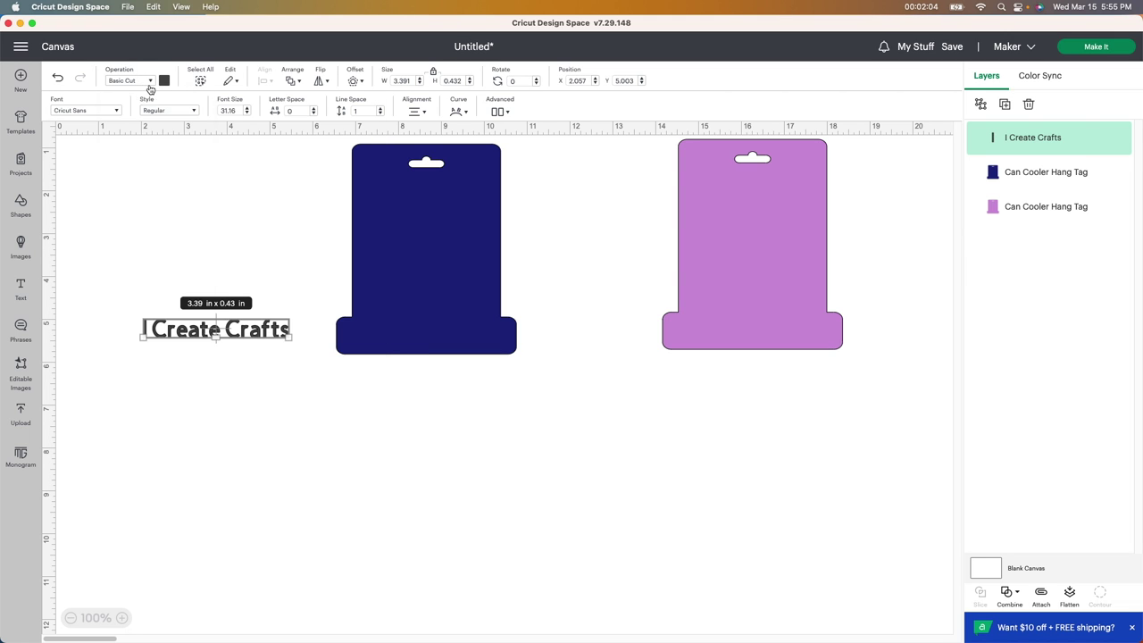
# Step: Switch the 'I Create Crafts' text from Basic Cut to Pen and show the font list
pyautogui.click(129, 80)
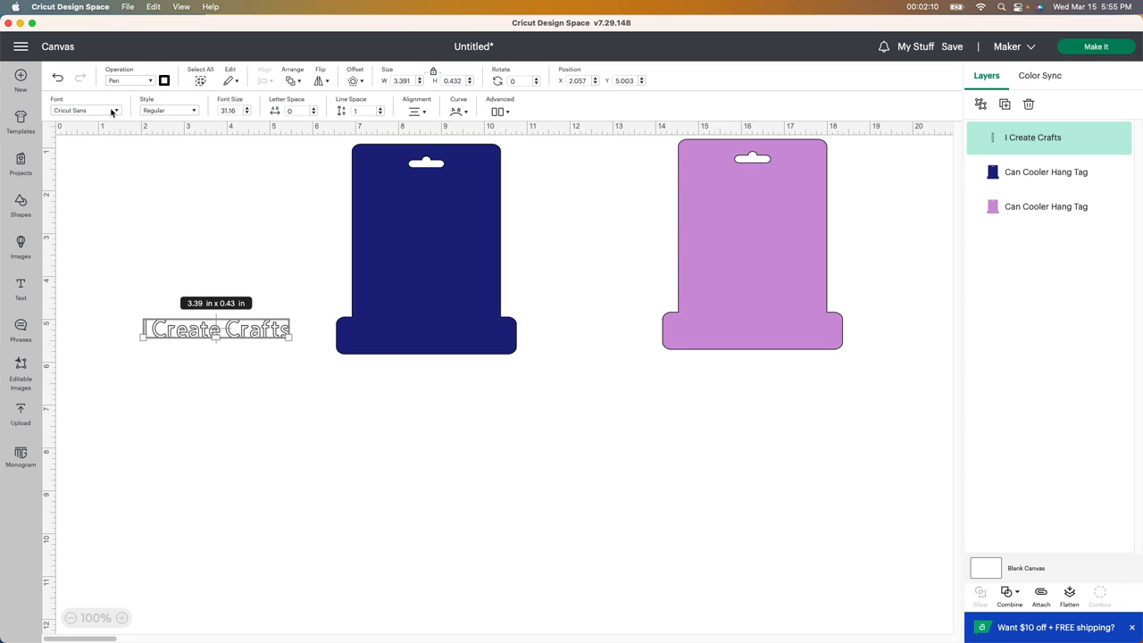
pyautogui.click(114, 110)
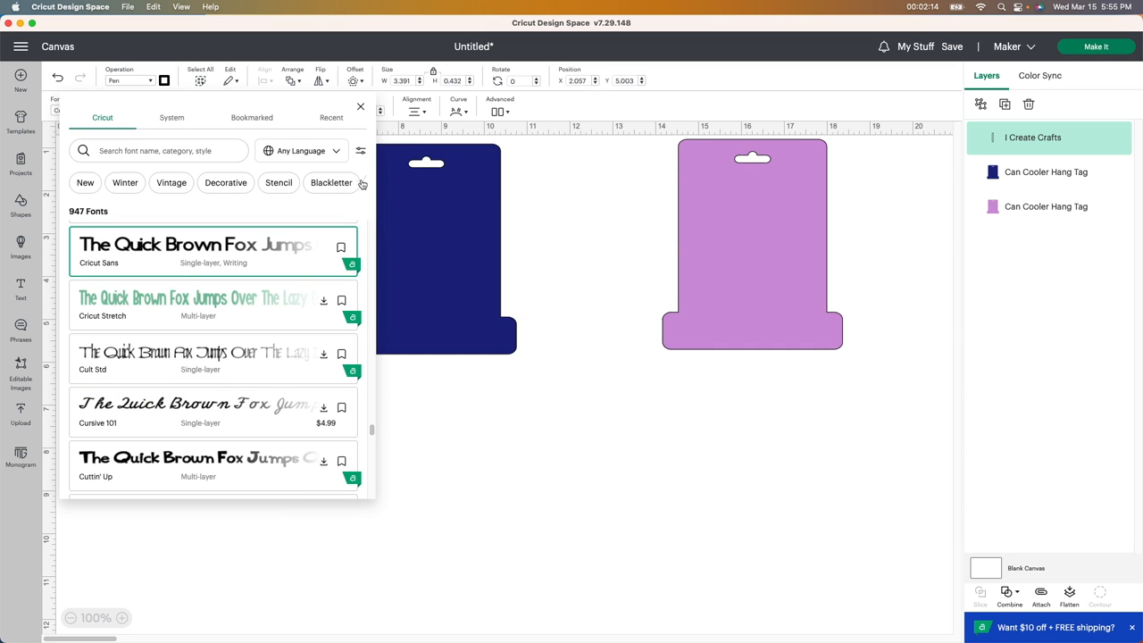
# Step: Filter the fonts to Writing and apply DTC Bikini Babe to the text
pyautogui.click(359, 184)
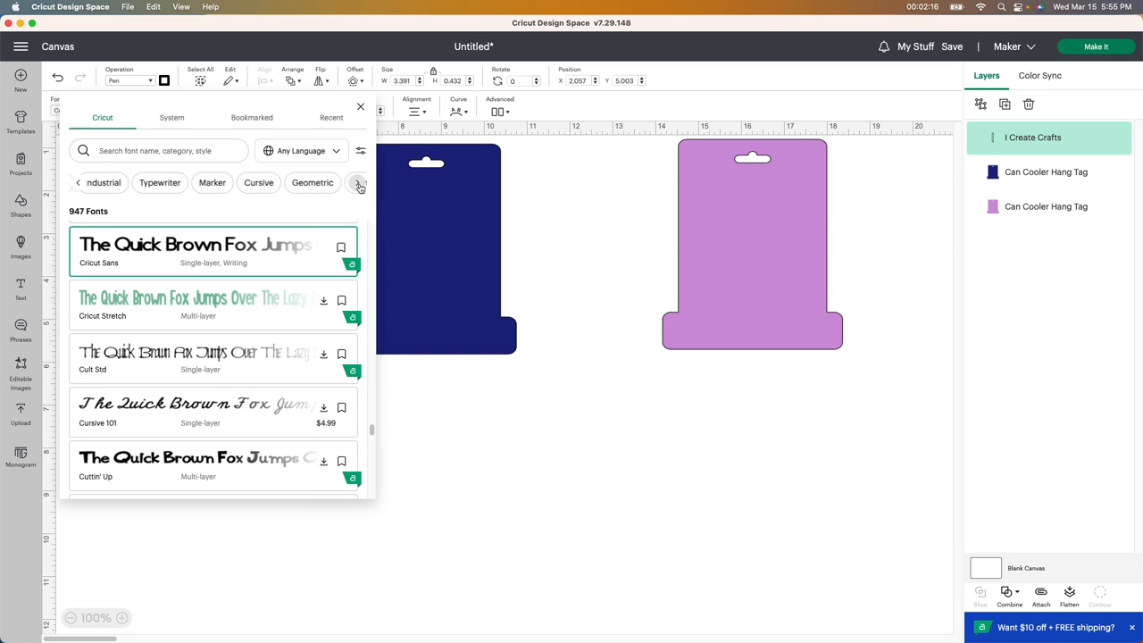
pyautogui.click(359, 183)
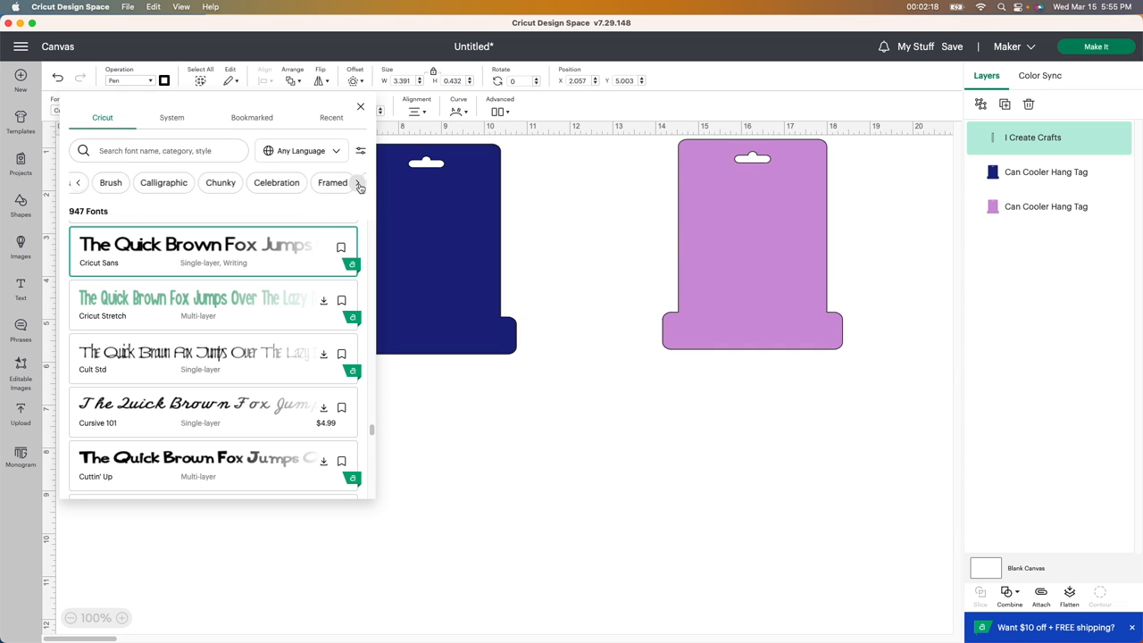
pyautogui.click(358, 183)
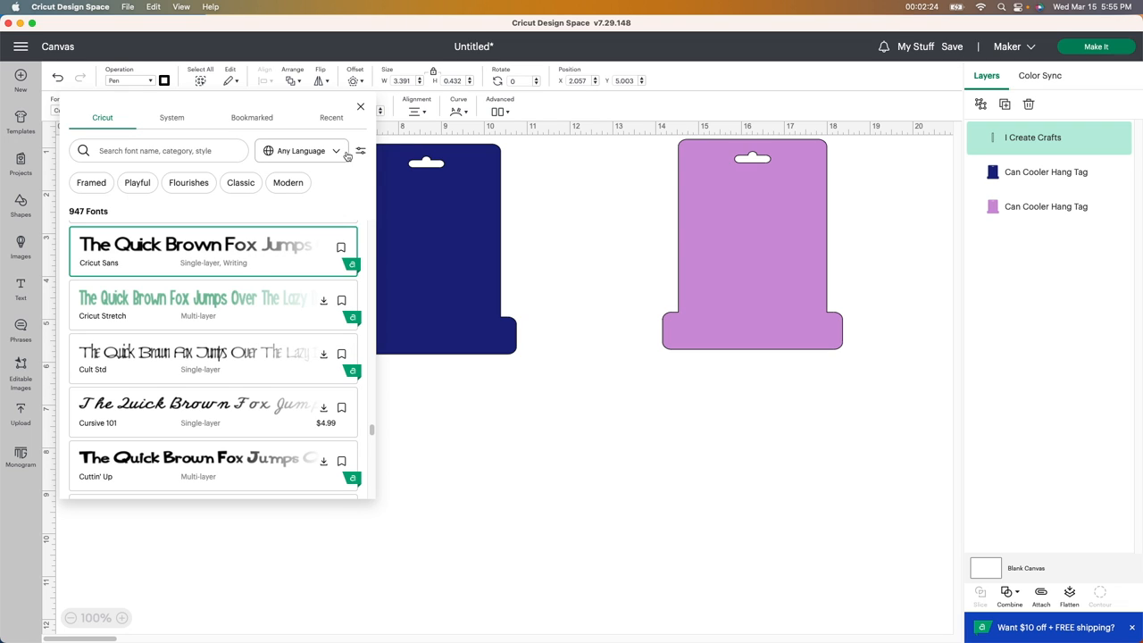
pyautogui.click(361, 150)
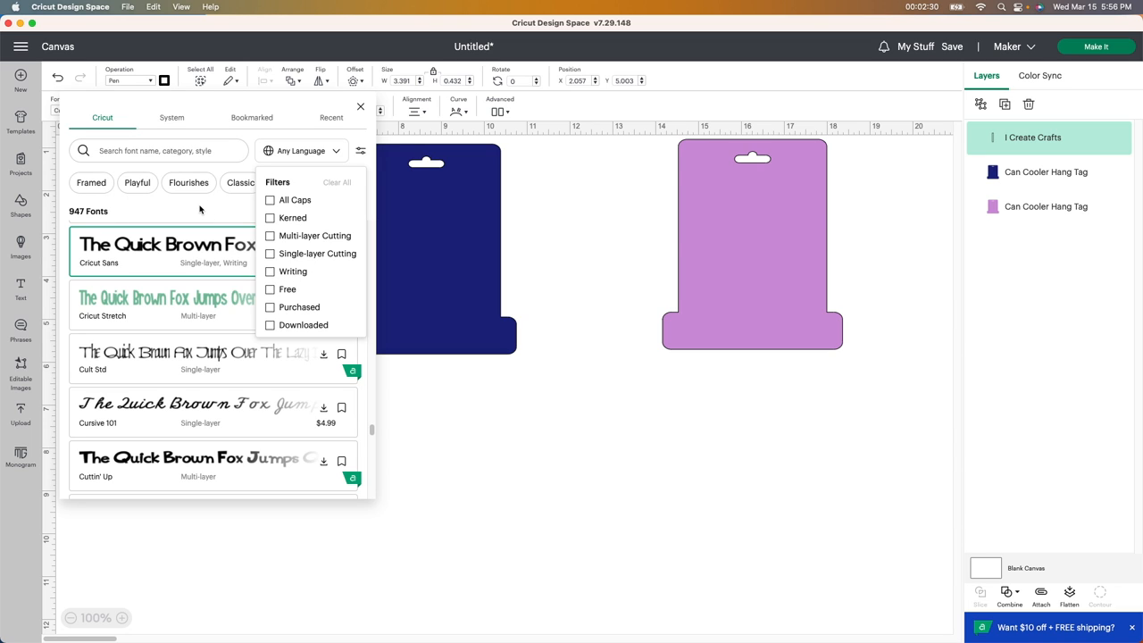
pyautogui.moveTo(290, 273)
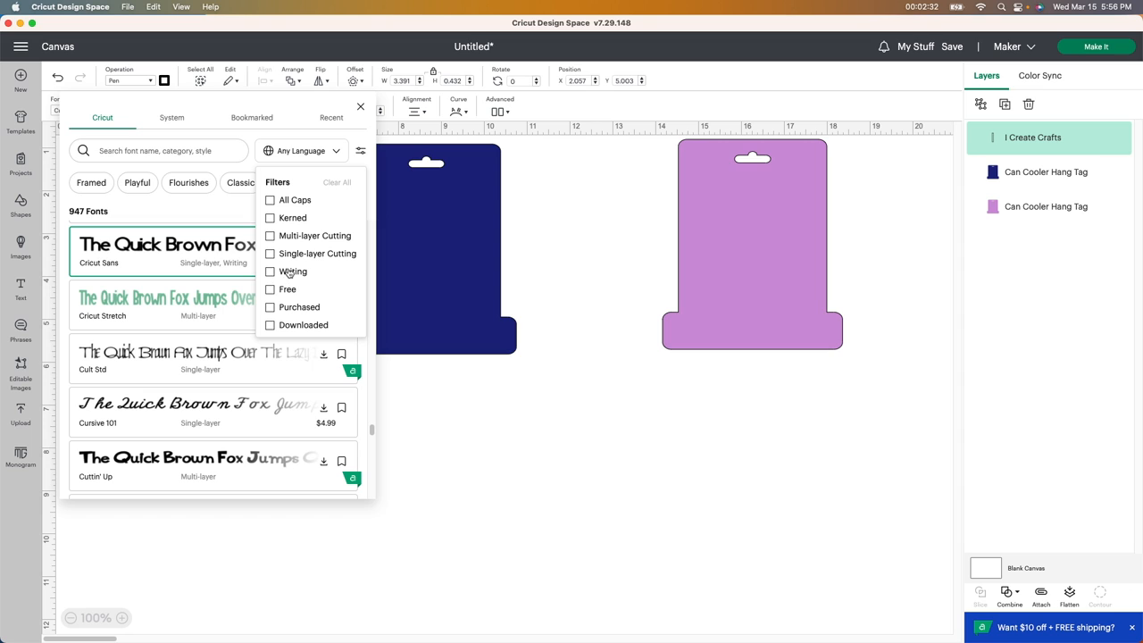
pyautogui.click(270, 271)
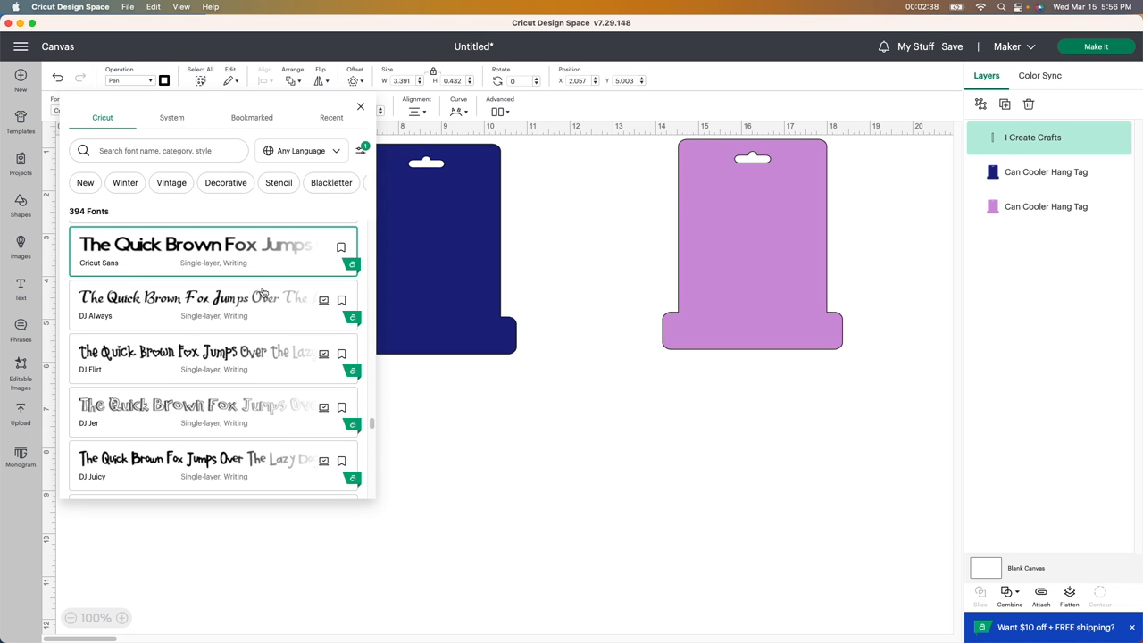
pyautogui.scroll(-3)
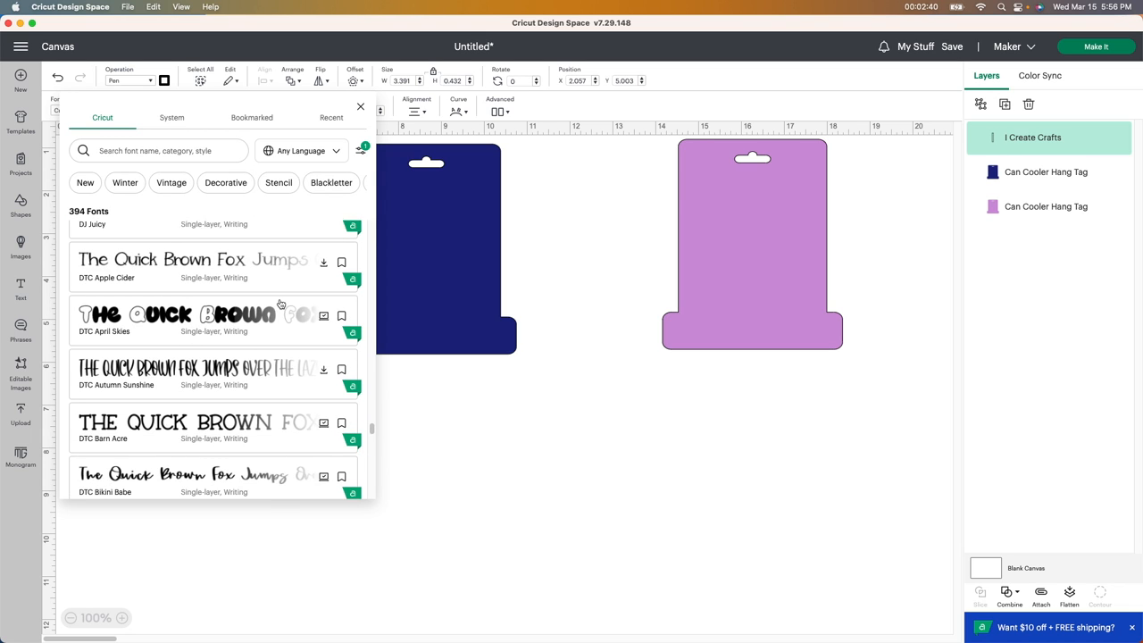
pyautogui.scroll(-3)
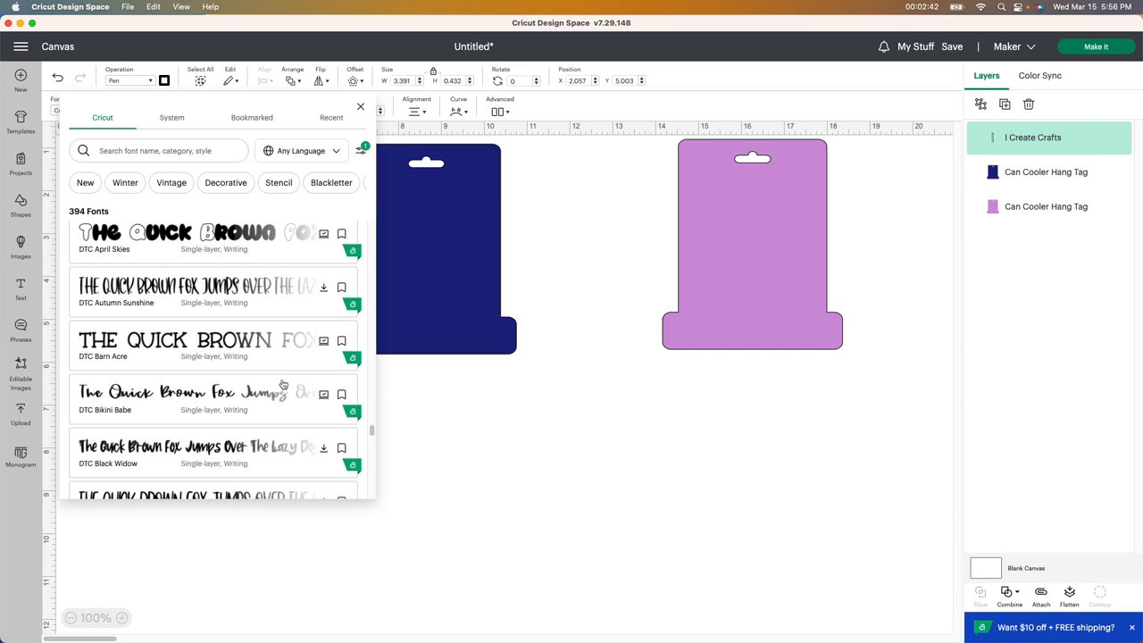
pyautogui.click(179, 398)
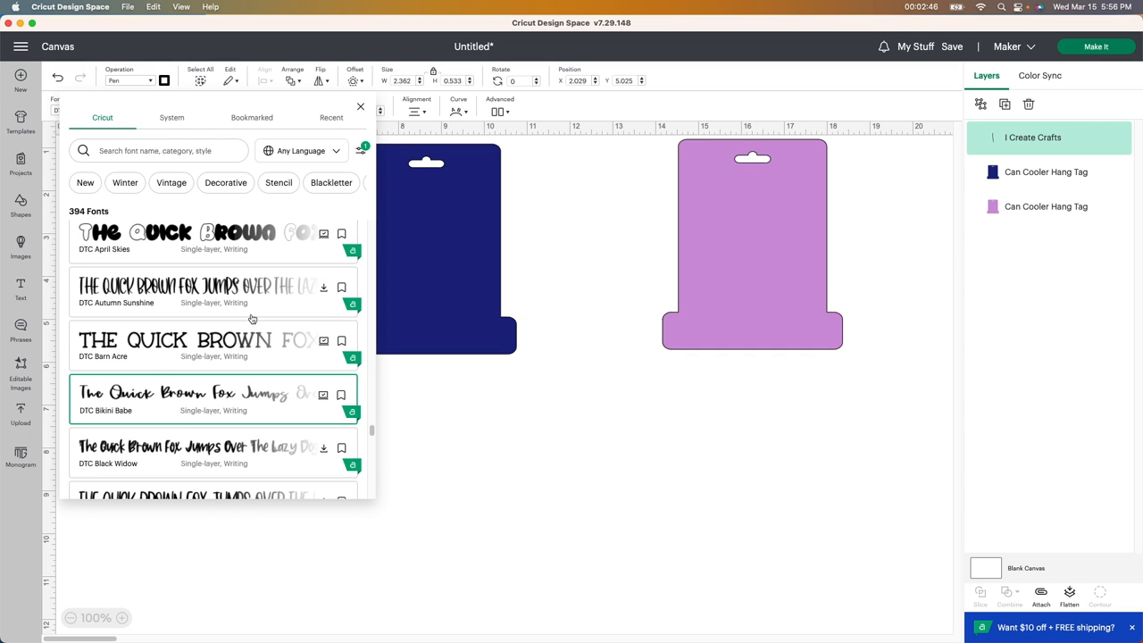
pyautogui.moveTo(241, 315)
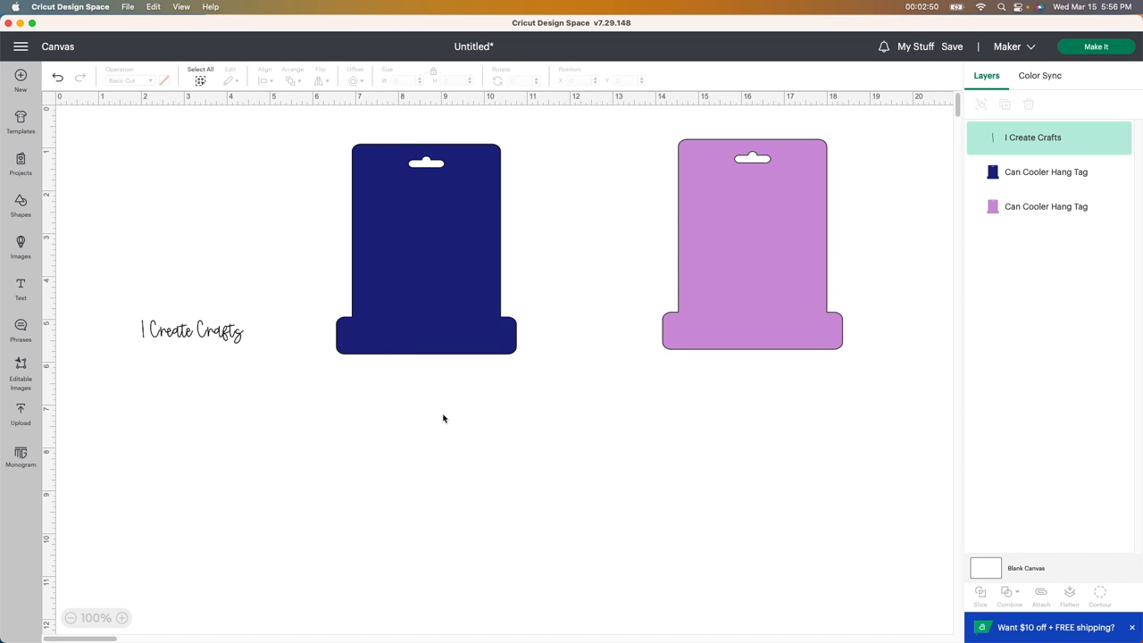
# Step: Shrink the script text and place it across the navy tag's top, below the hanger slot
pyautogui.click(192, 330)
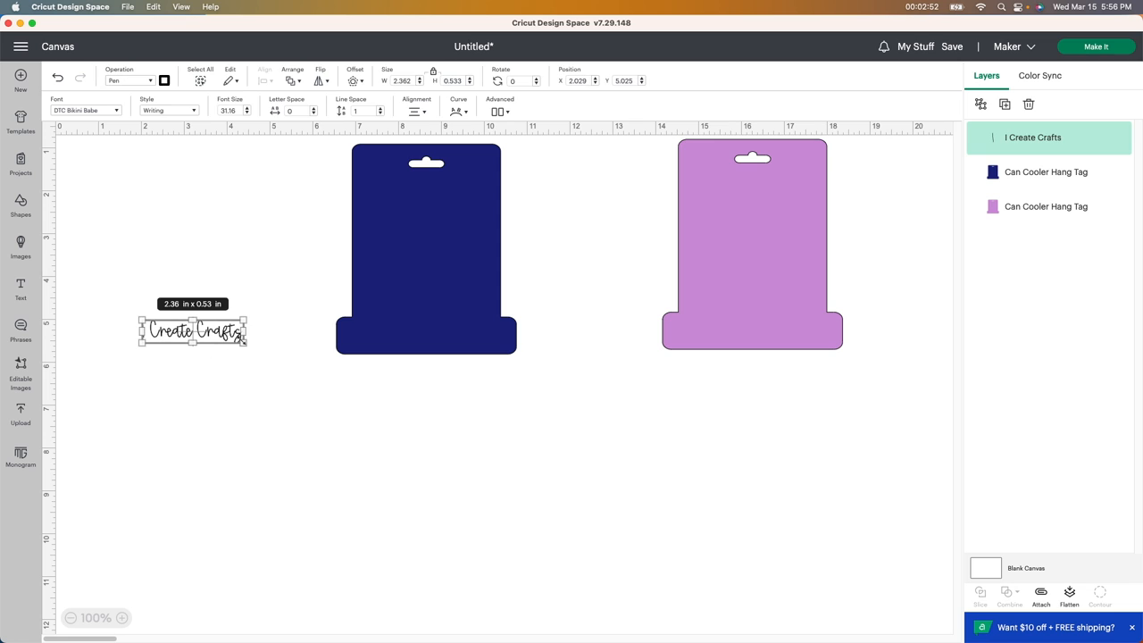
pyautogui.moveTo(247, 343); pyautogui.dragTo(286, 353)
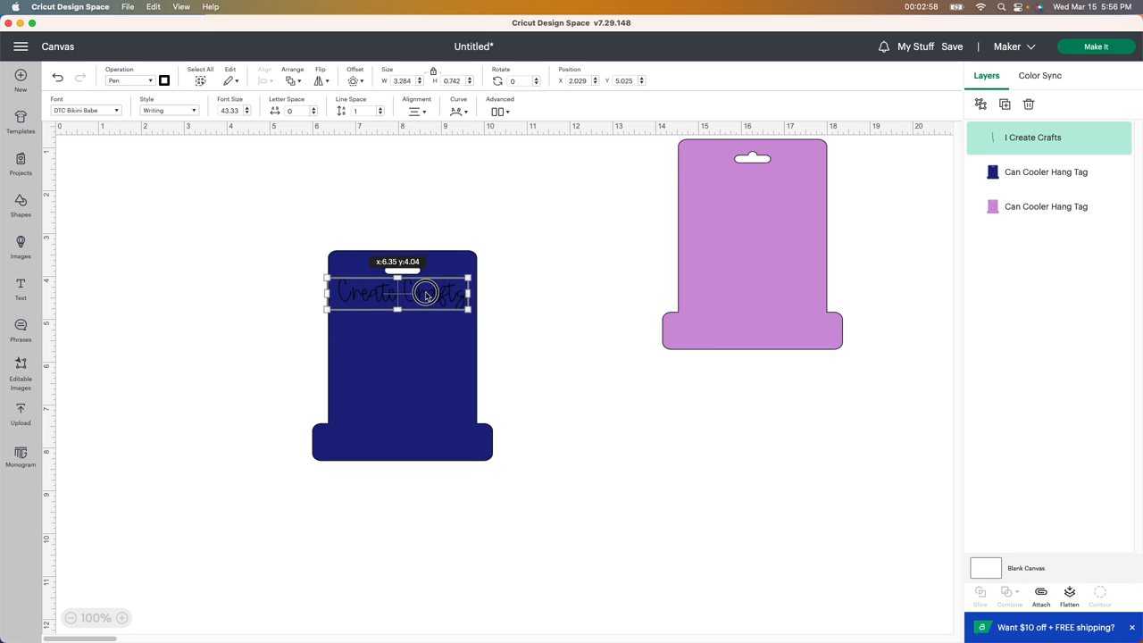
pyautogui.moveTo(427, 294); pyautogui.dragTo(460, 301)
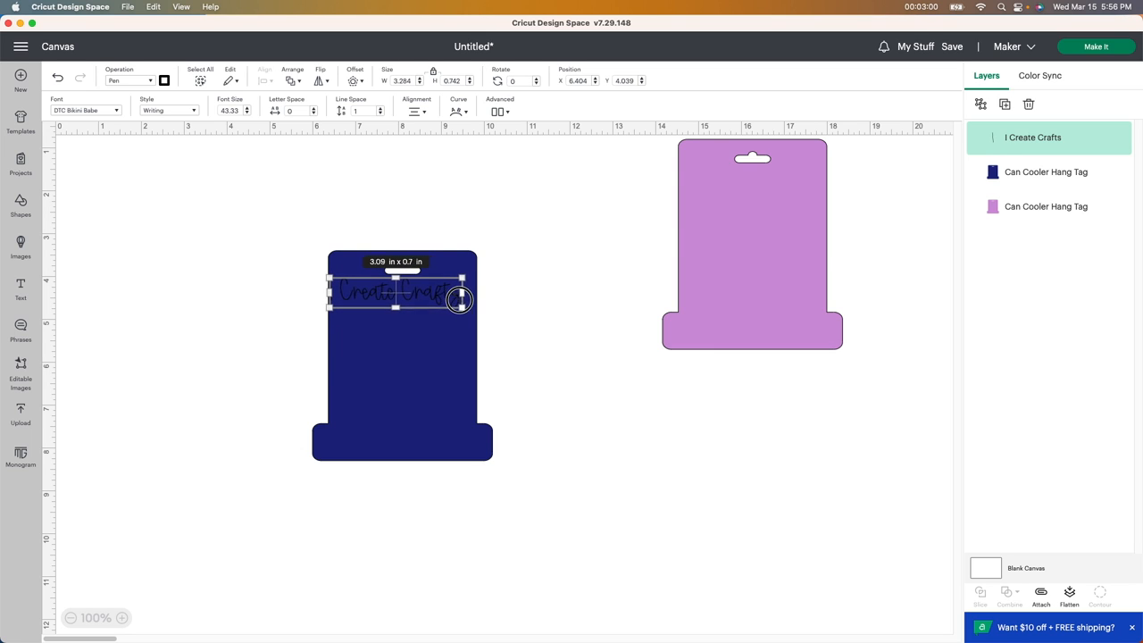
pyautogui.moveTo(460, 300); pyautogui.dragTo(417, 287)
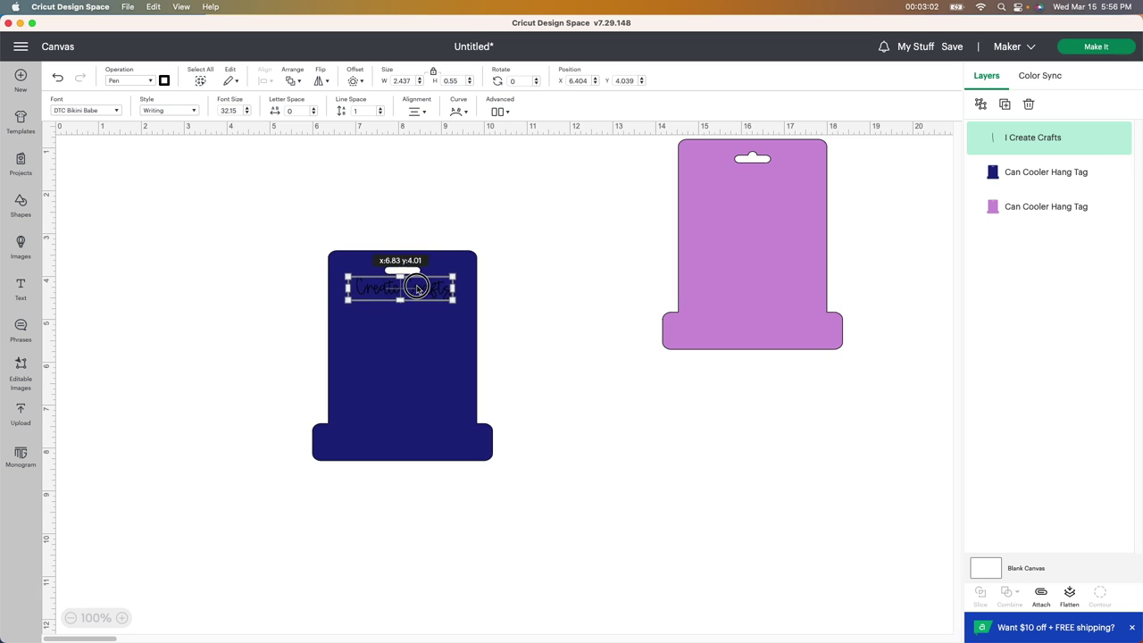
pyautogui.moveTo(416, 287); pyautogui.dragTo(402, 288)
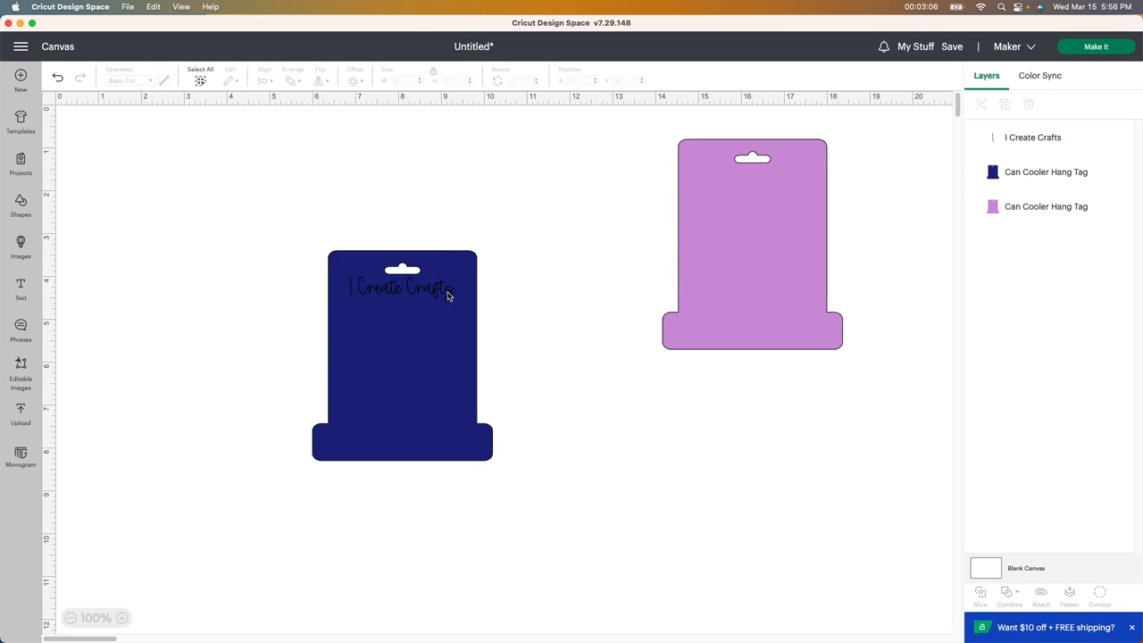
pyautogui.click(399, 286)
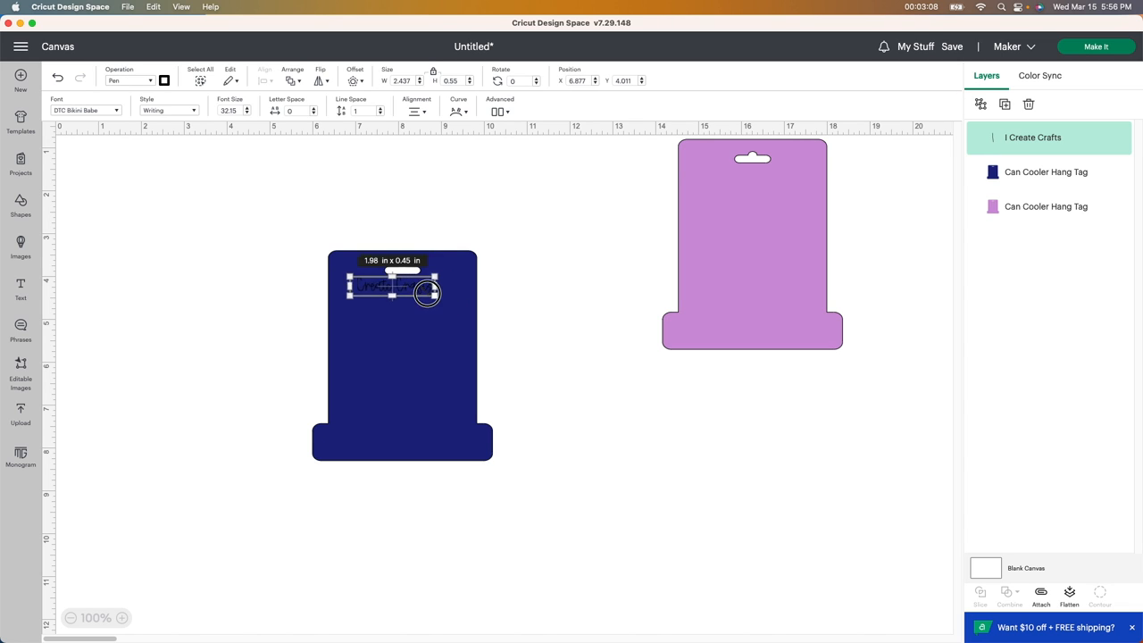
pyautogui.moveTo(427, 293); pyautogui.dragTo(364, 257)
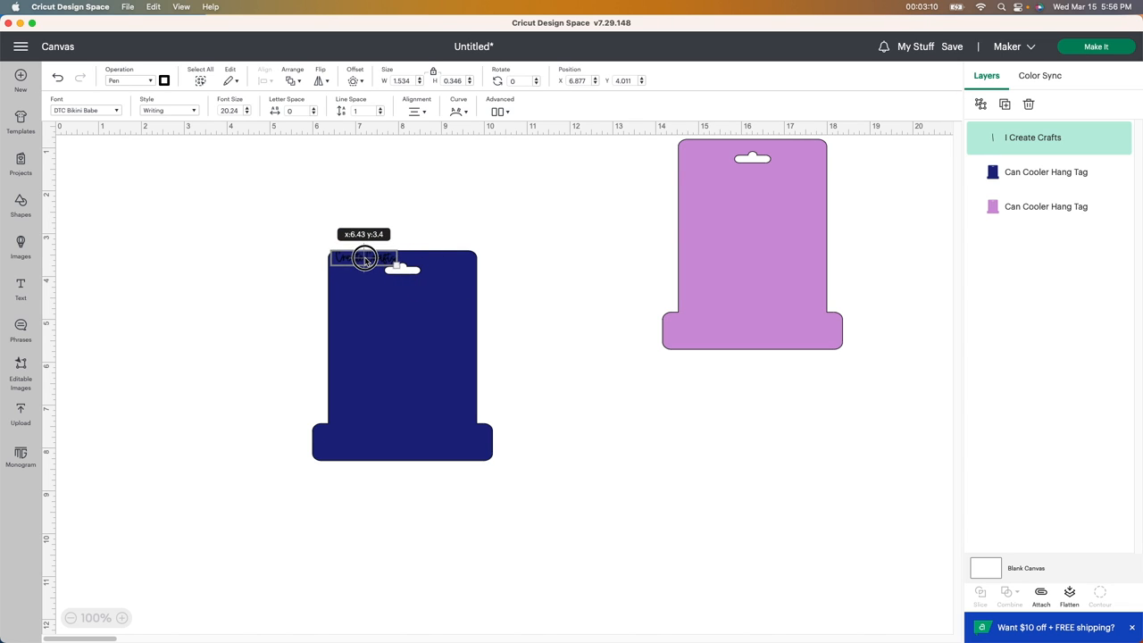
pyautogui.moveTo(366, 259); pyautogui.dragTo(374, 286)
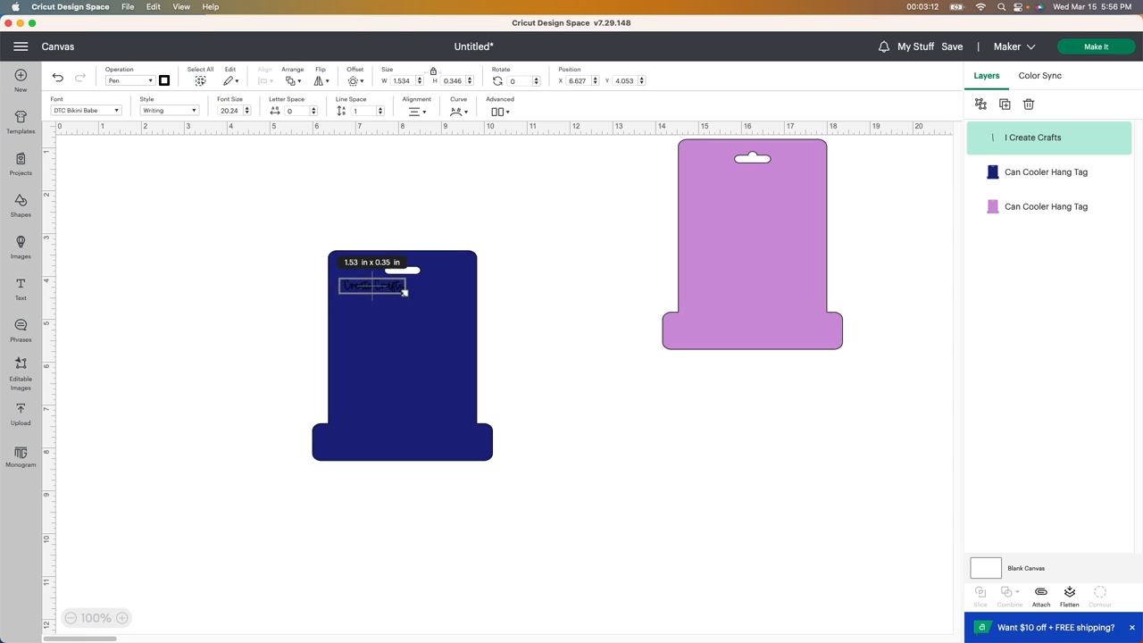
pyautogui.moveTo(406, 294); pyautogui.dragTo(427, 302)
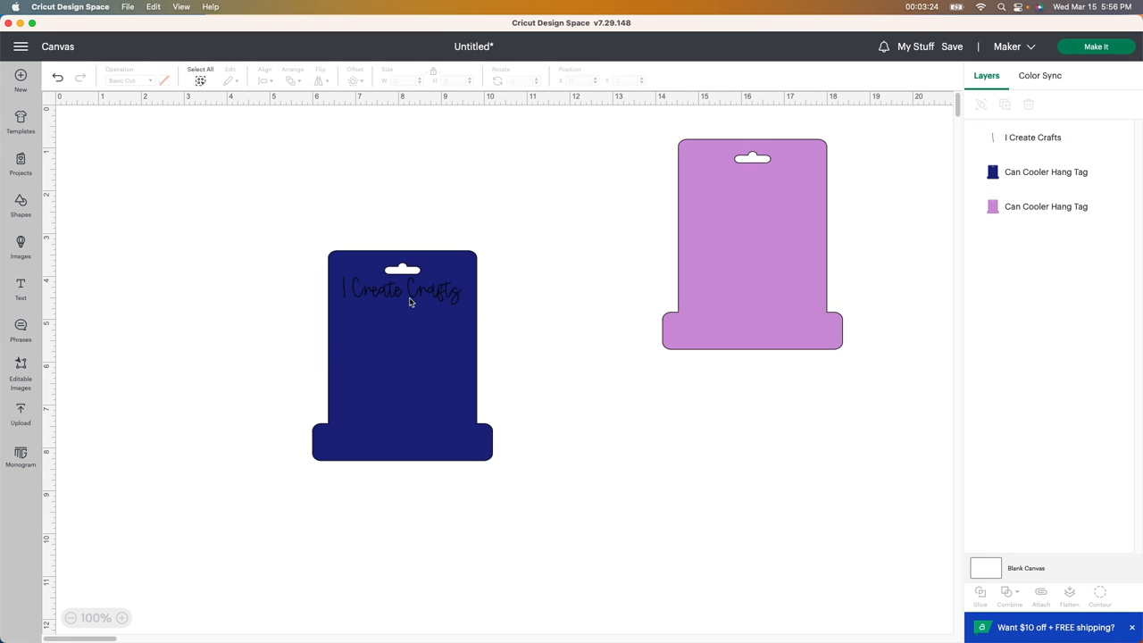
pyautogui.moveTo(495, 329)
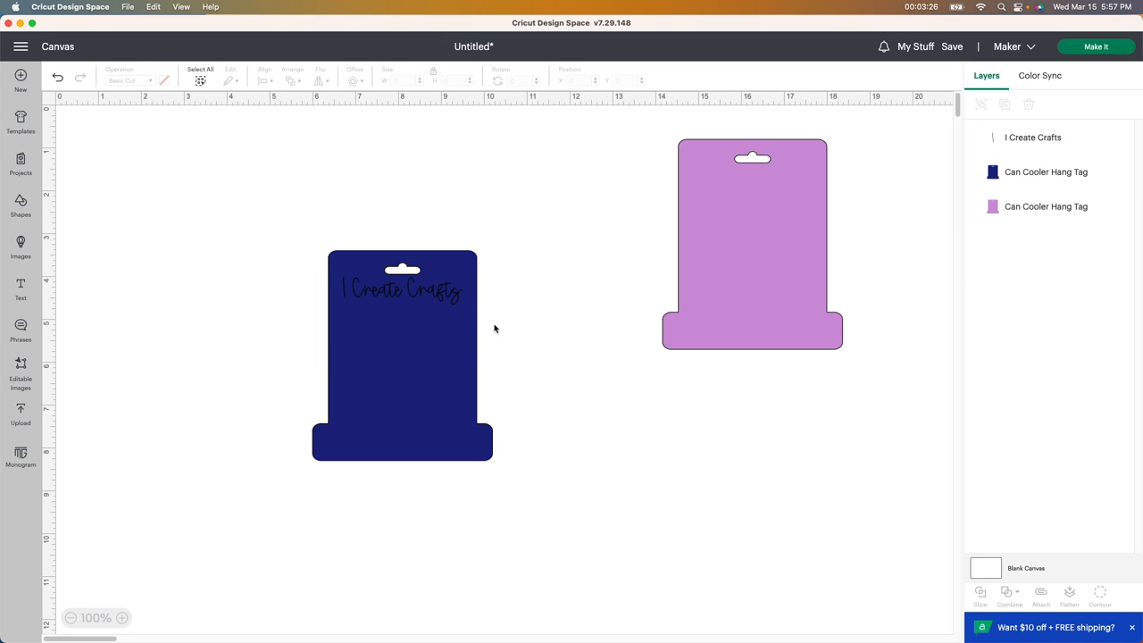
pyautogui.moveTo(396, 300)
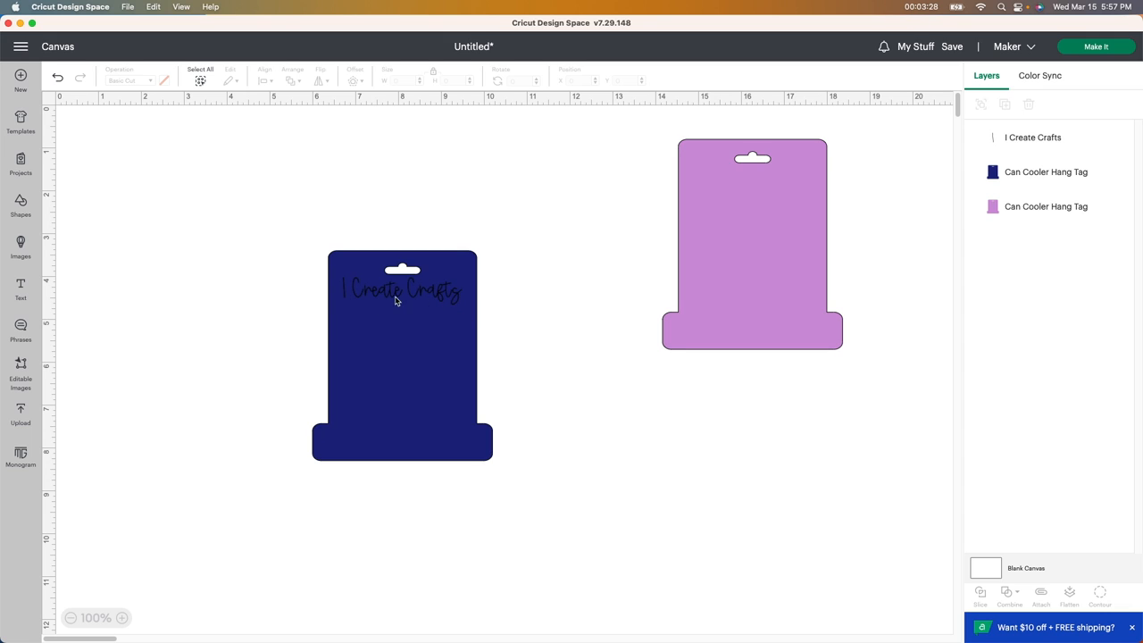
pyautogui.moveTo(444, 295)
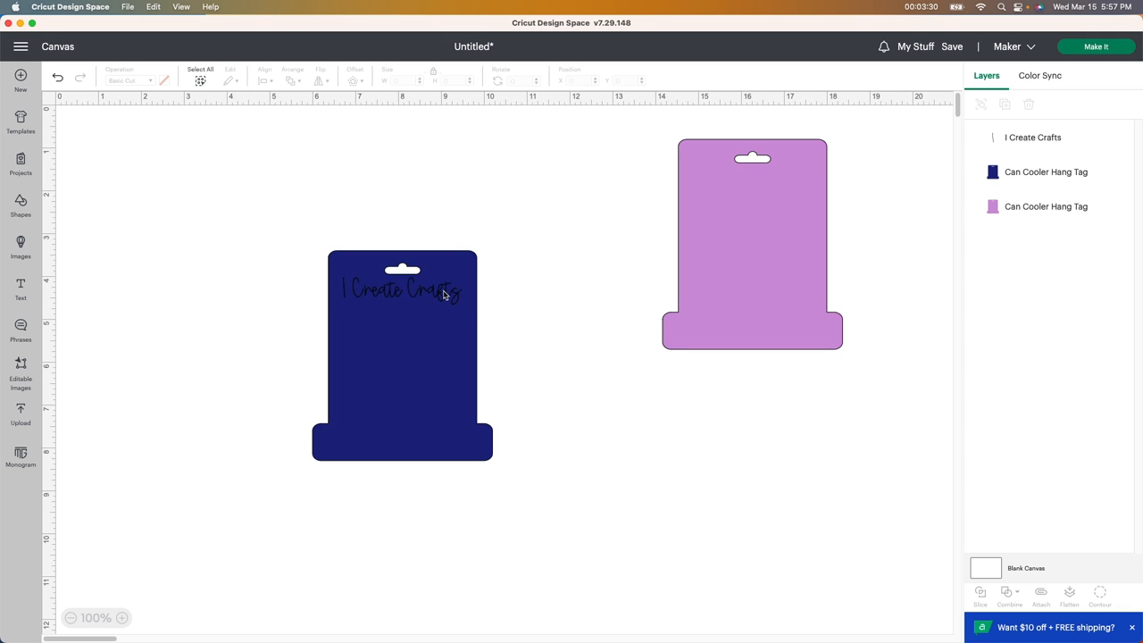
pyautogui.moveTo(375, 290)
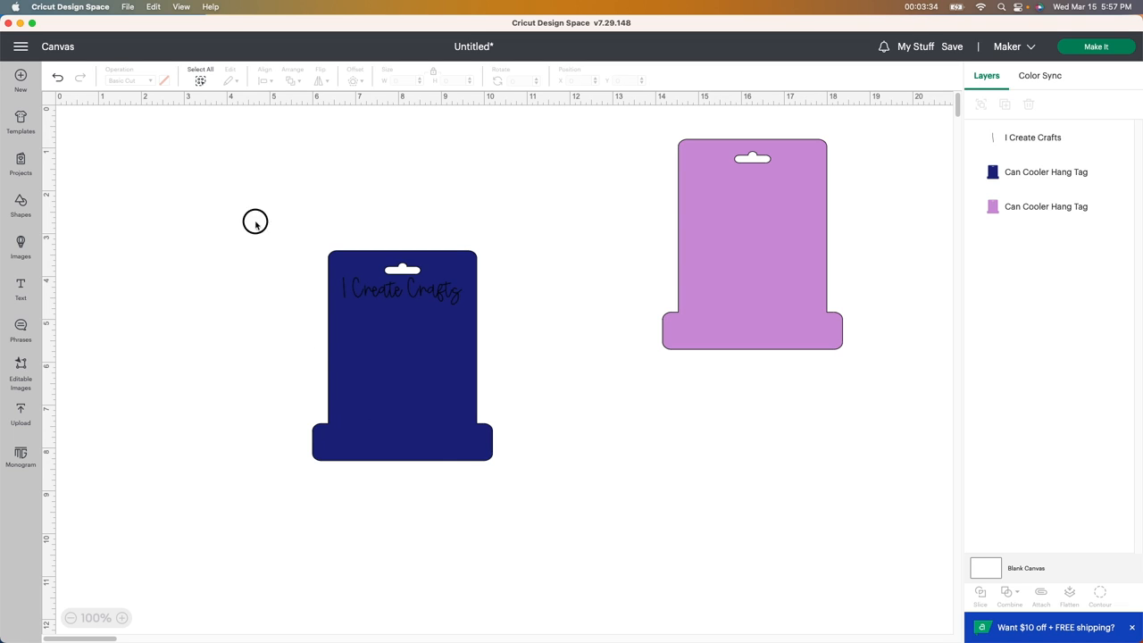
# Step: Attach the text to the navy tag, remove the purple tag, and send it to the Prepare mat
pyautogui.click(402, 357)
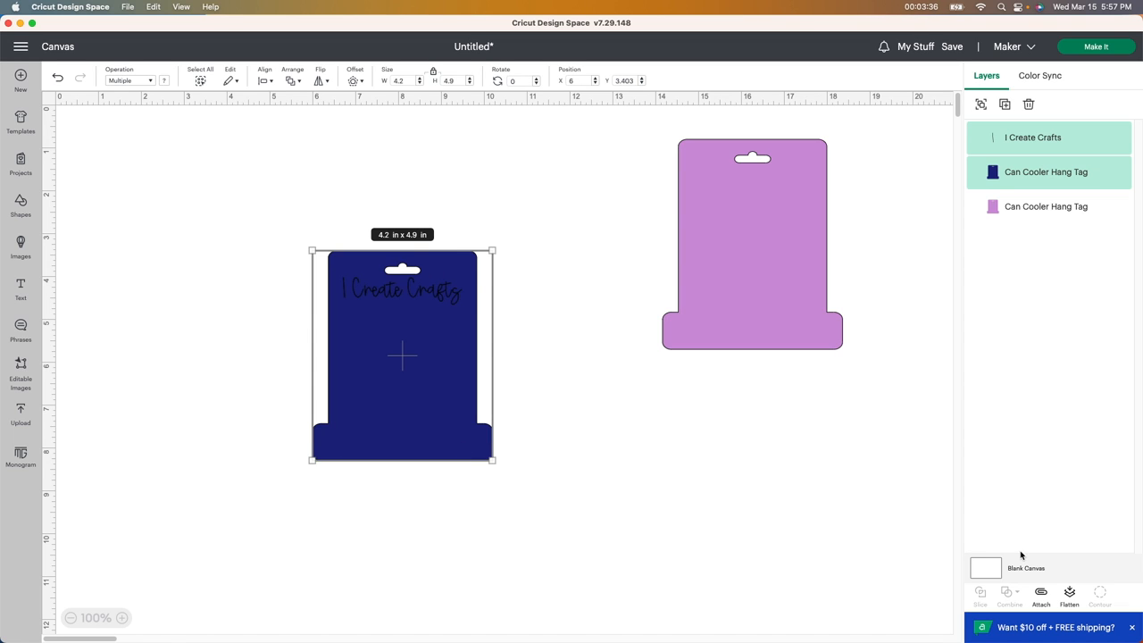
pyautogui.click(1041, 592)
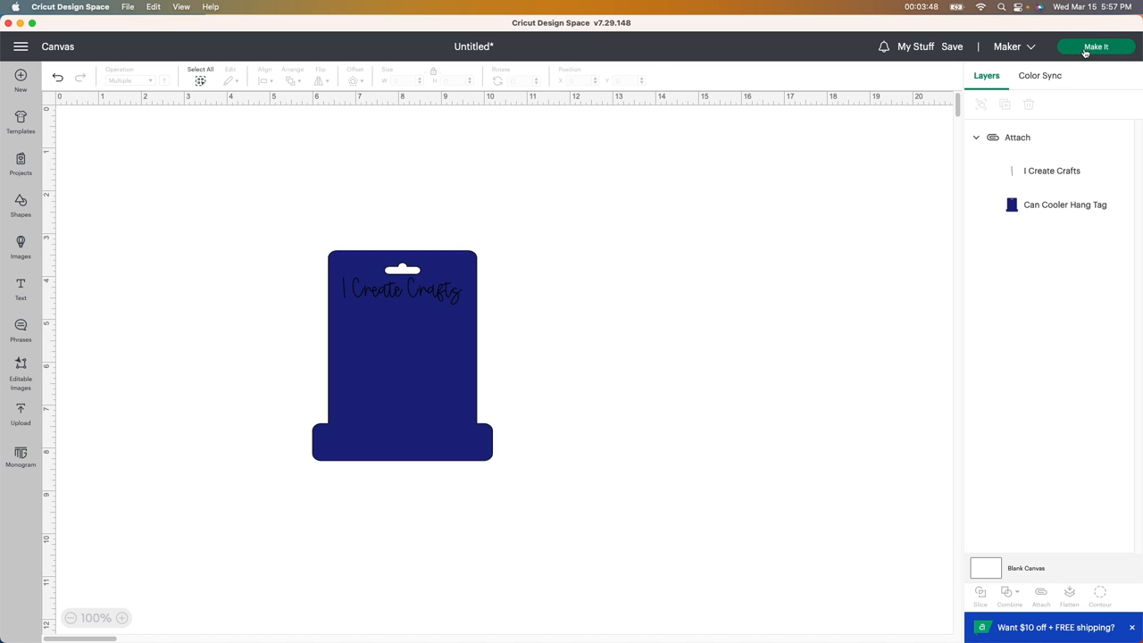
pyautogui.click(1096, 46)
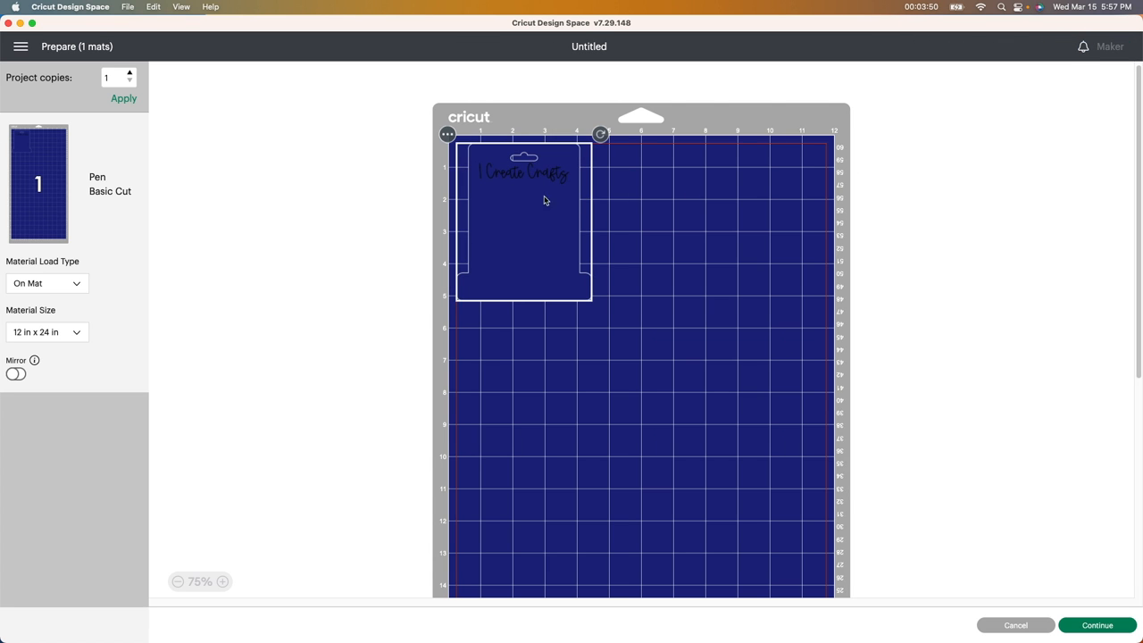
pyautogui.moveTo(497, 230)
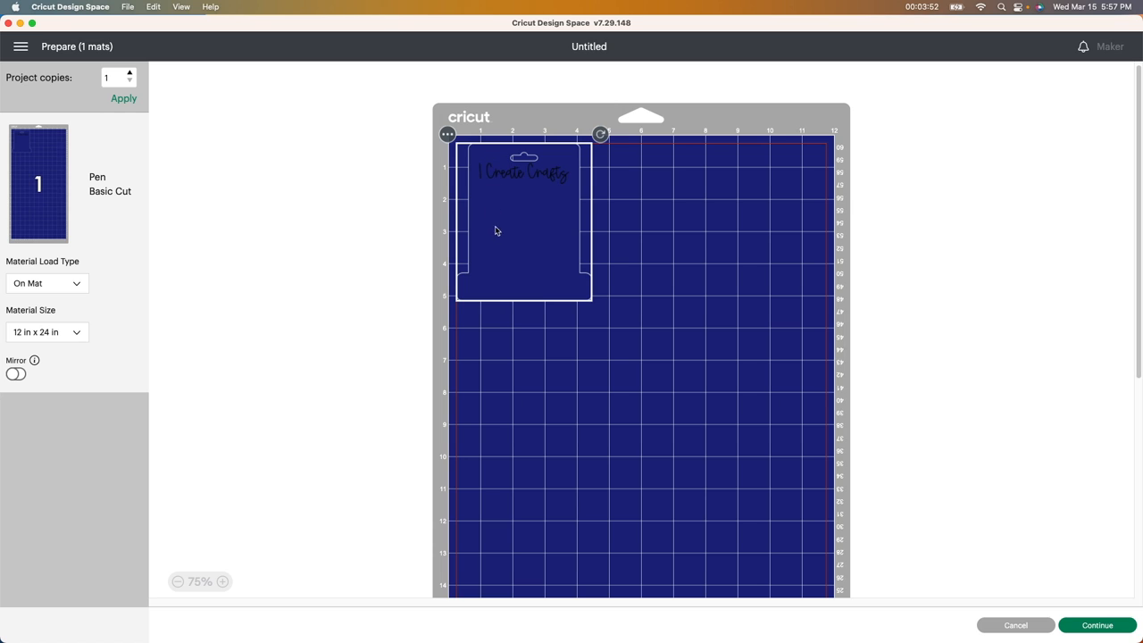
pyautogui.moveTo(509, 178)
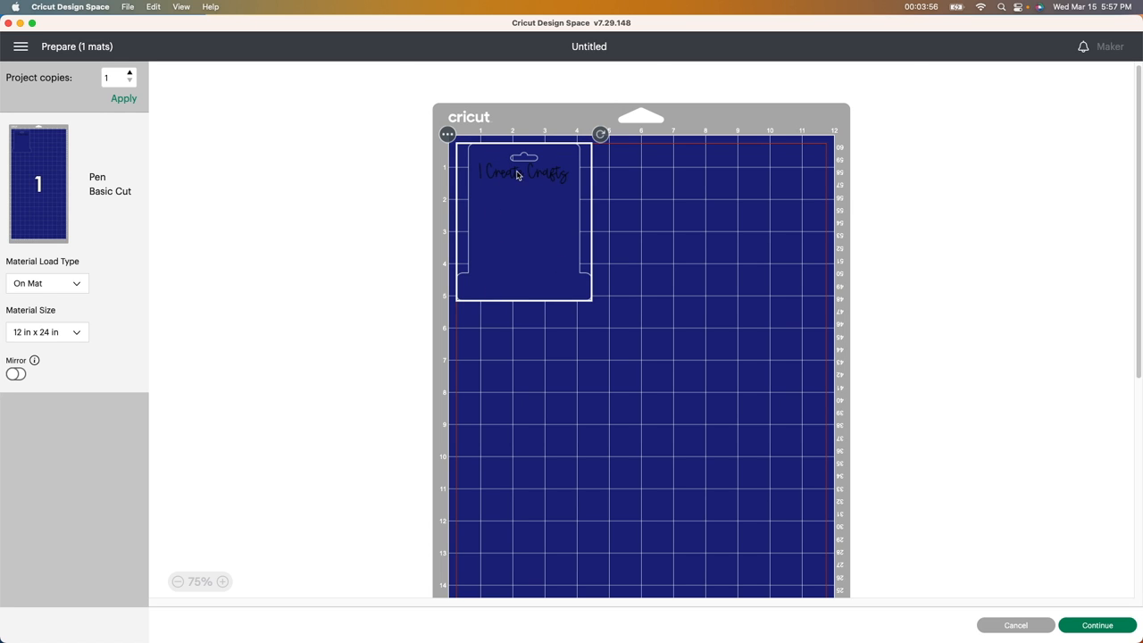
pyautogui.moveTo(634, 165)
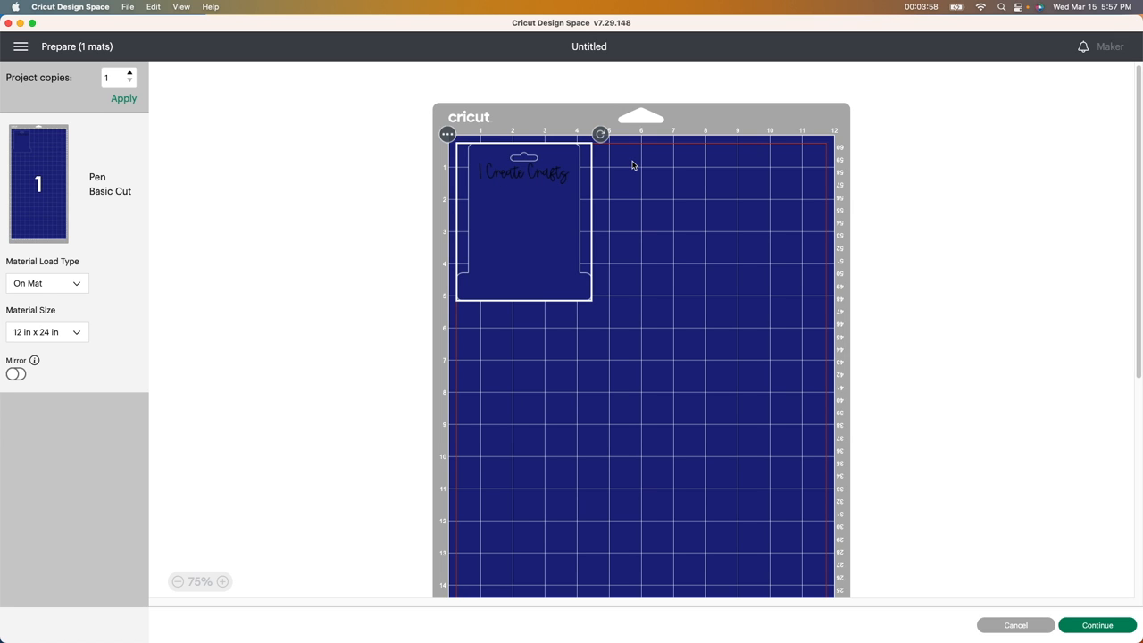
pyautogui.moveTo(755, 198)
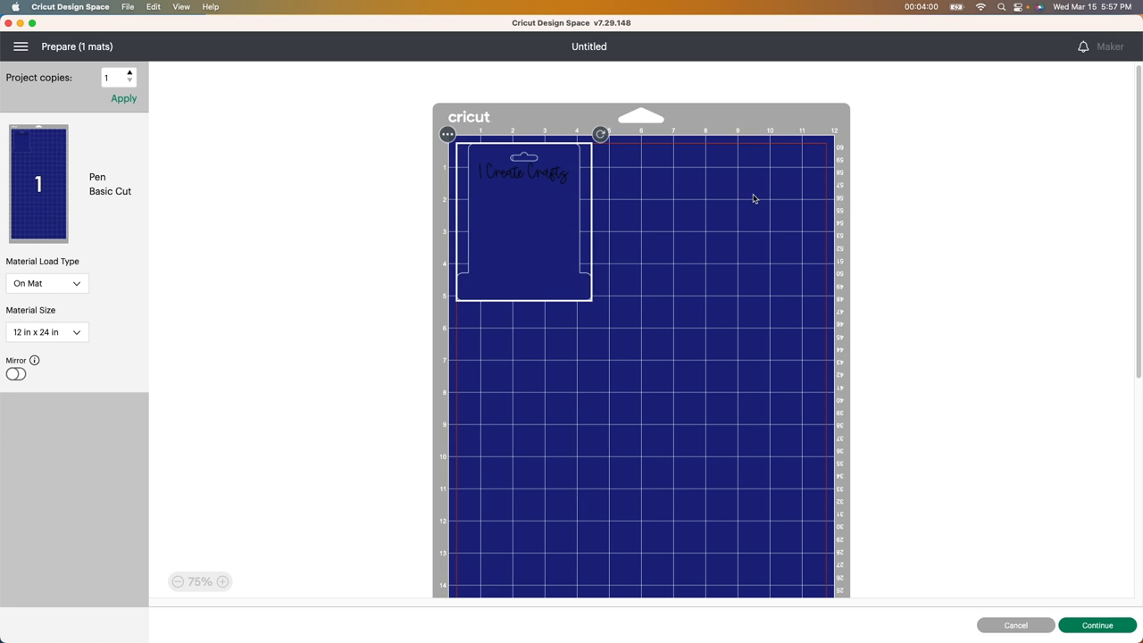
pyautogui.scroll(3)
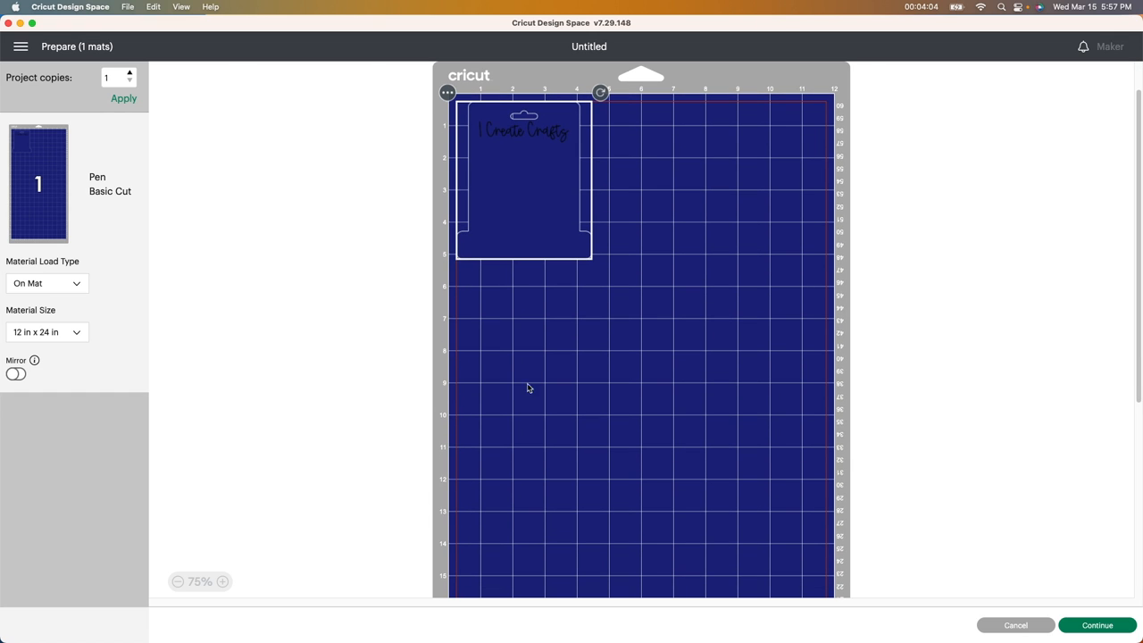
pyautogui.moveTo(491, 206)
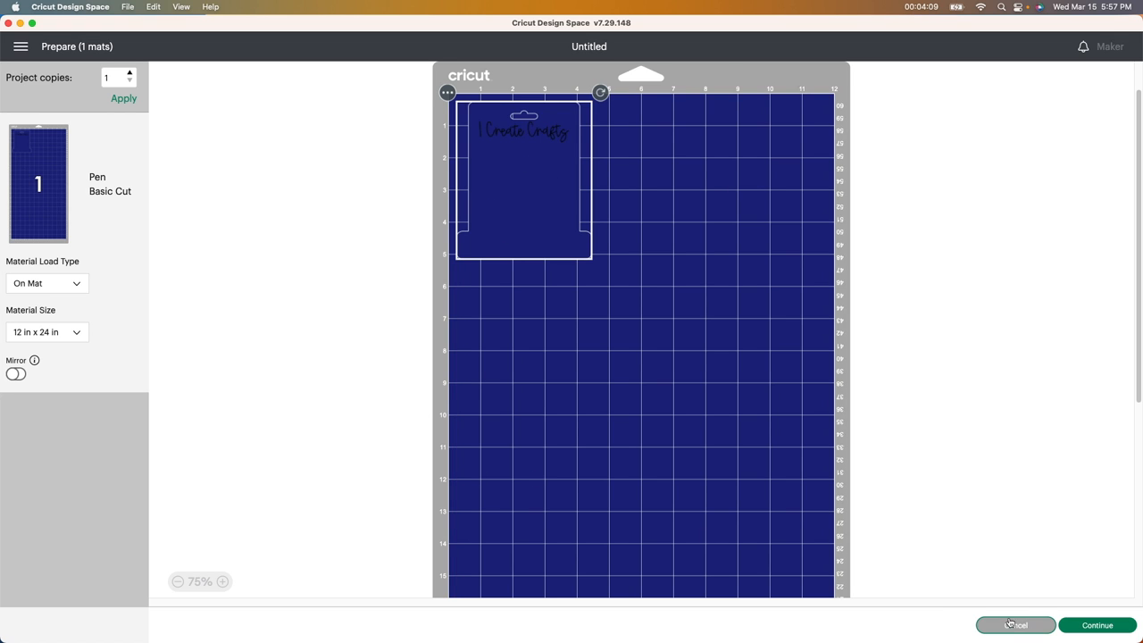
# Step: Duplicate the attached navy tag into six copies and lay them out on the Prepare mat
pyautogui.click(1015, 625)
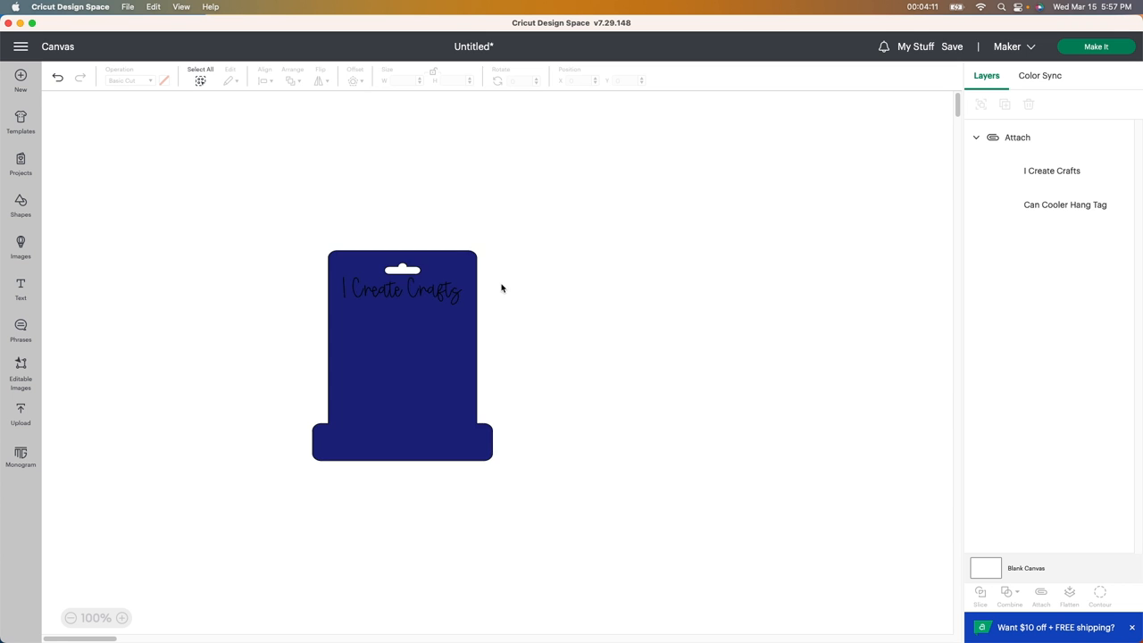
pyautogui.click(402, 357)
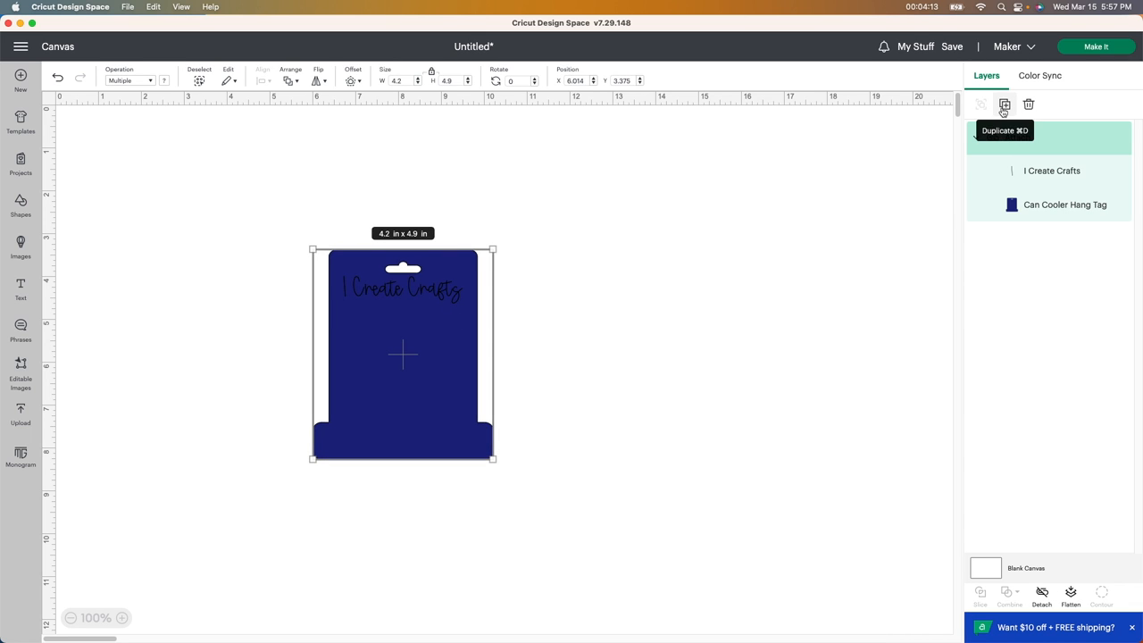
pyautogui.click(1004, 106)
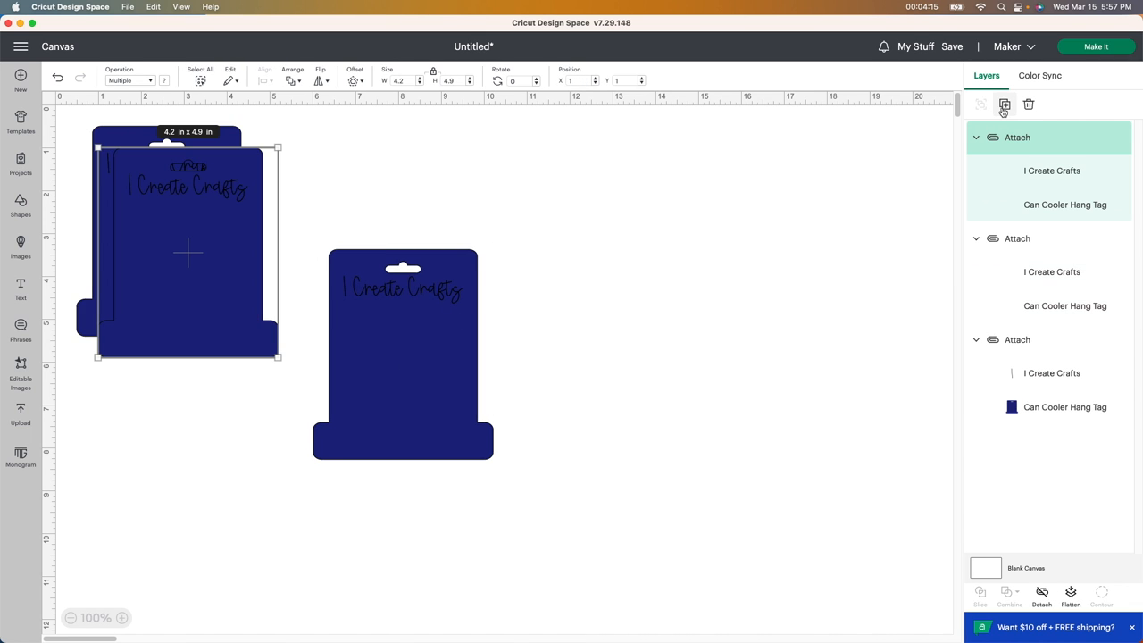
pyautogui.click(1004, 105)
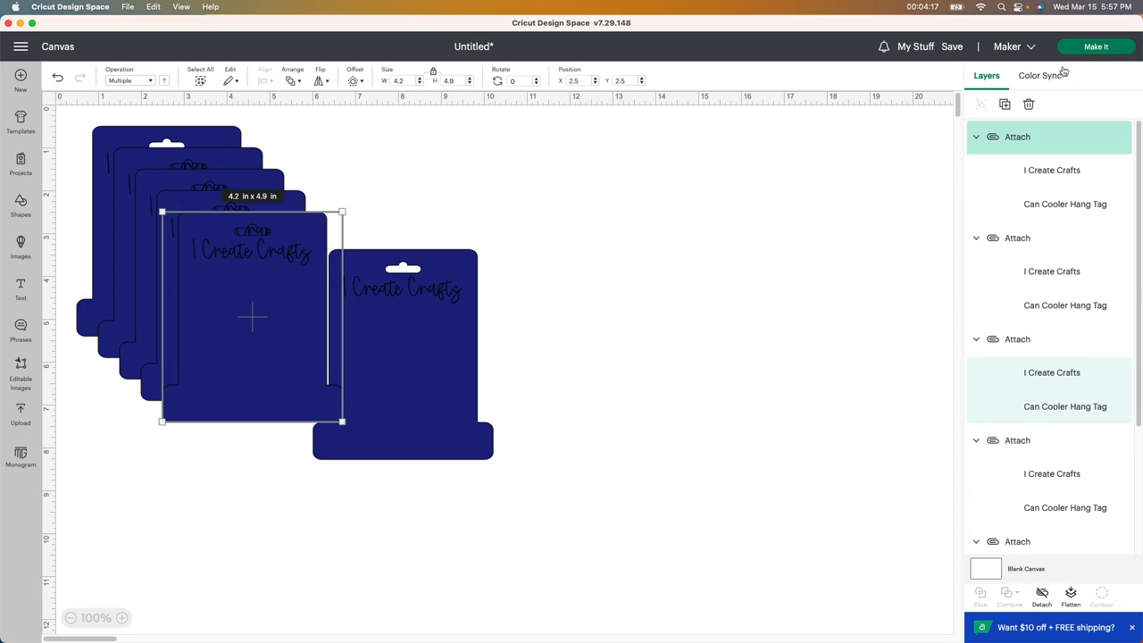
pyautogui.moveTo(252, 317); pyautogui.dragTo(275, 338)
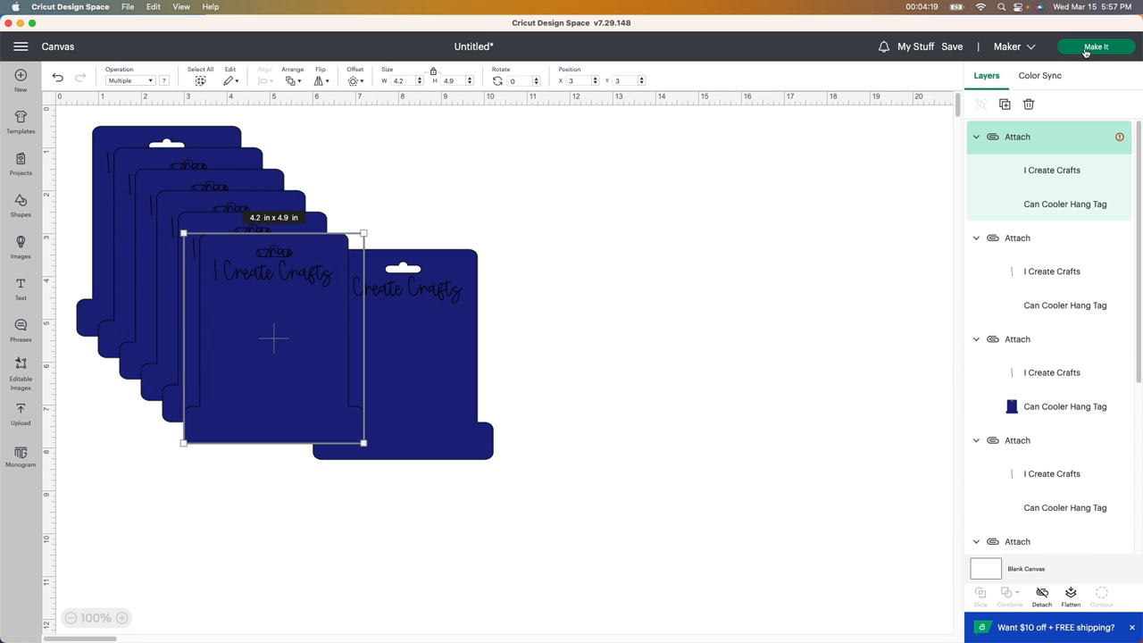
pyautogui.click(1096, 46)
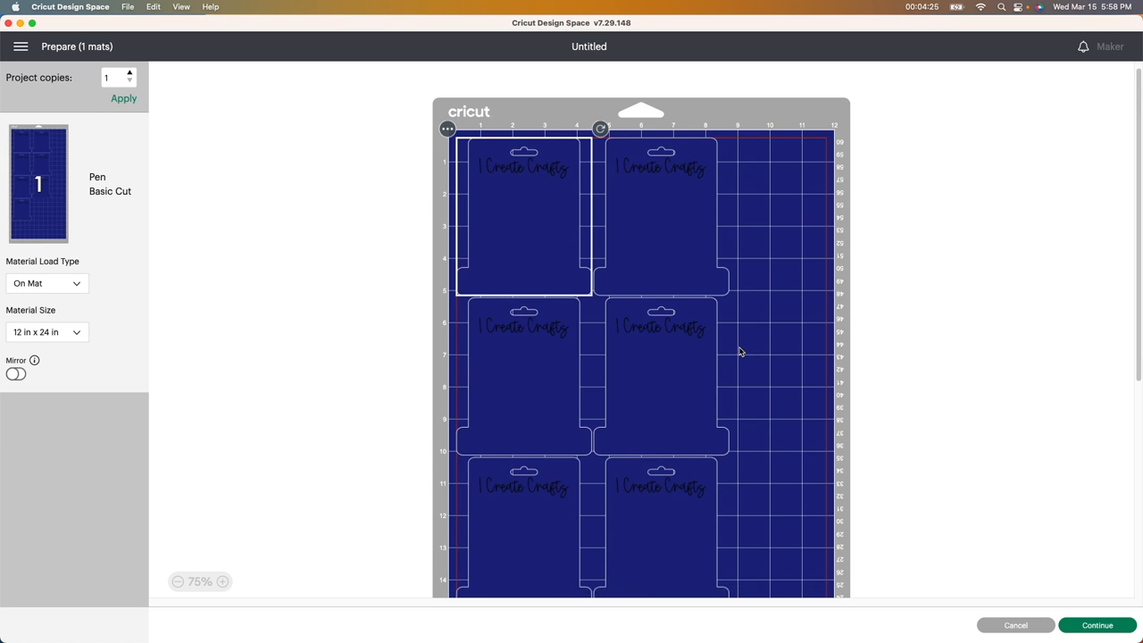
# Step: Scroll through the Prepare mat preview to find an extra tag copy
pyautogui.scroll(-3)
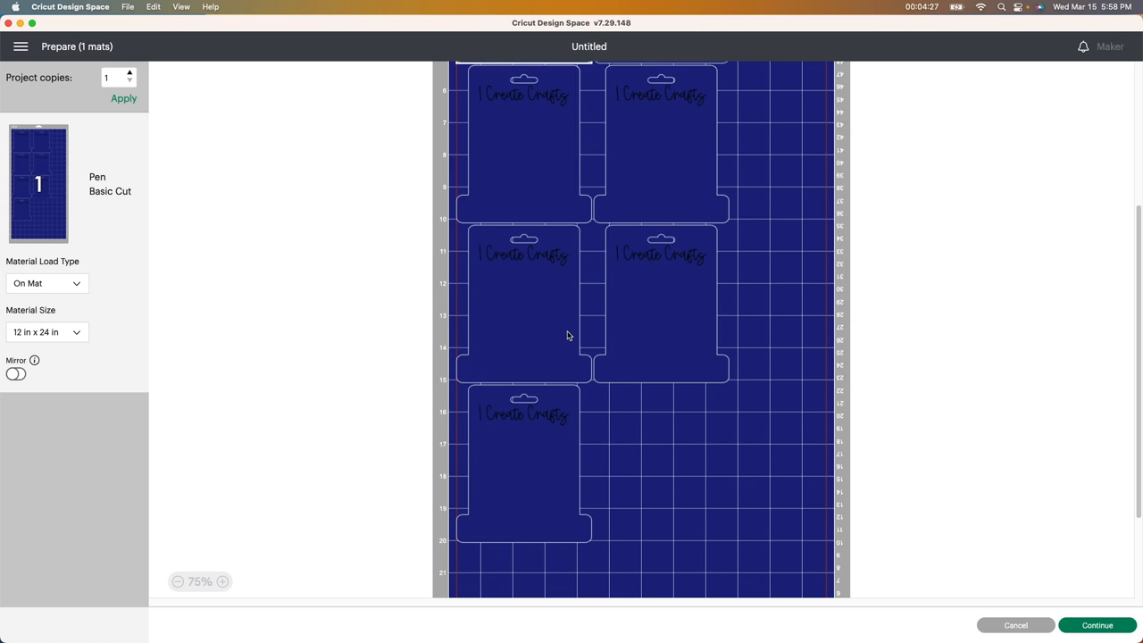
pyautogui.scroll(3)
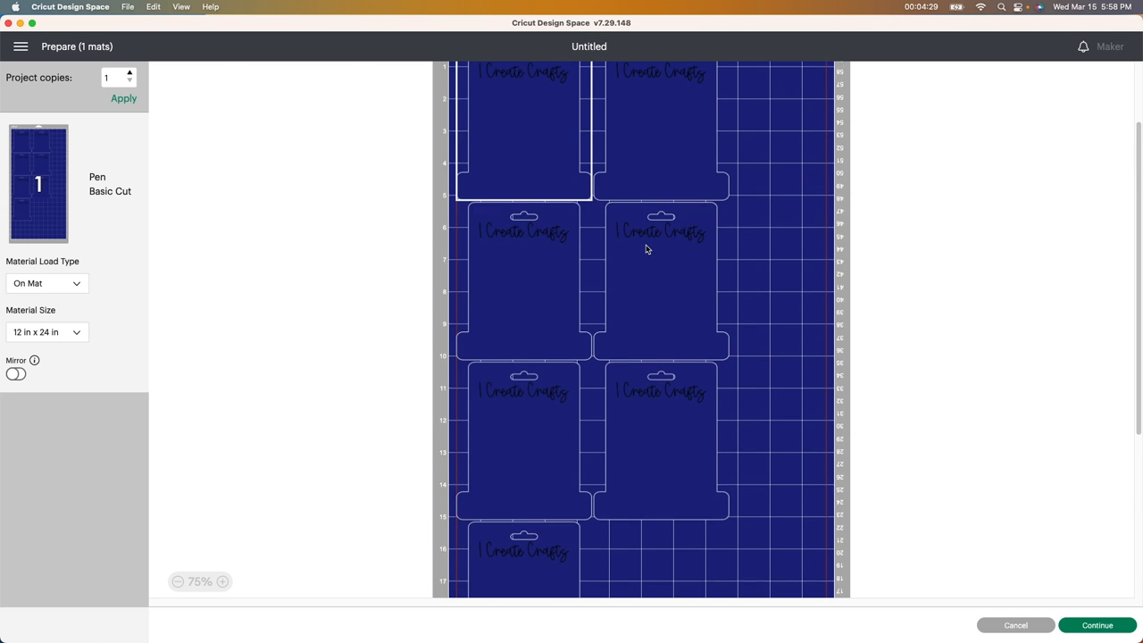
pyautogui.scroll(-3)
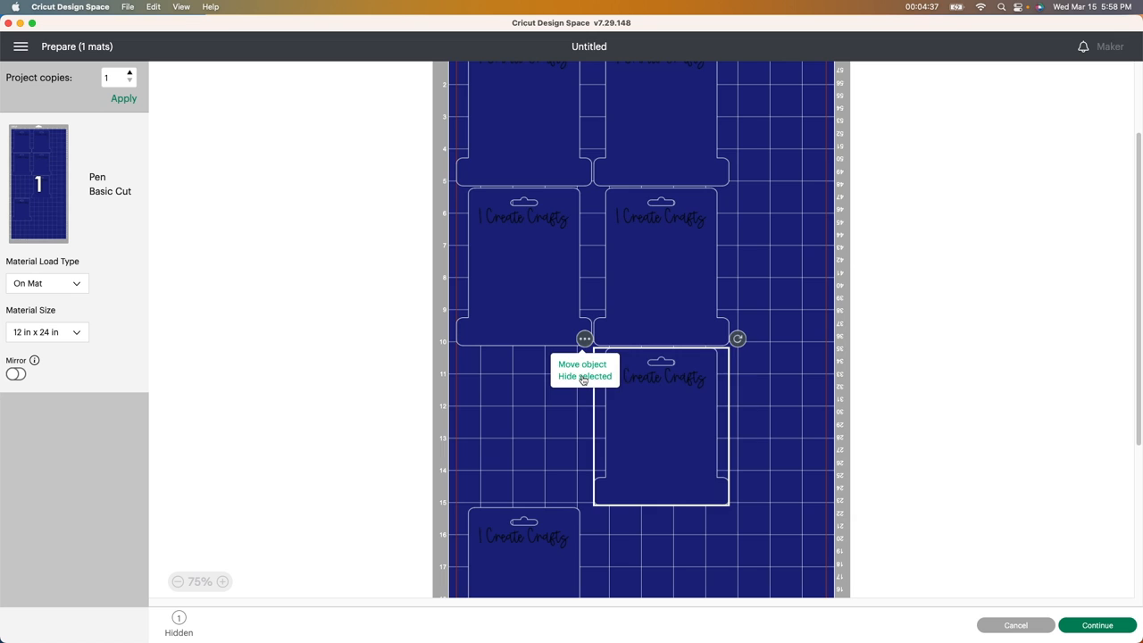
# Step: Hide the remaining extra tag copies, leaving four tags in a two-by-two block
pyautogui.click(584, 376)
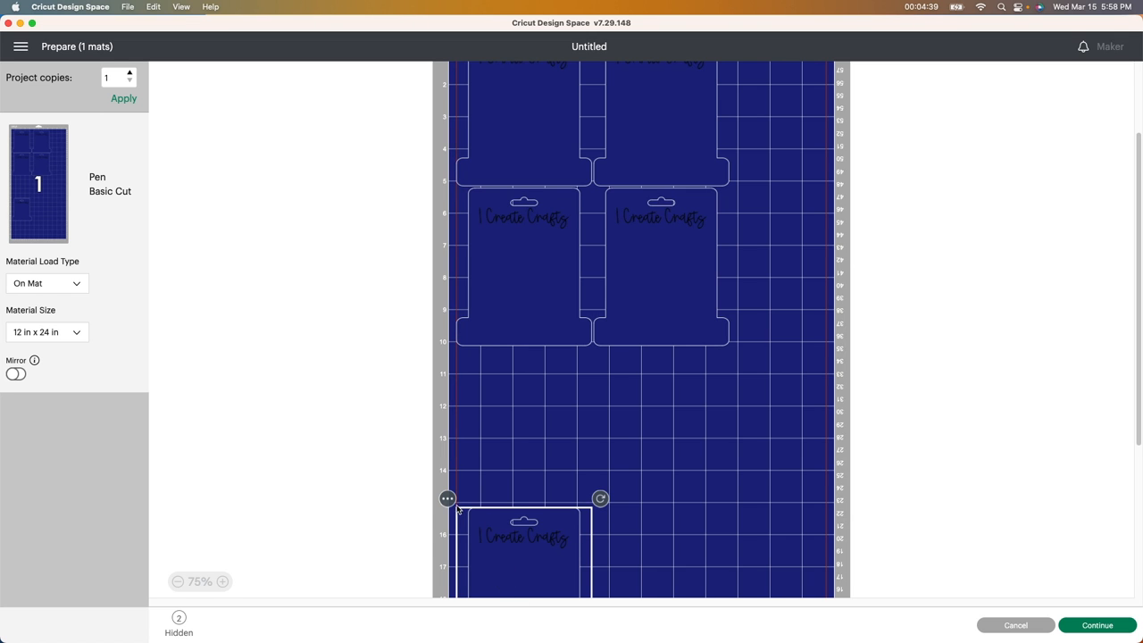
pyautogui.click(447, 499)
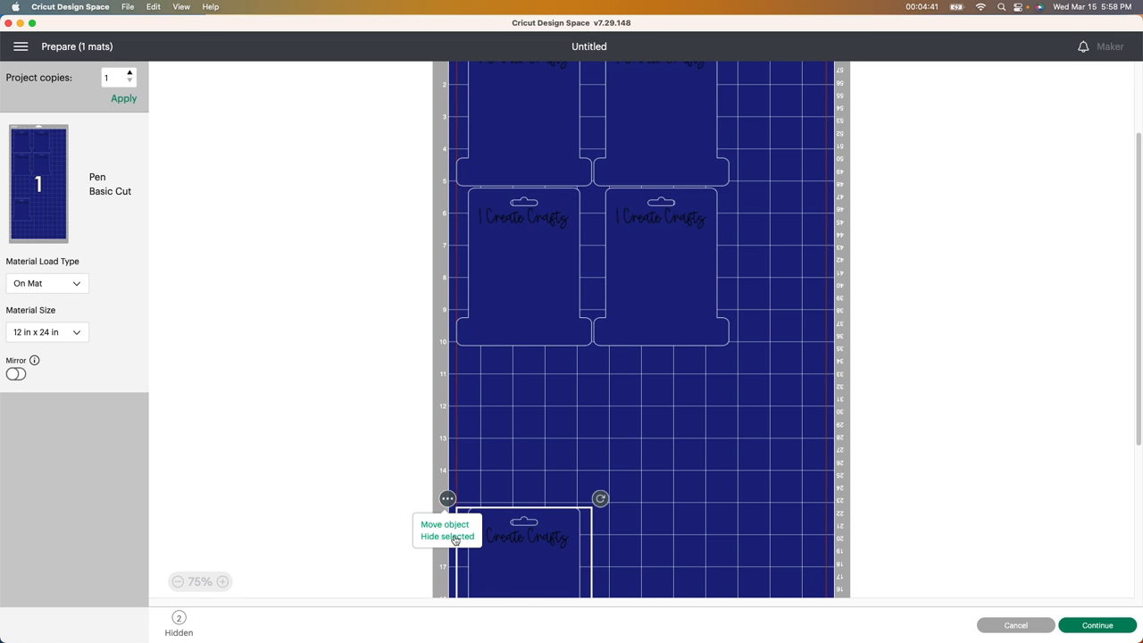
pyautogui.click(446, 535)
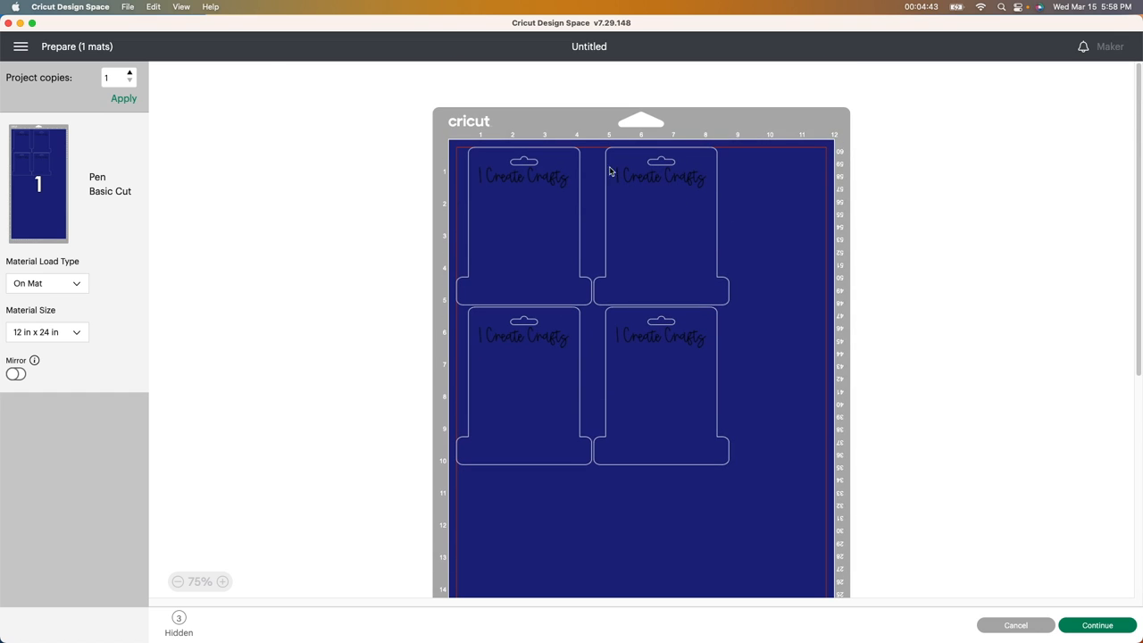
pyautogui.moveTo(666, 437)
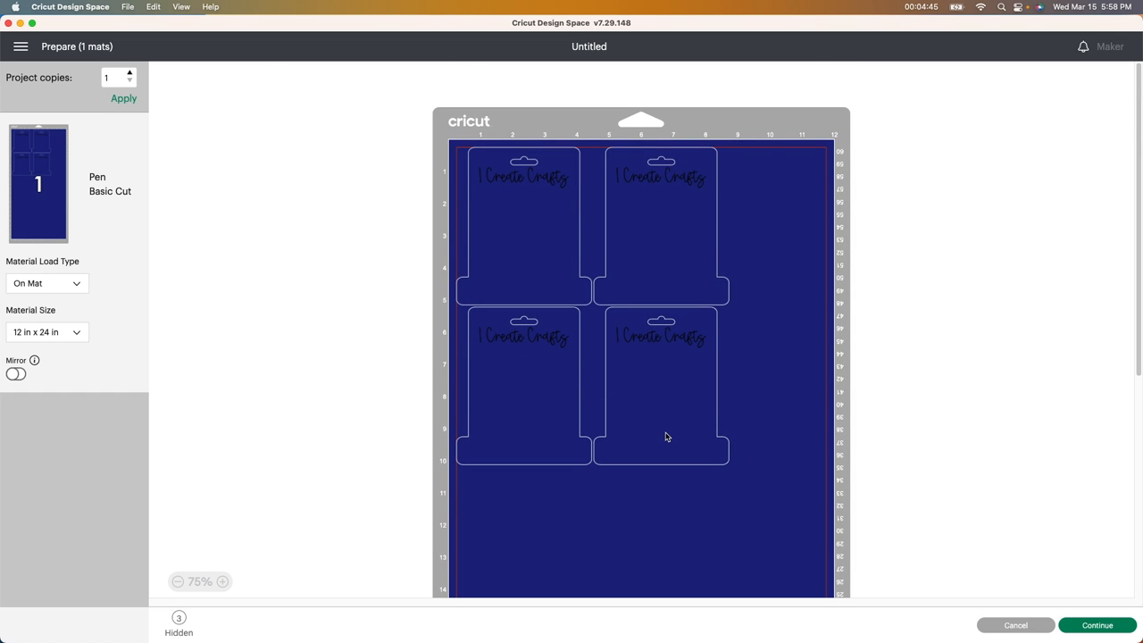
pyautogui.moveTo(661, 401)
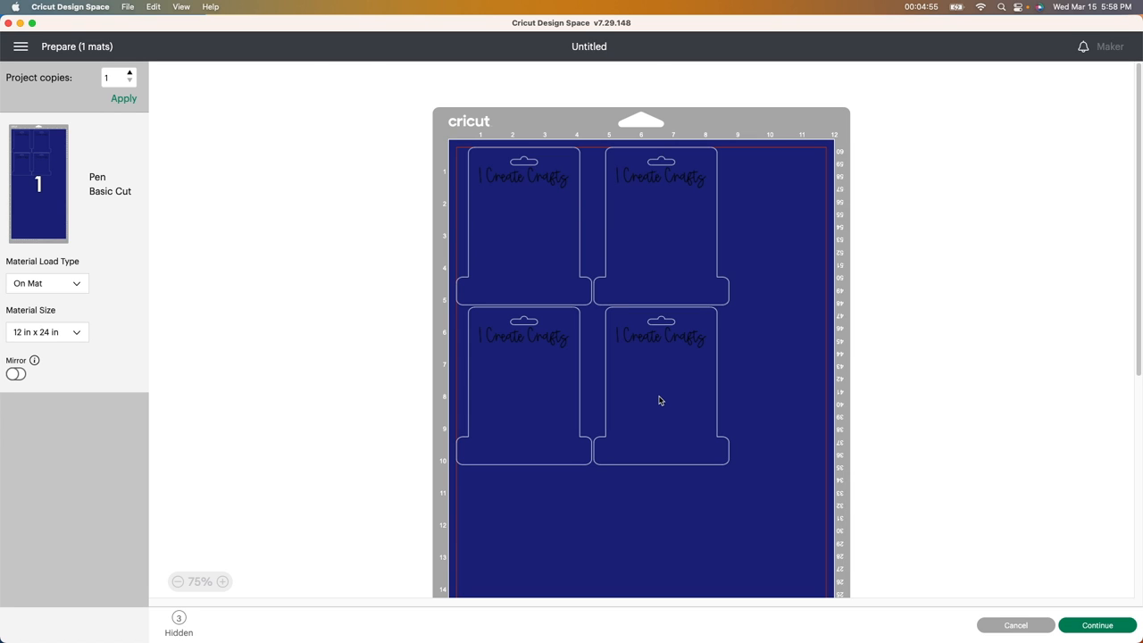
pyautogui.moveTo(534, 172)
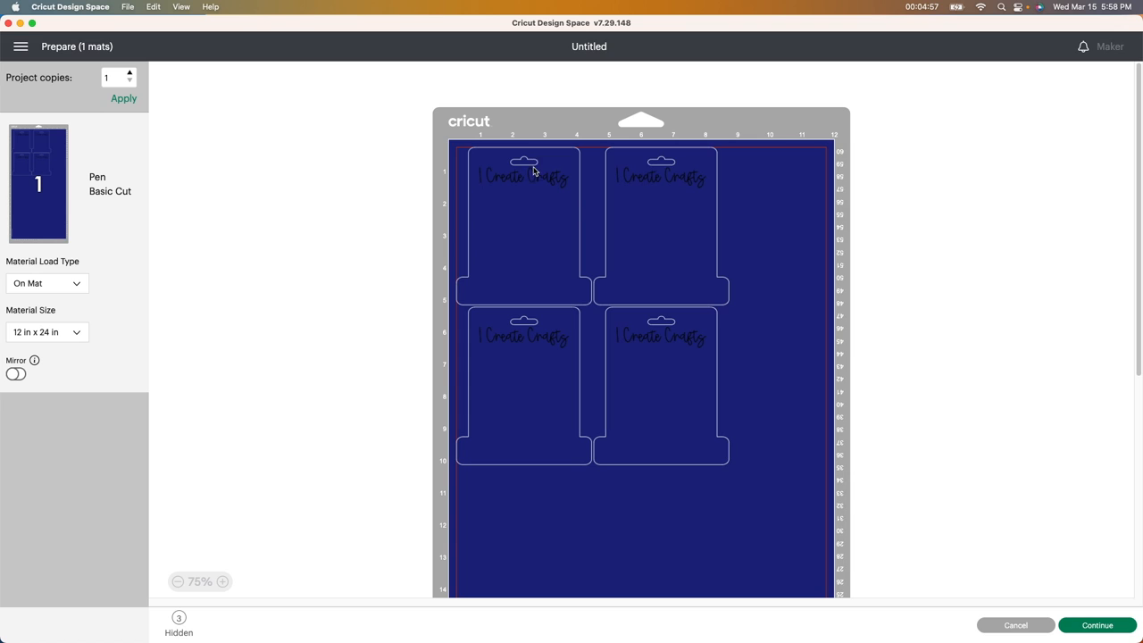
pyautogui.moveTo(522, 164)
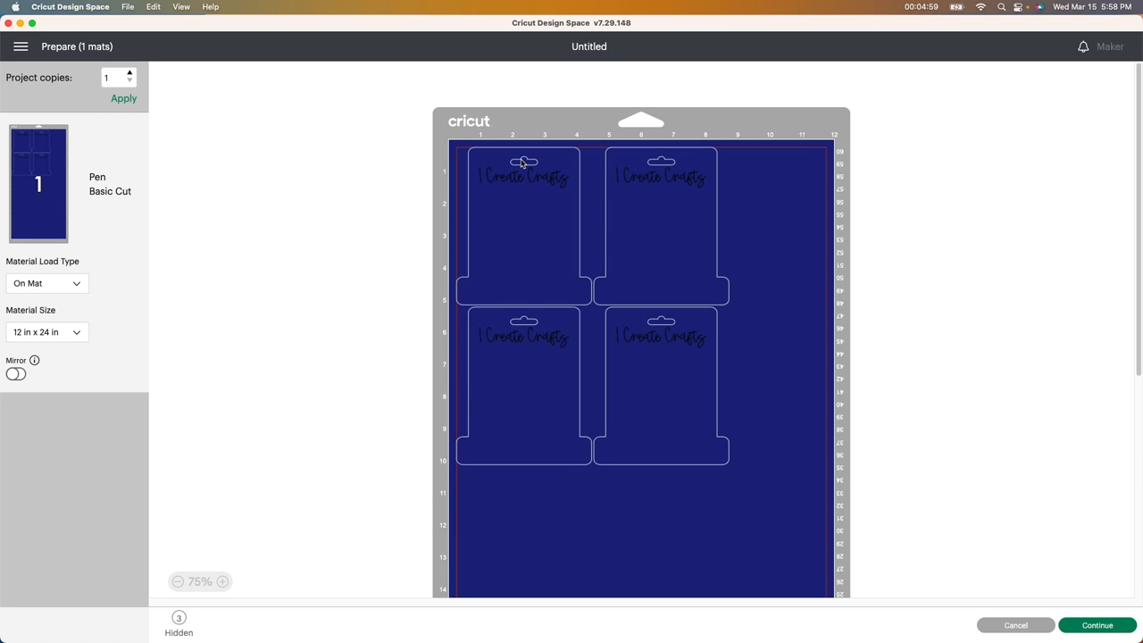
pyautogui.moveTo(950, 475)
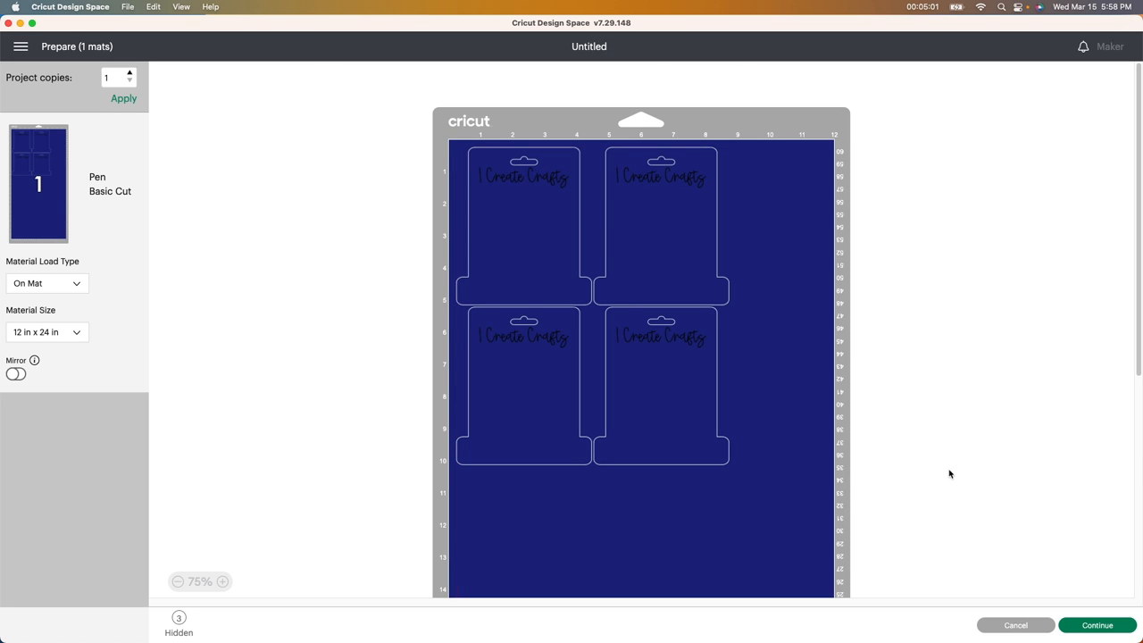
pyautogui.moveTo(978, 511)
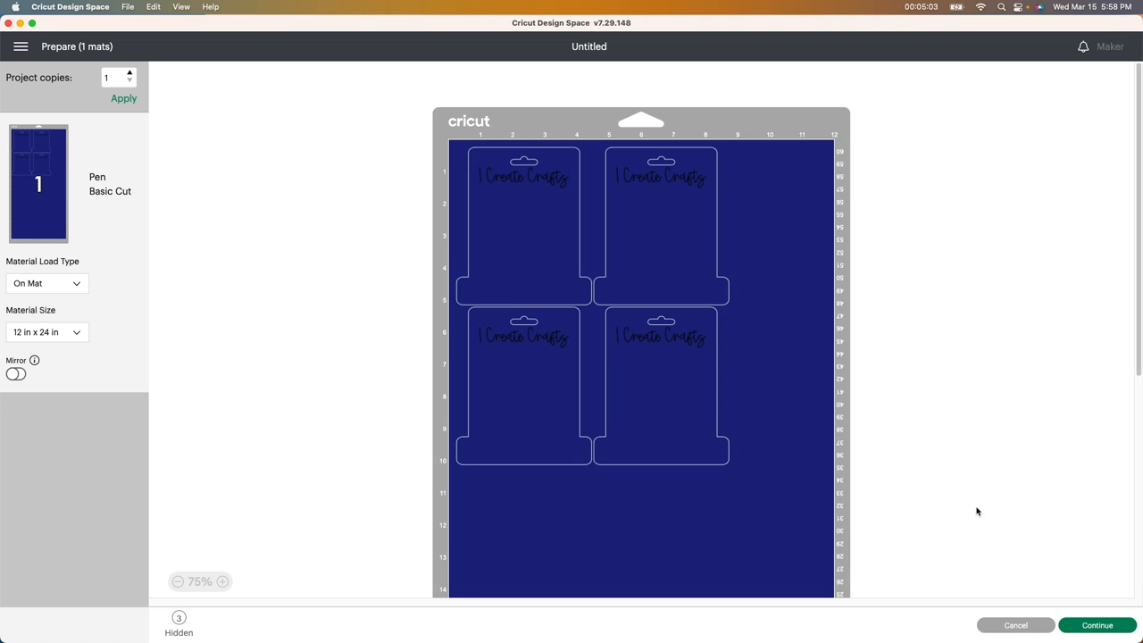
pyautogui.moveTo(1011, 549)
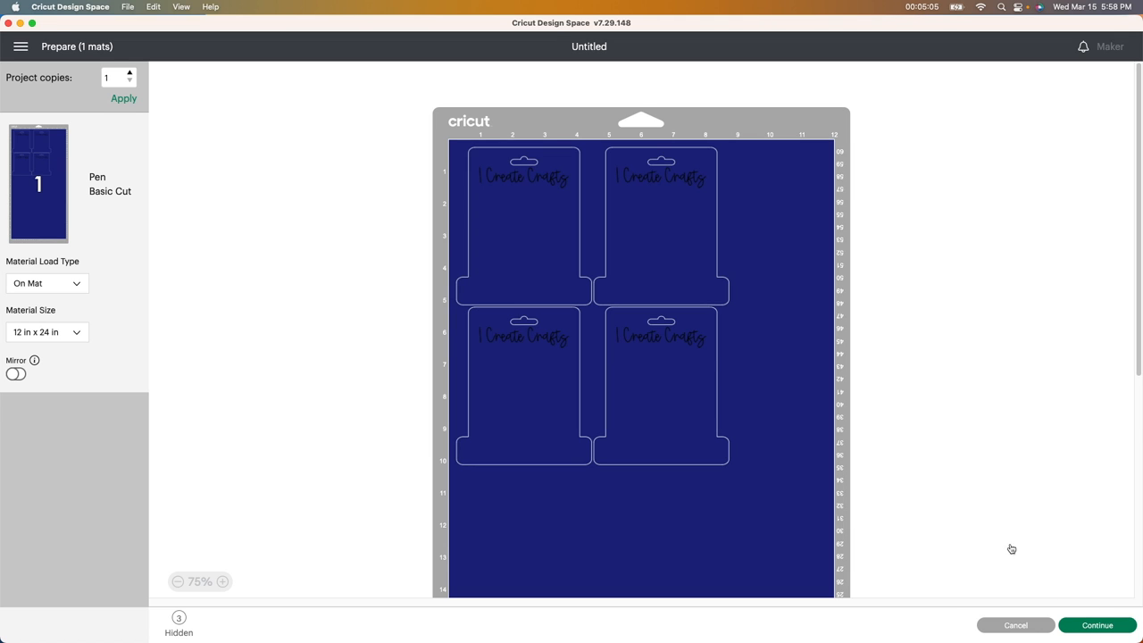
# Step: Continue from the Prepare mat to the Make screen and let the Maker connect
pyautogui.click(1096, 624)
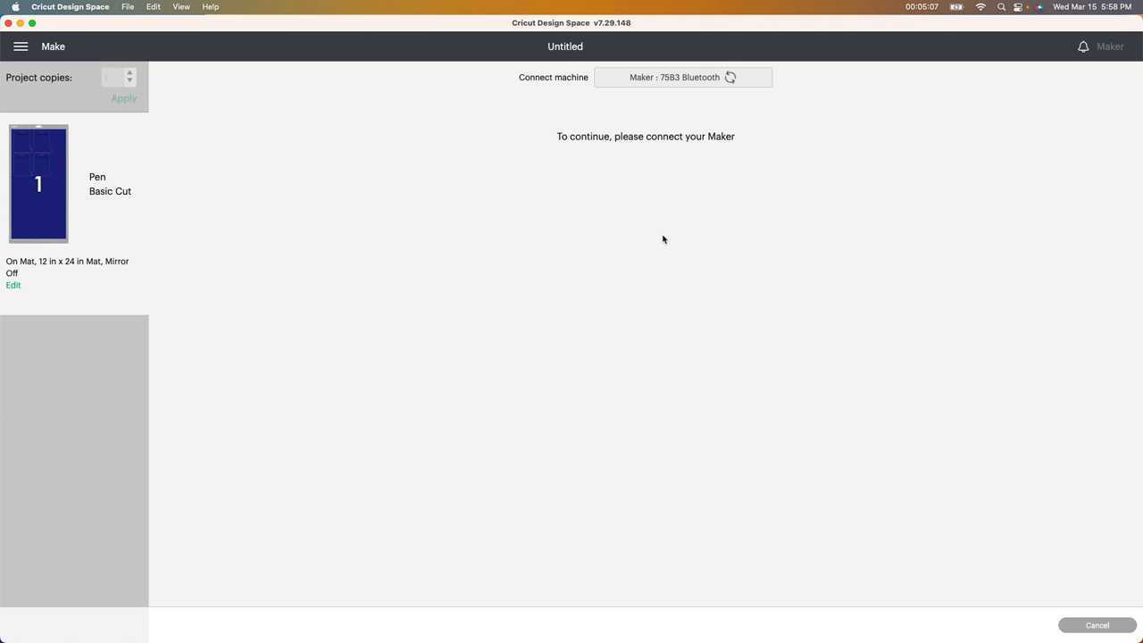
pyautogui.moveTo(695, 245)
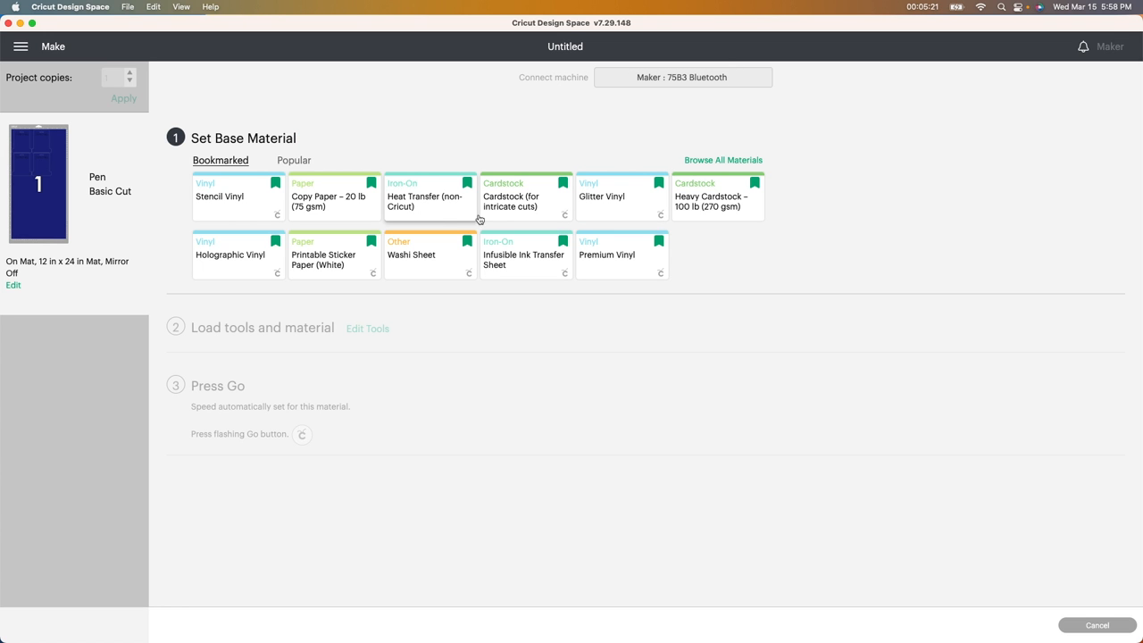
pyautogui.moveTo(511, 205)
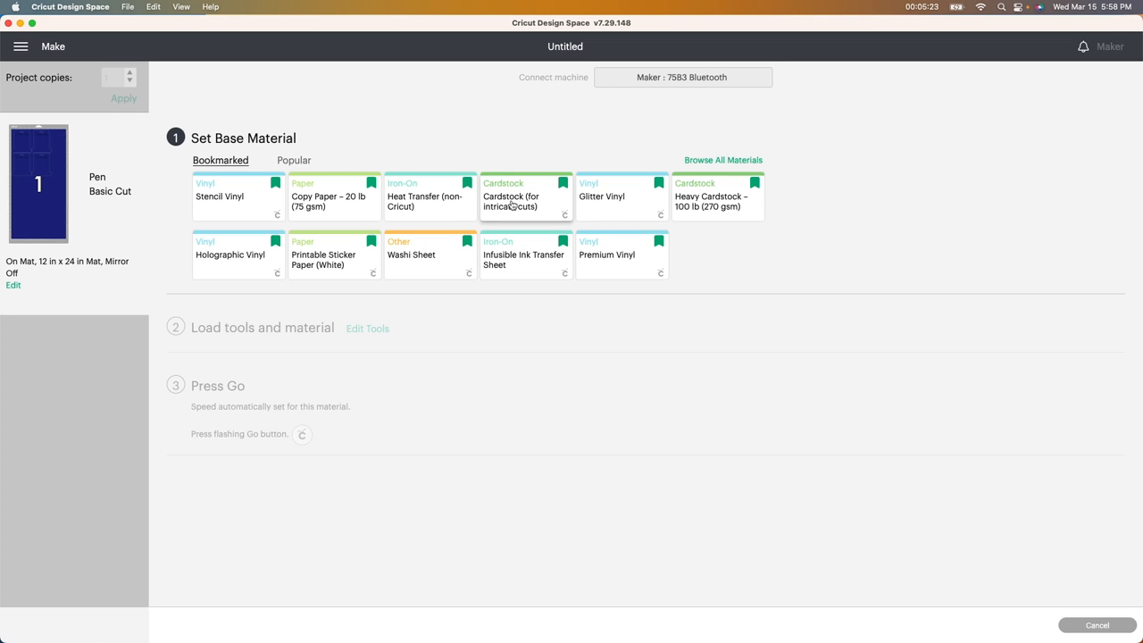
pyautogui.moveTo(536, 208)
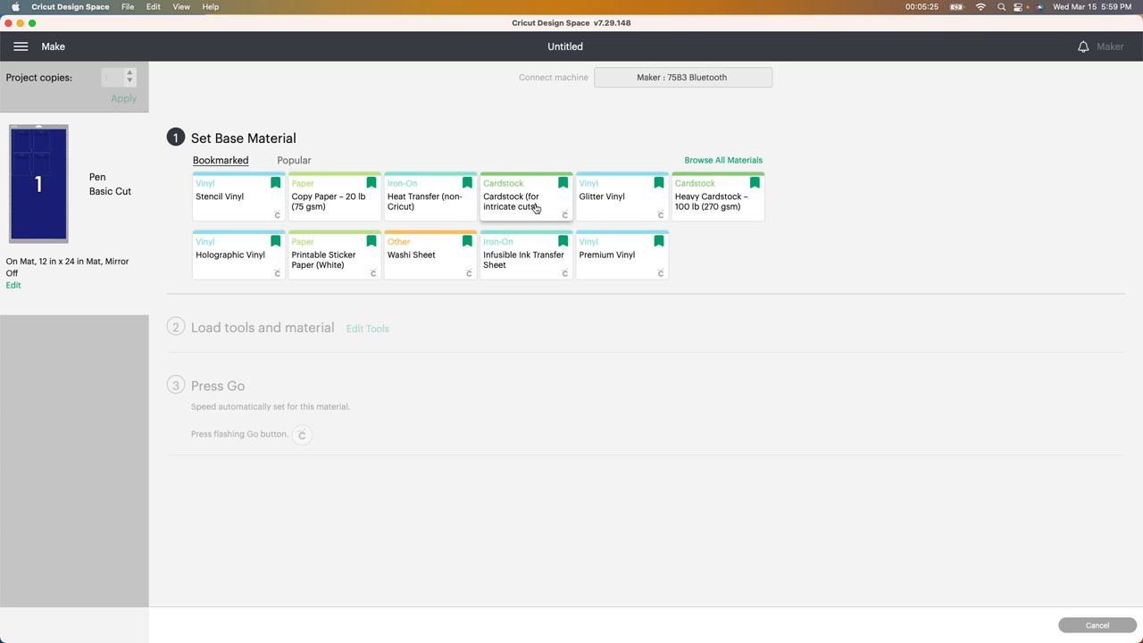
# Step: Choose Cardstock (for intricate cuts) as the base material with pressure set to More
pyautogui.click(525, 196)
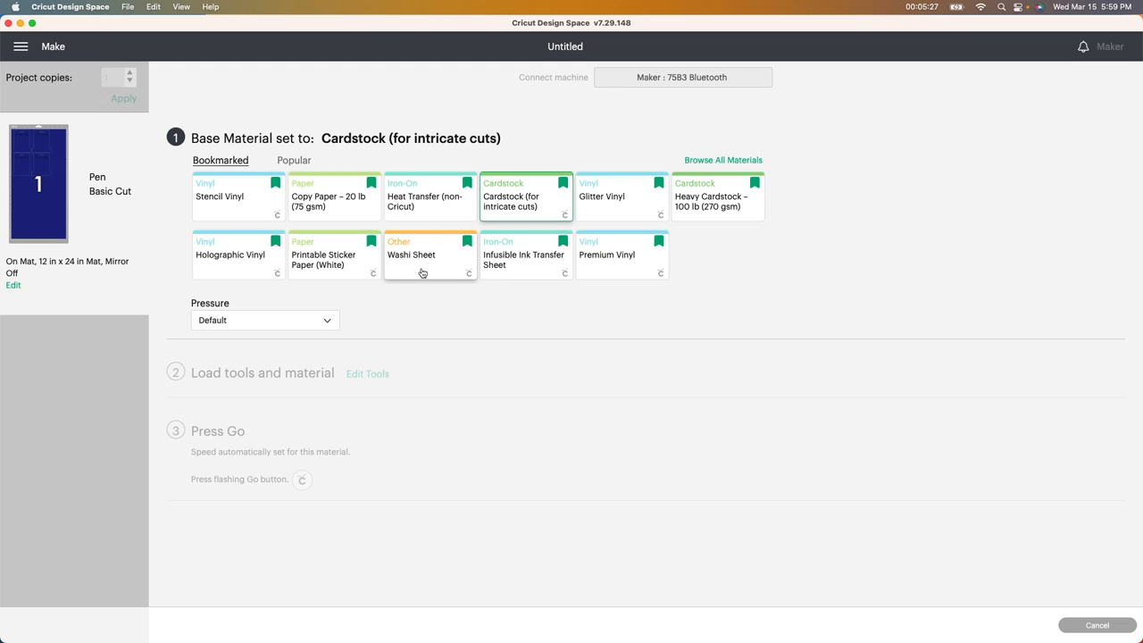
pyautogui.click(265, 320)
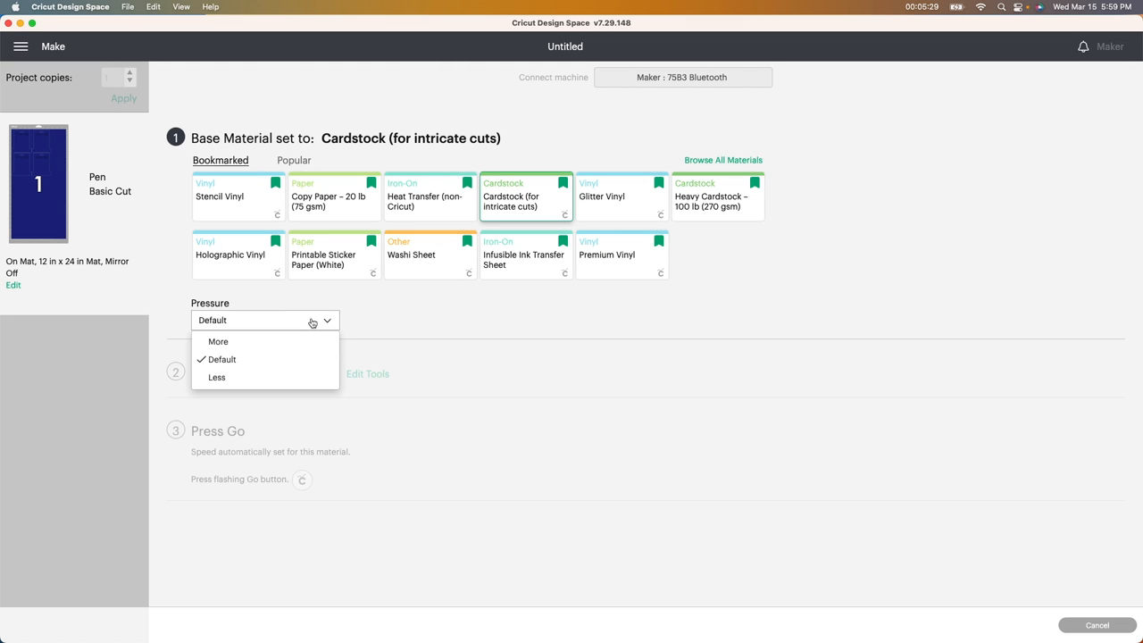
pyautogui.click(218, 341)
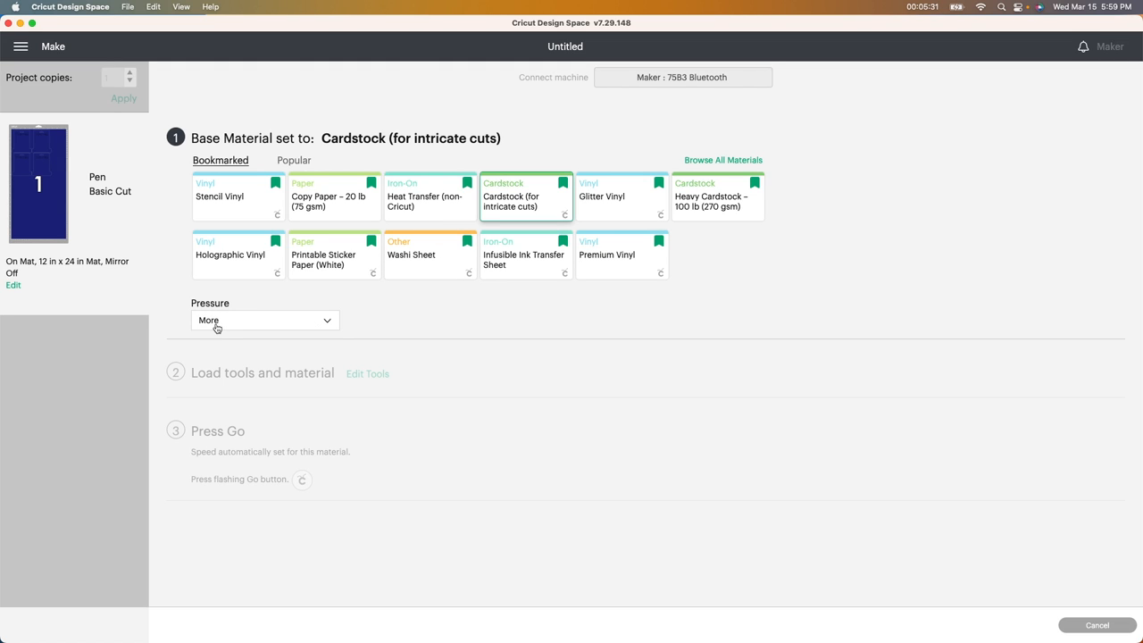
pyautogui.moveTo(391, 315)
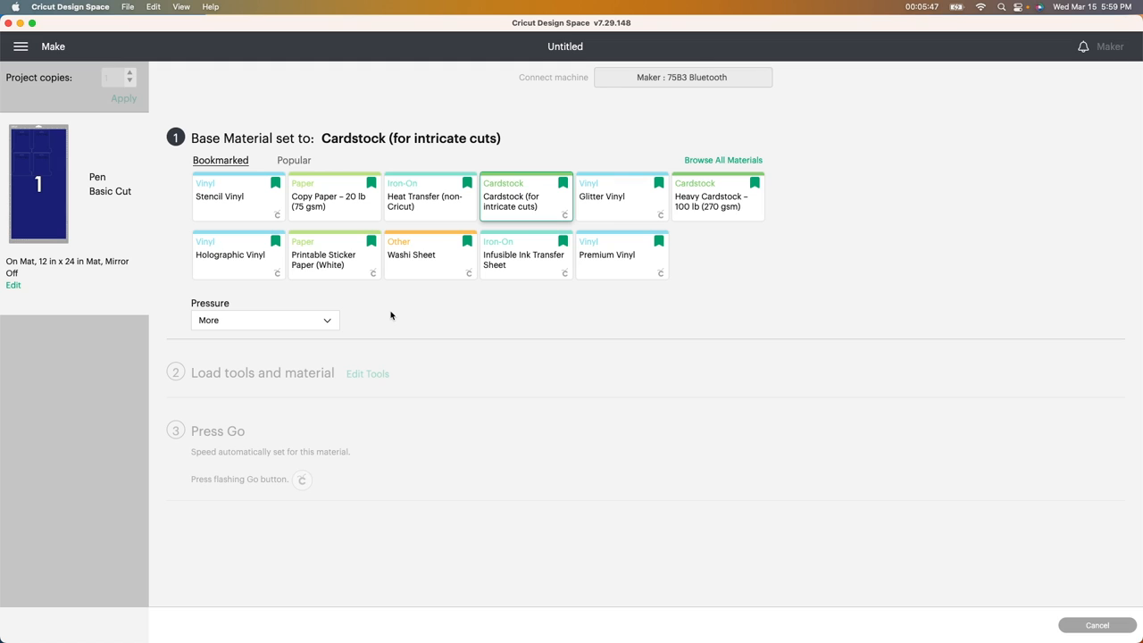
pyautogui.moveTo(811, 541)
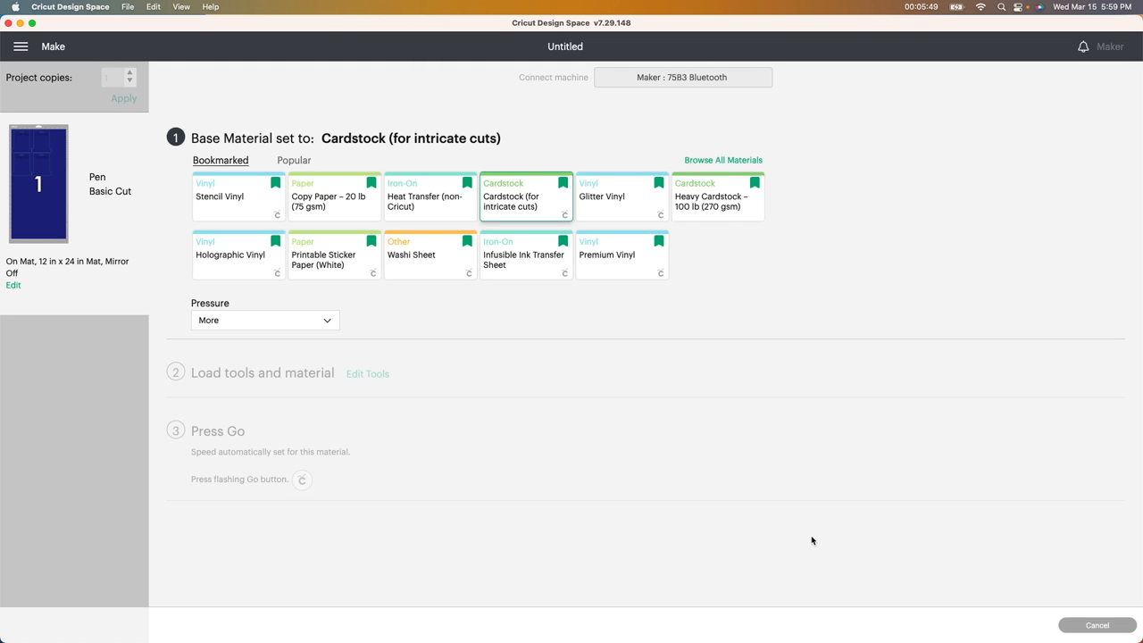
pyautogui.moveTo(967, 585)
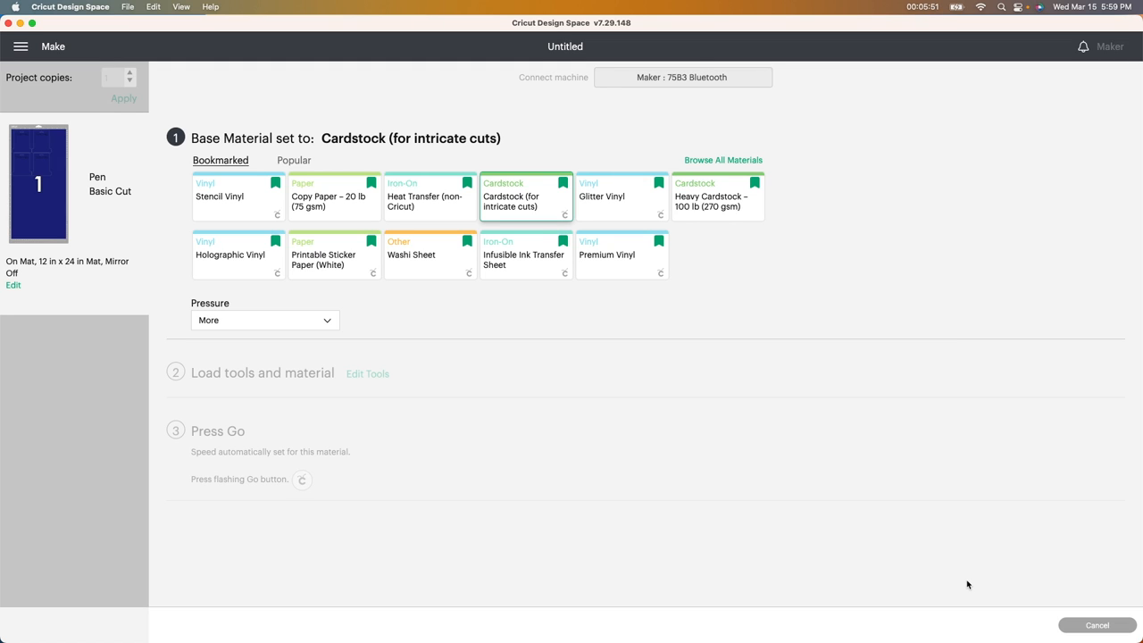
pyautogui.moveTo(874, 557)
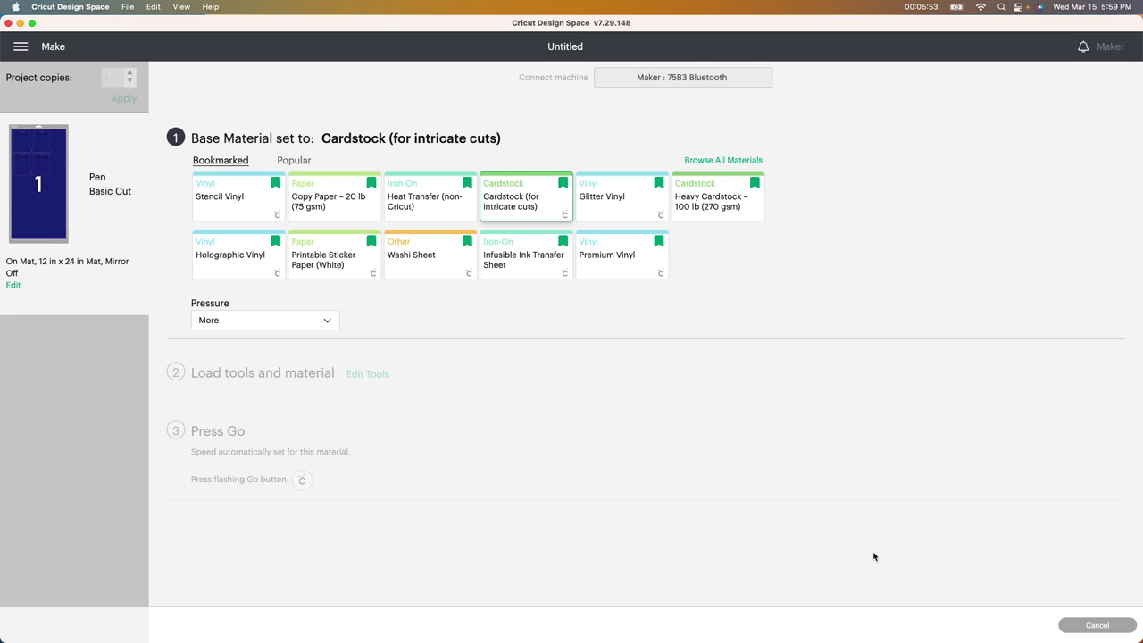
pyautogui.moveTo(865, 546)
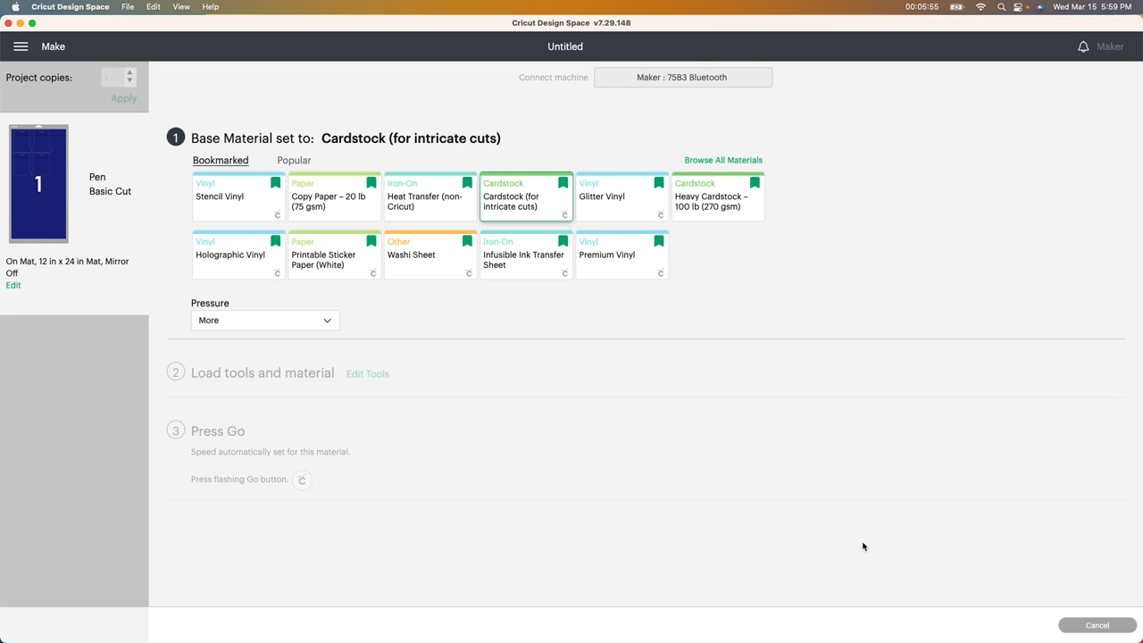